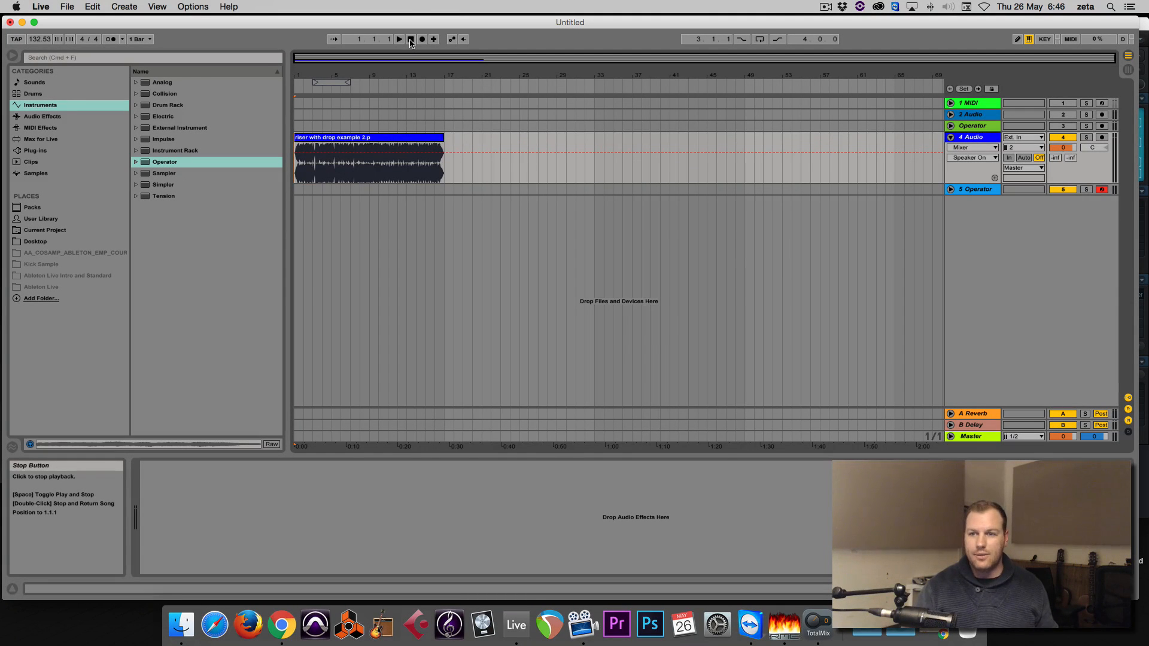
Audition the riser example clip on the audio track, stop playback and delete the clip
left_click(410, 39)
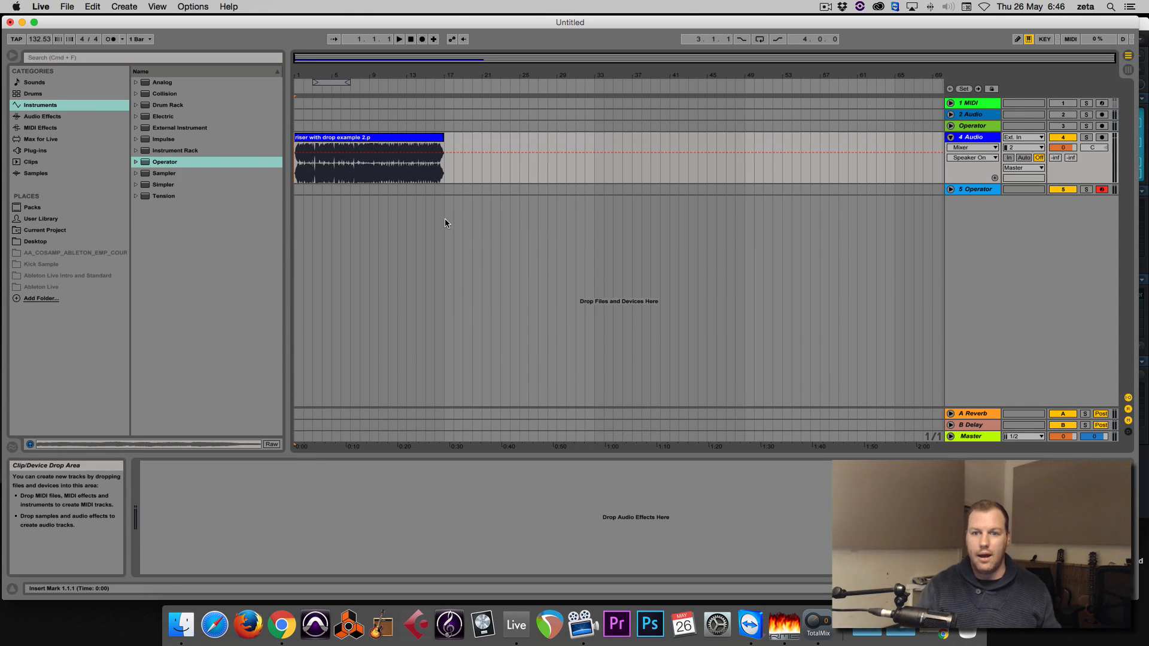
mouse_move(460, 204)
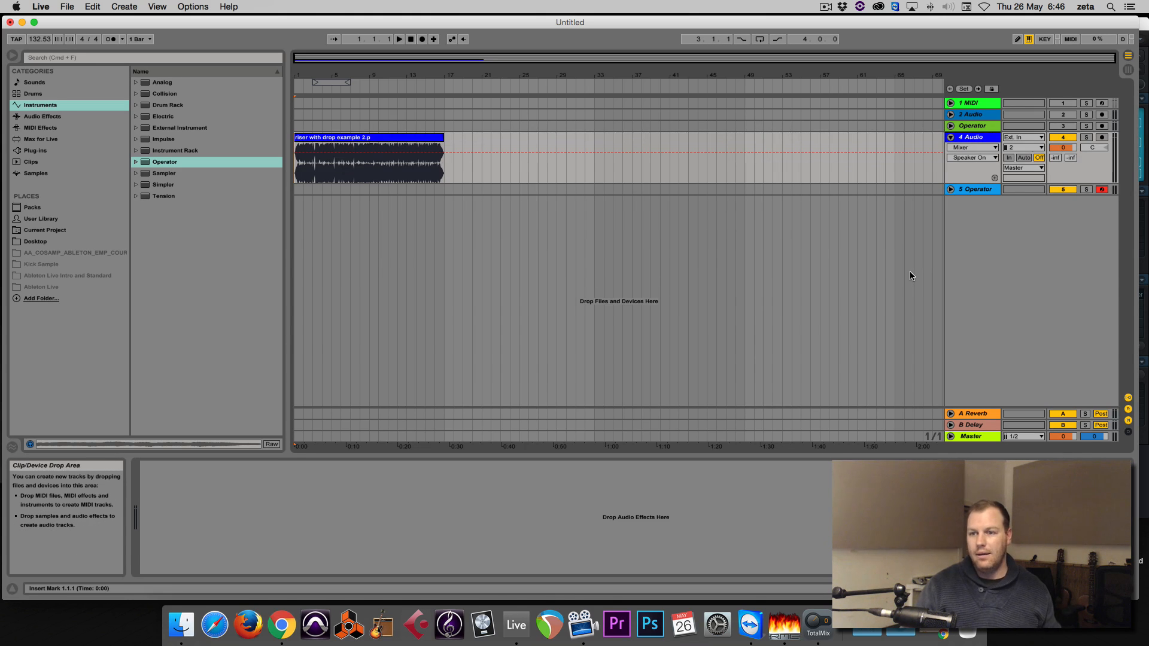
mouse_move(614, 235)
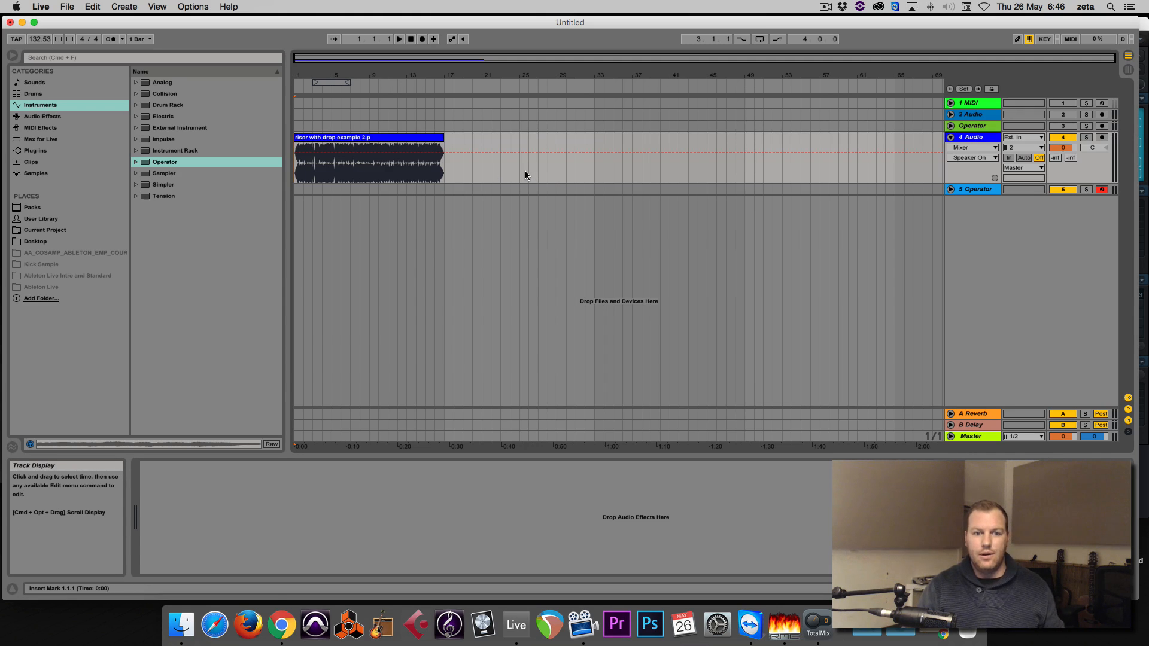
left_click(348, 143)
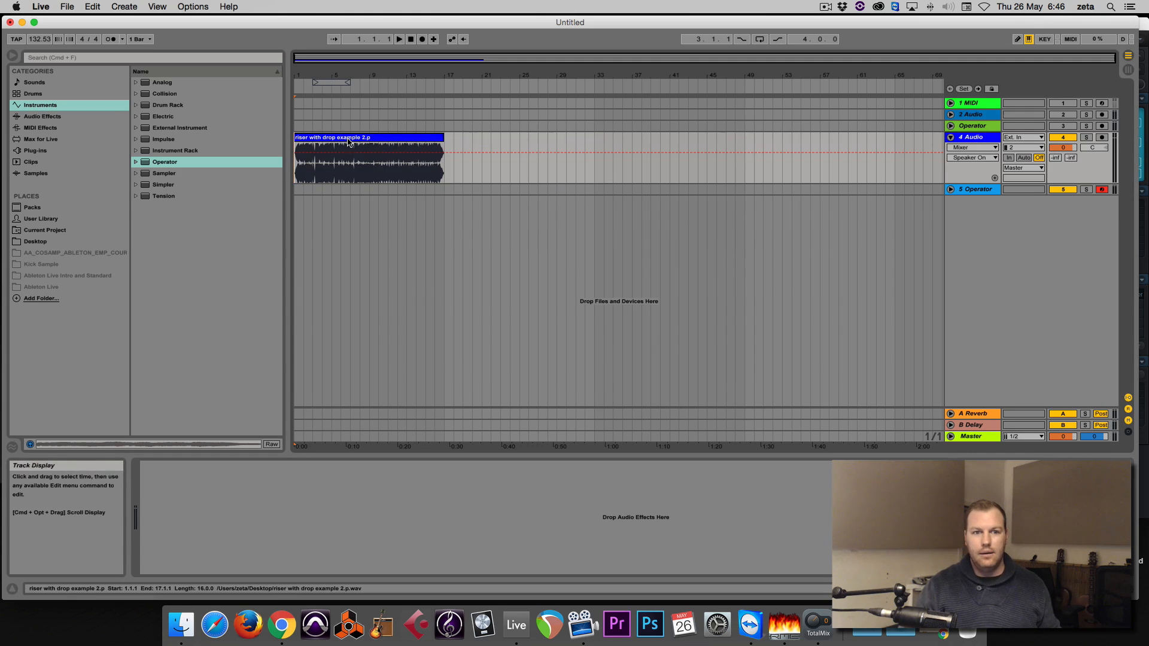
left_click(366, 161)
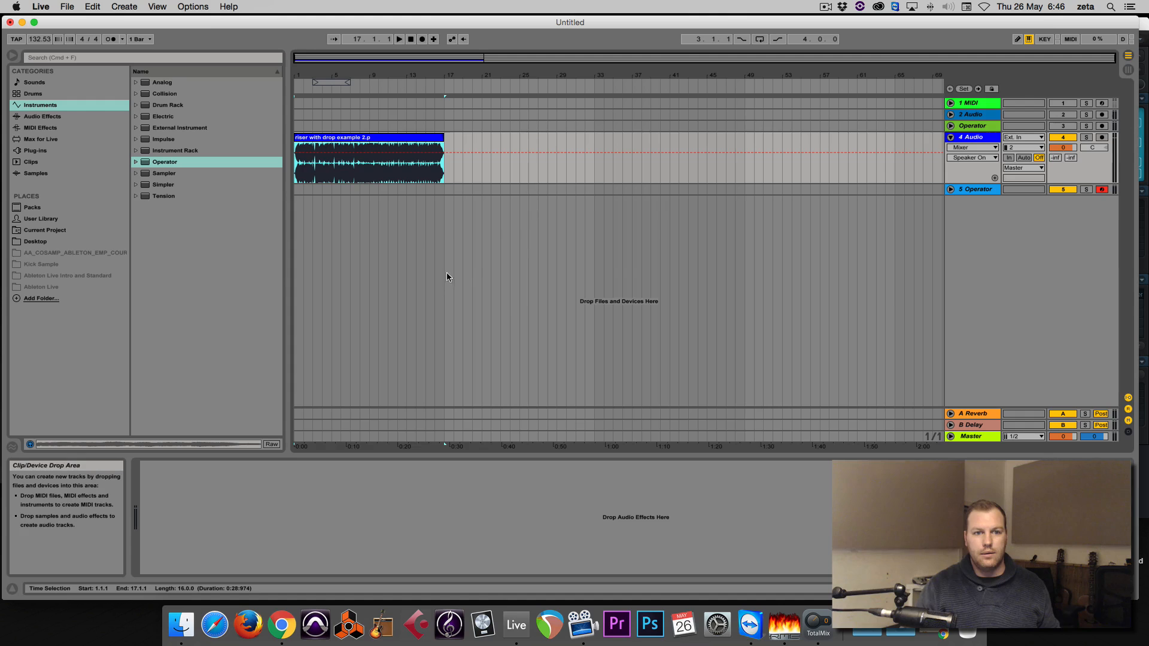
mouse_move(472, 247)
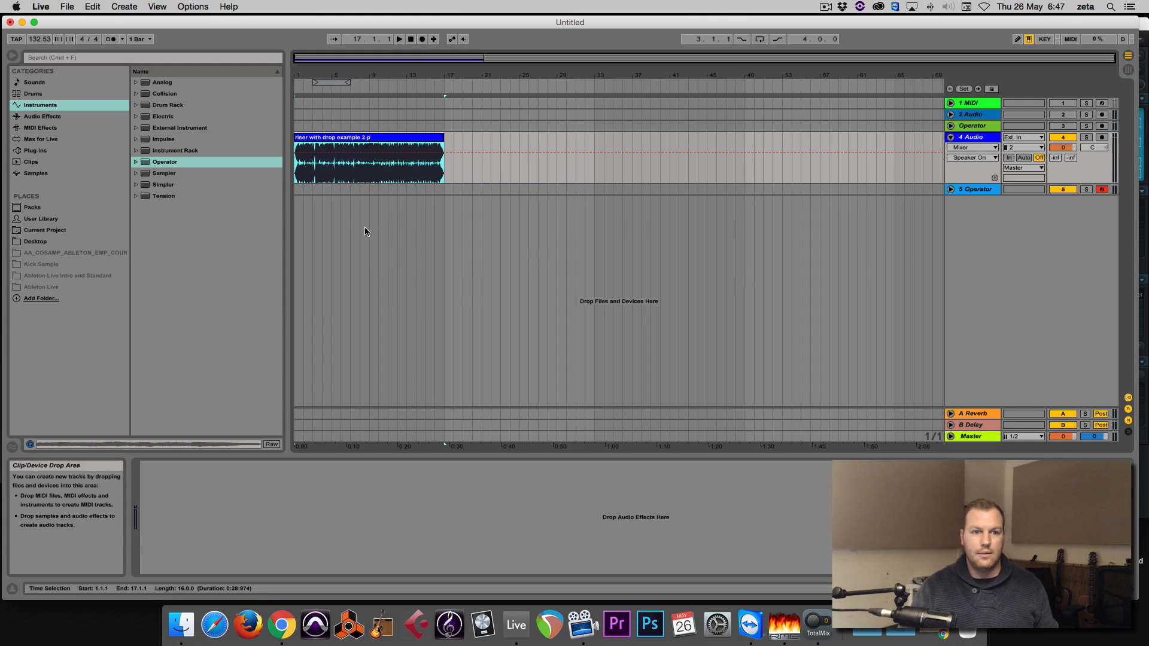
left_click(399, 39)
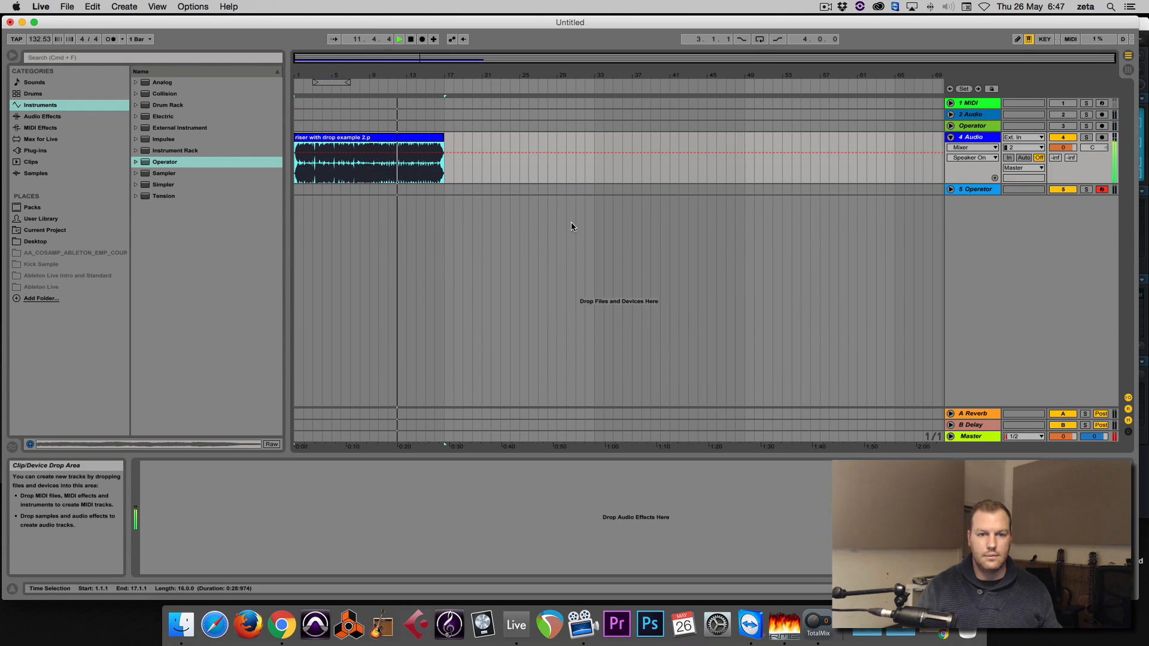
left_click(410, 38)
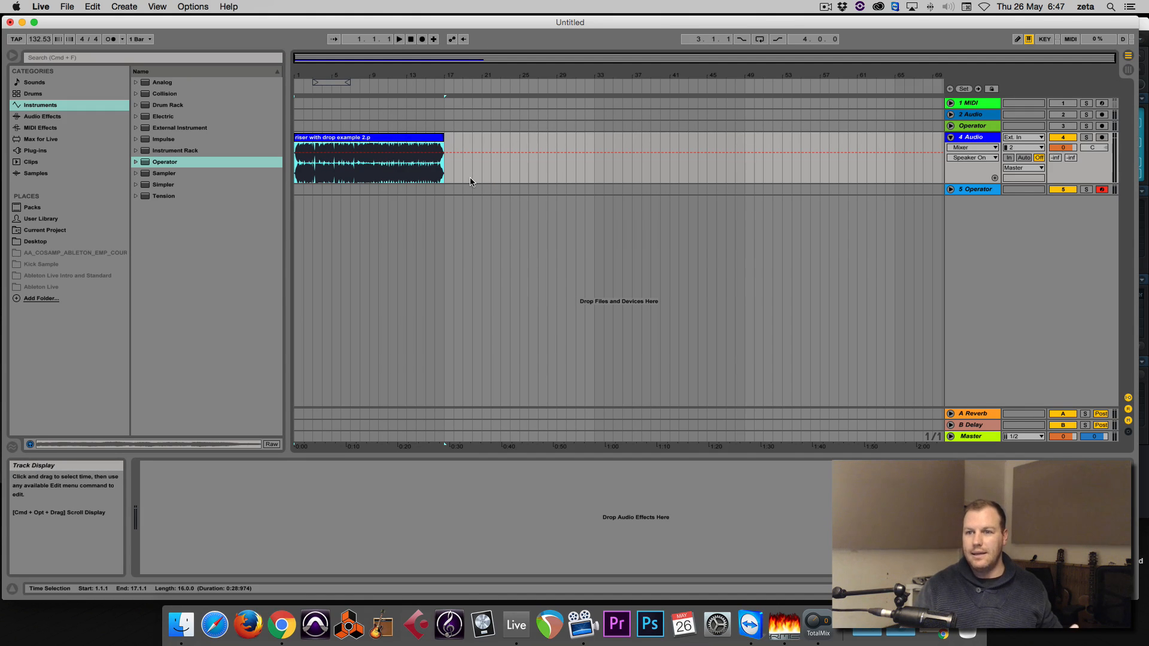
mouse_move(495, 180)
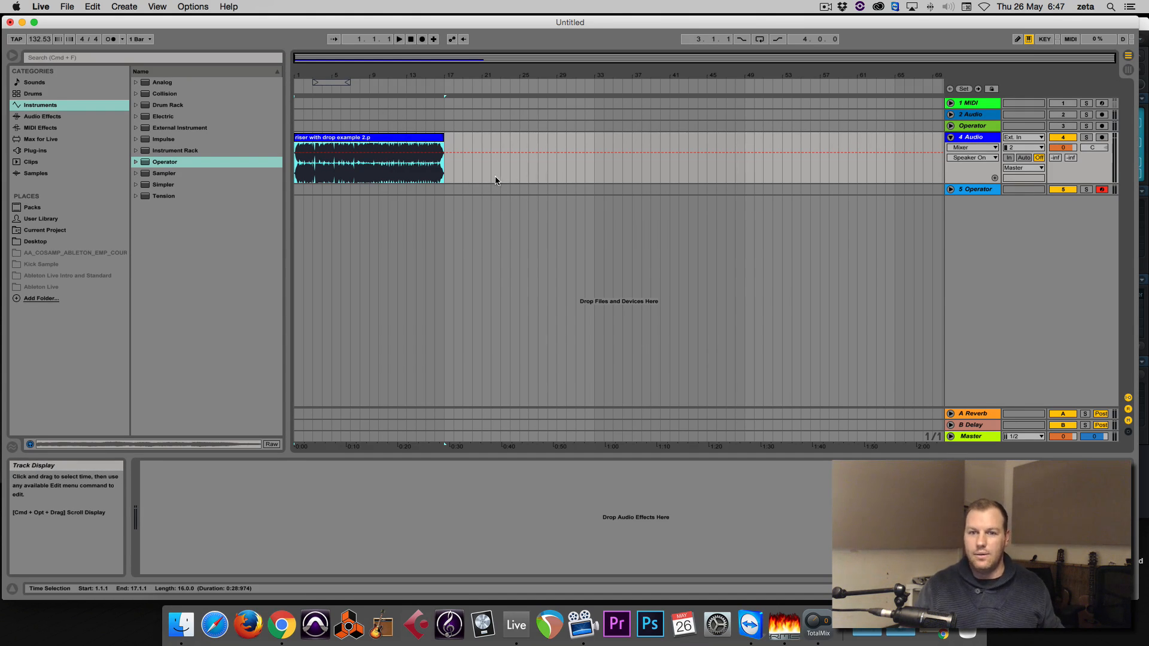
mouse_move(506, 164)
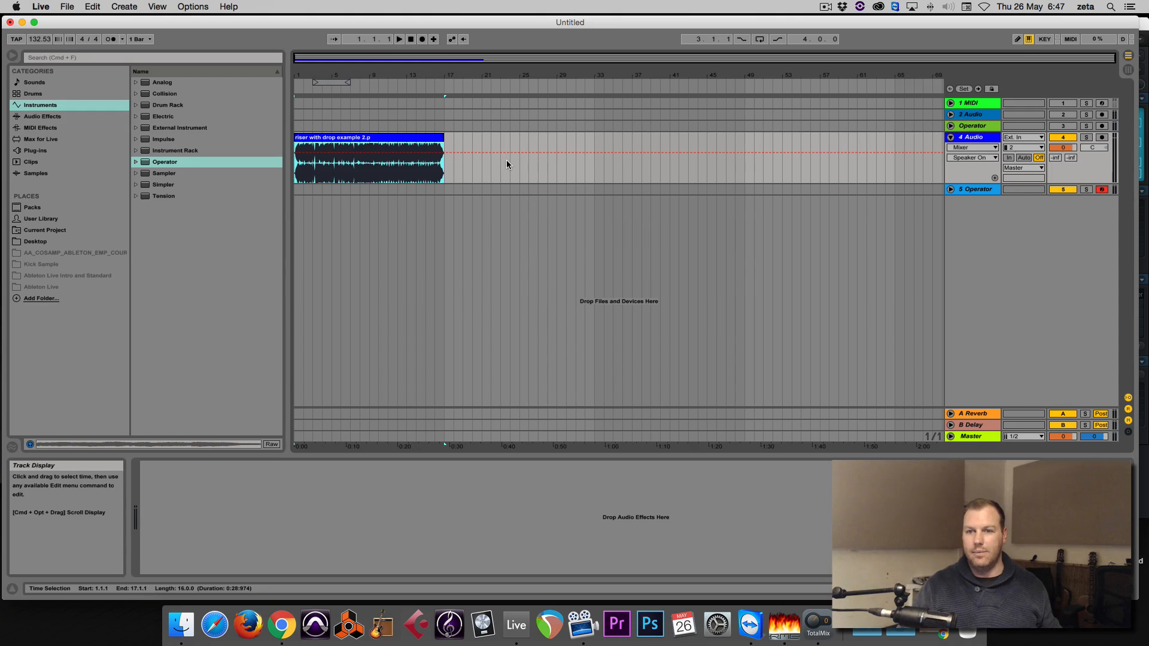
mouse_move(489, 189)
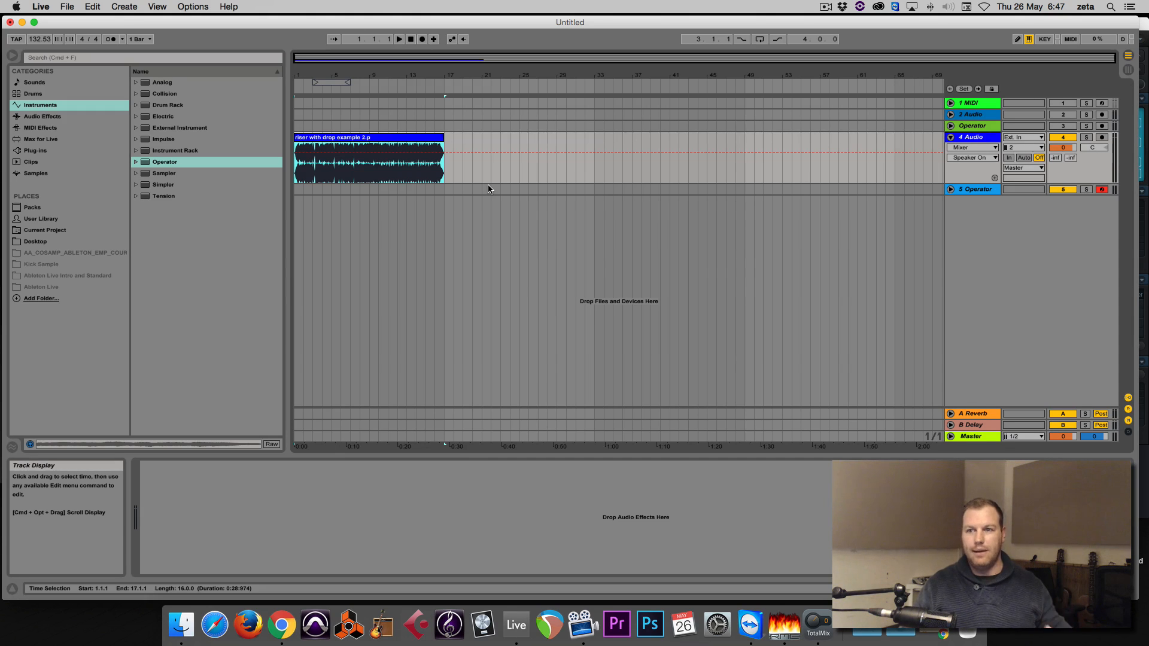
left_click(366, 157)
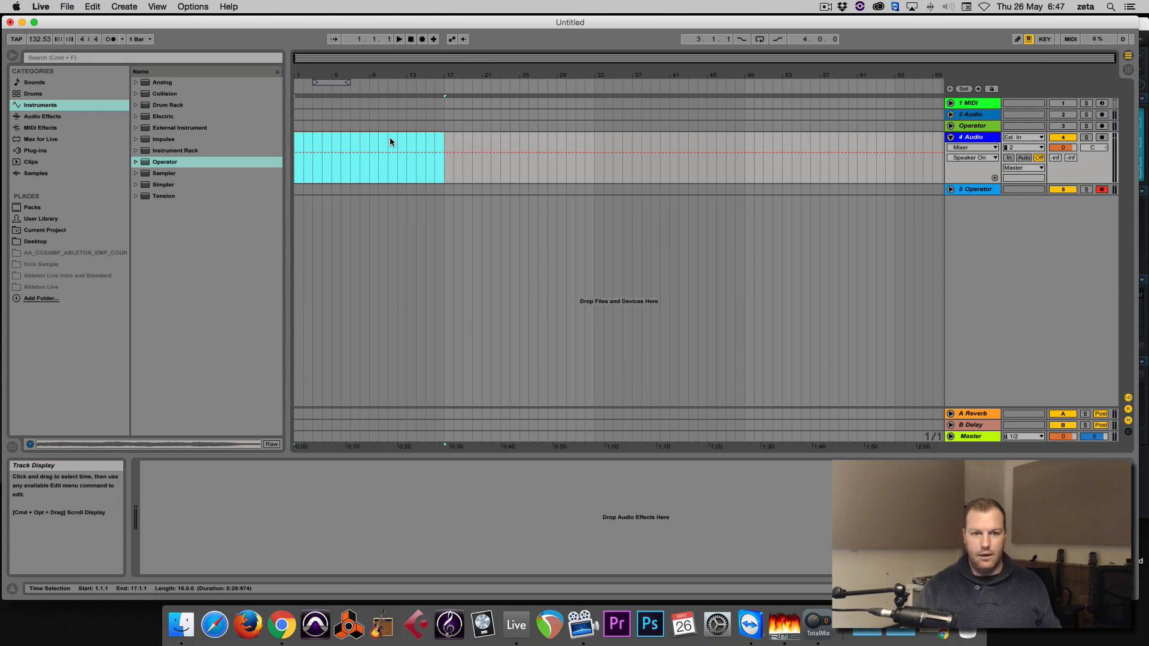
Start a new empty Live Set and switch it to Arrangement View with its tracks selected
left_click(67, 6)
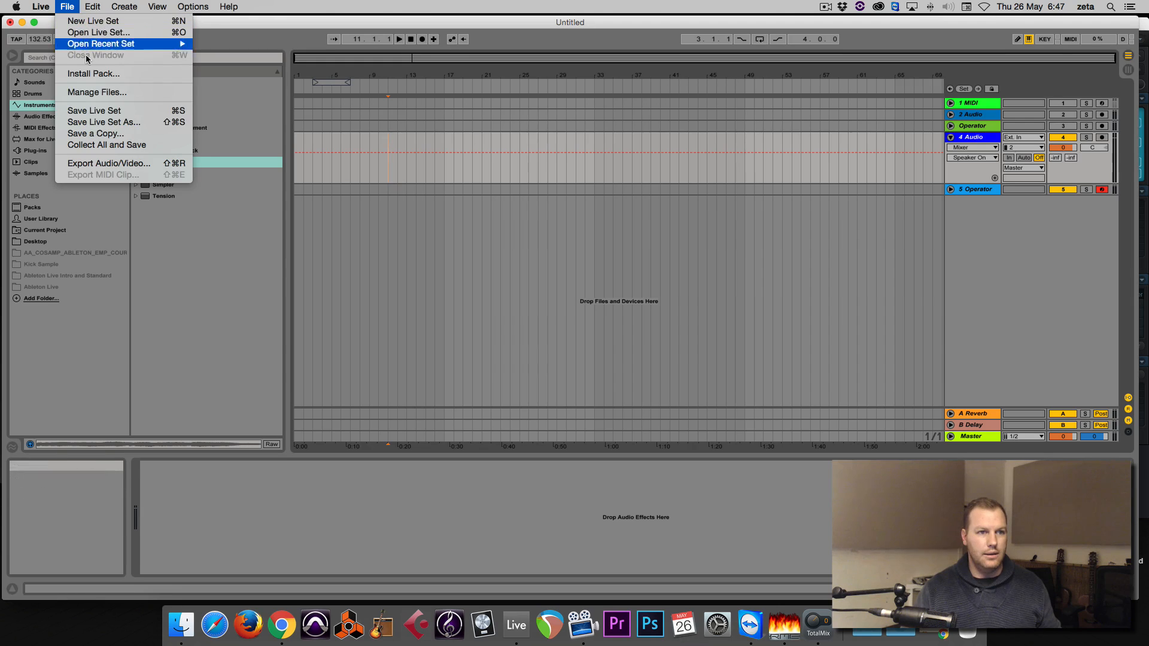
mouse_move(93, 21)
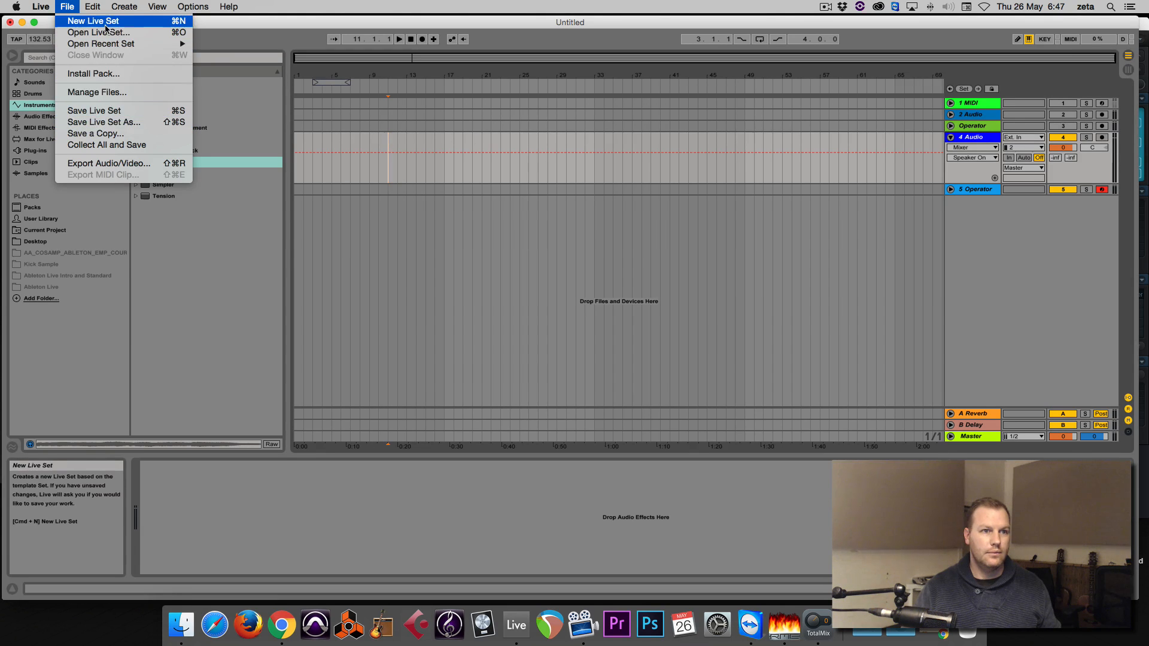
left_click(92, 21)
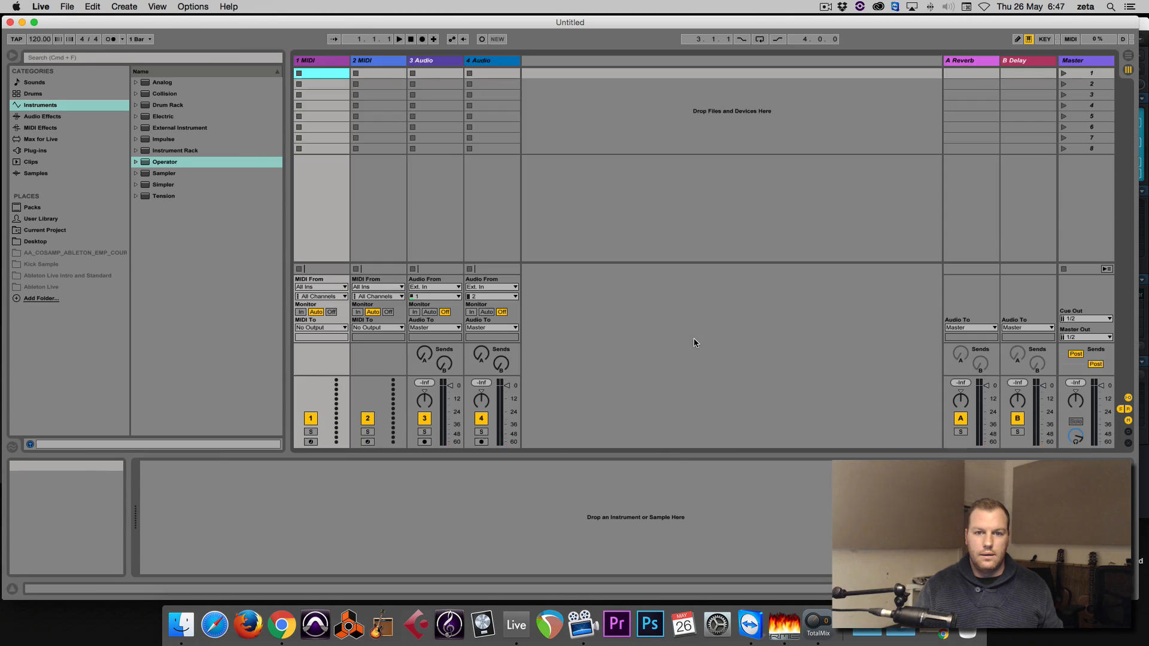
key("tab")
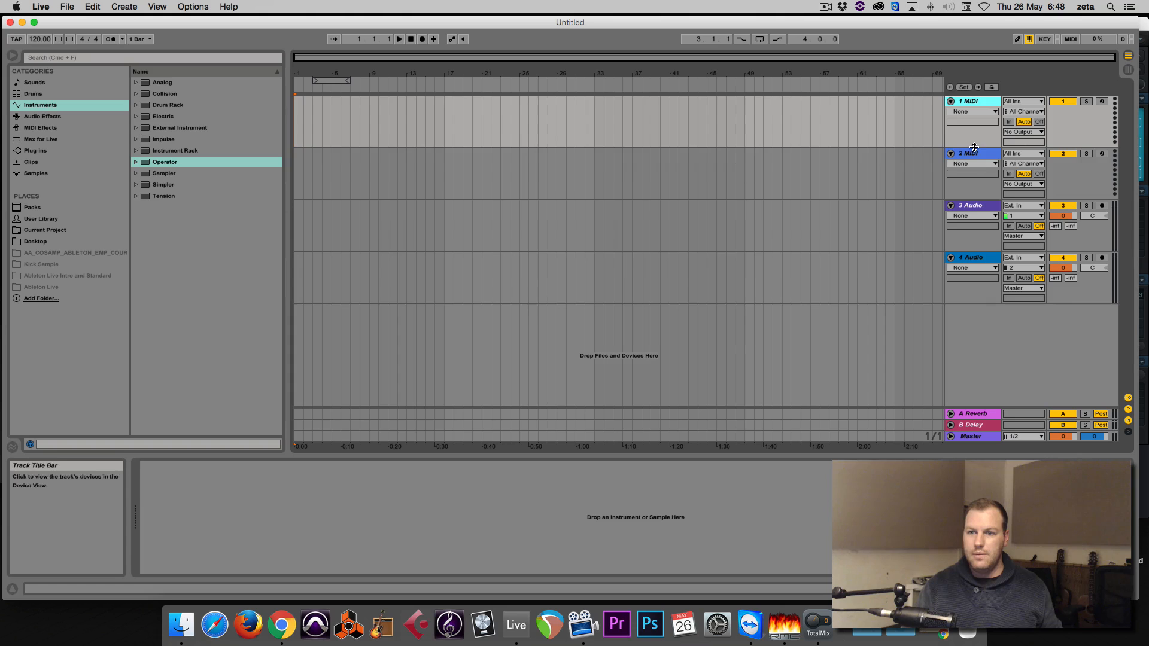
left_click(969, 257)
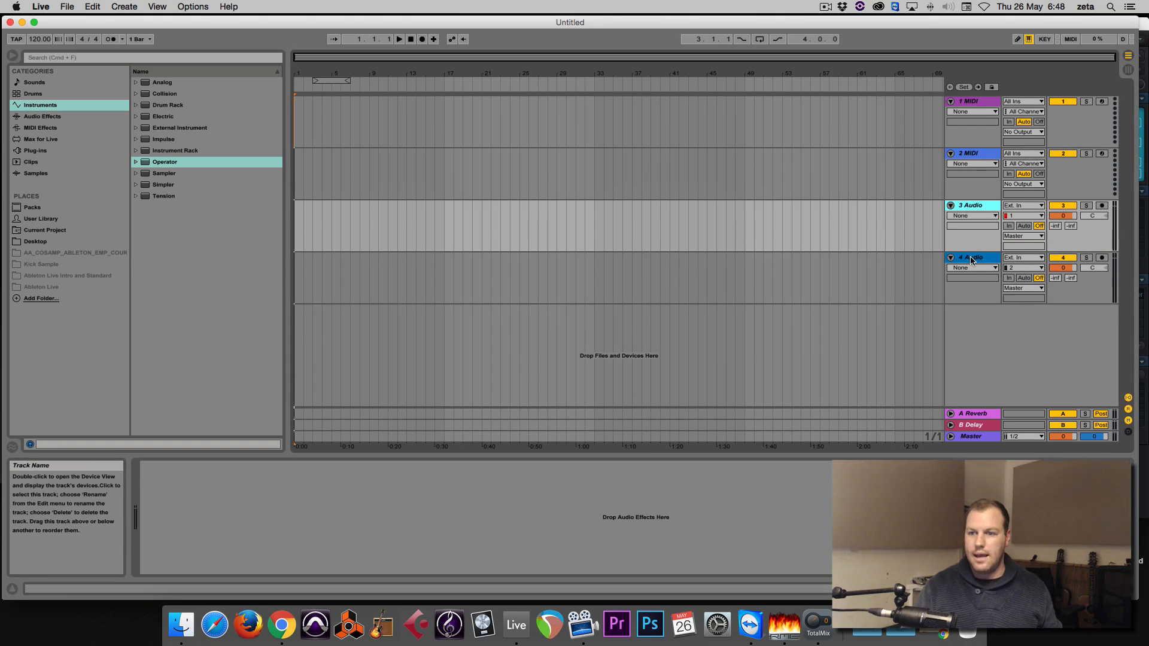
left_click(350, 176)
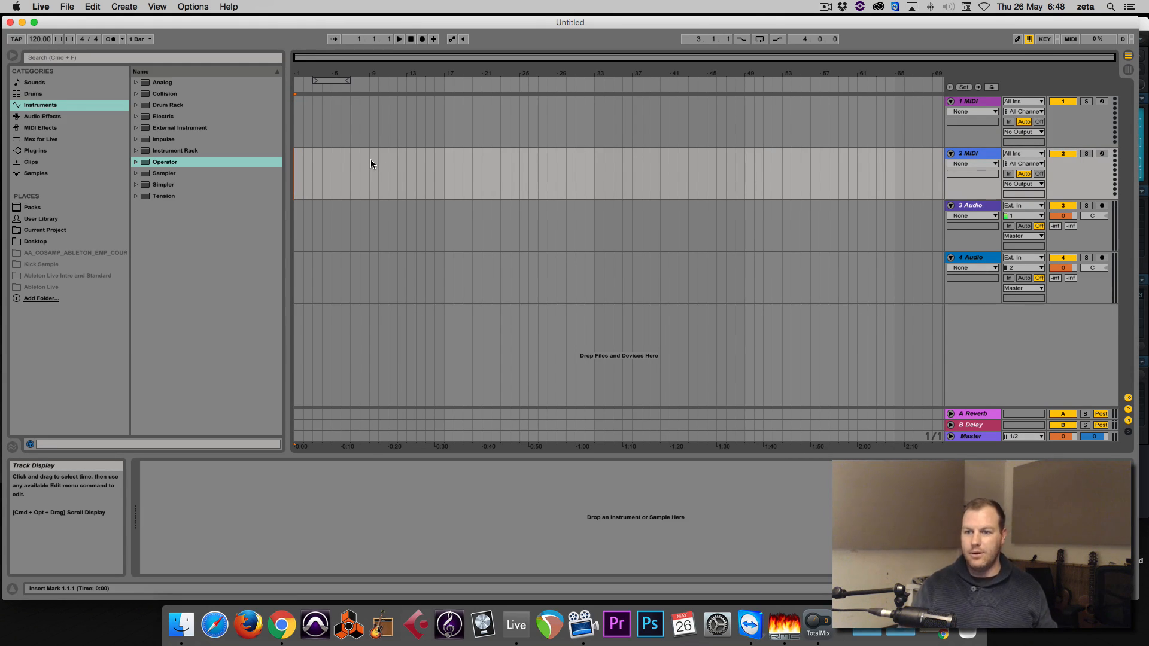
mouse_move(463, 148)
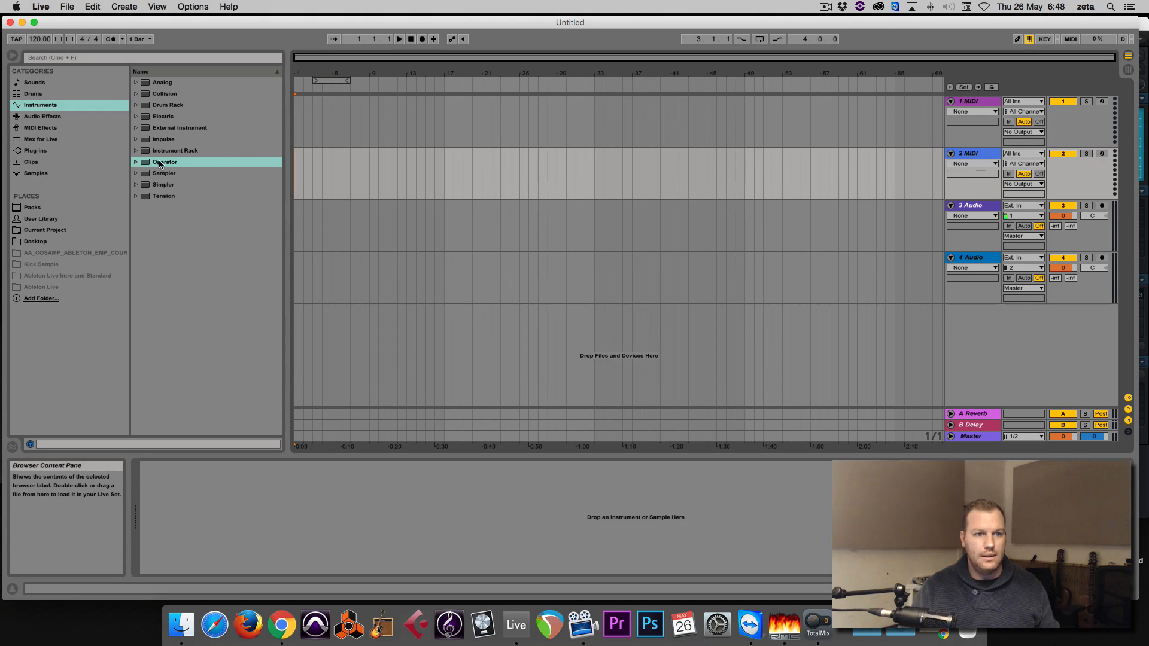
Load Operator onto the first MIDI track and set Oscillator A's wave to Noise
left_click(136, 162)
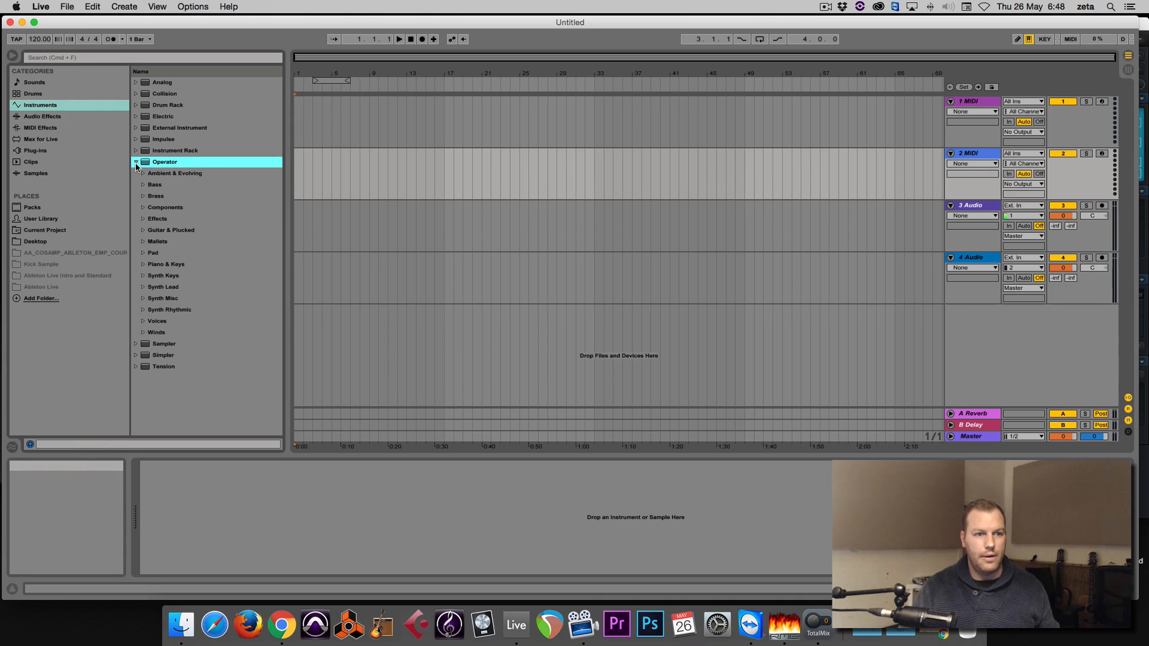
left_click(136, 161)
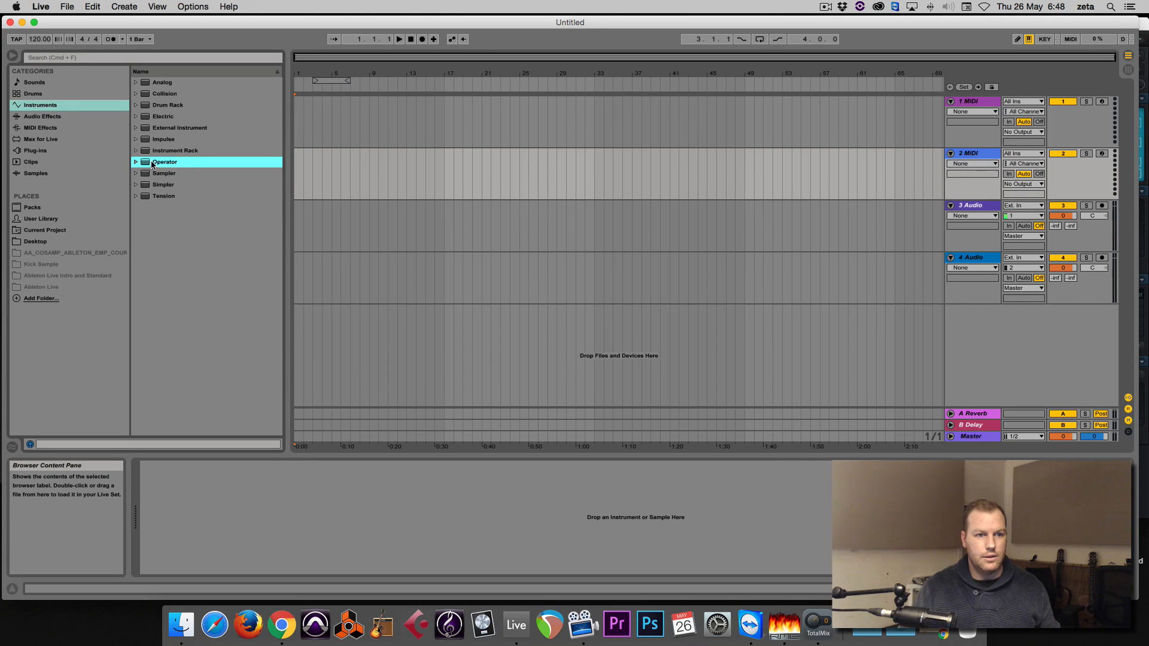
double_click(164, 161)
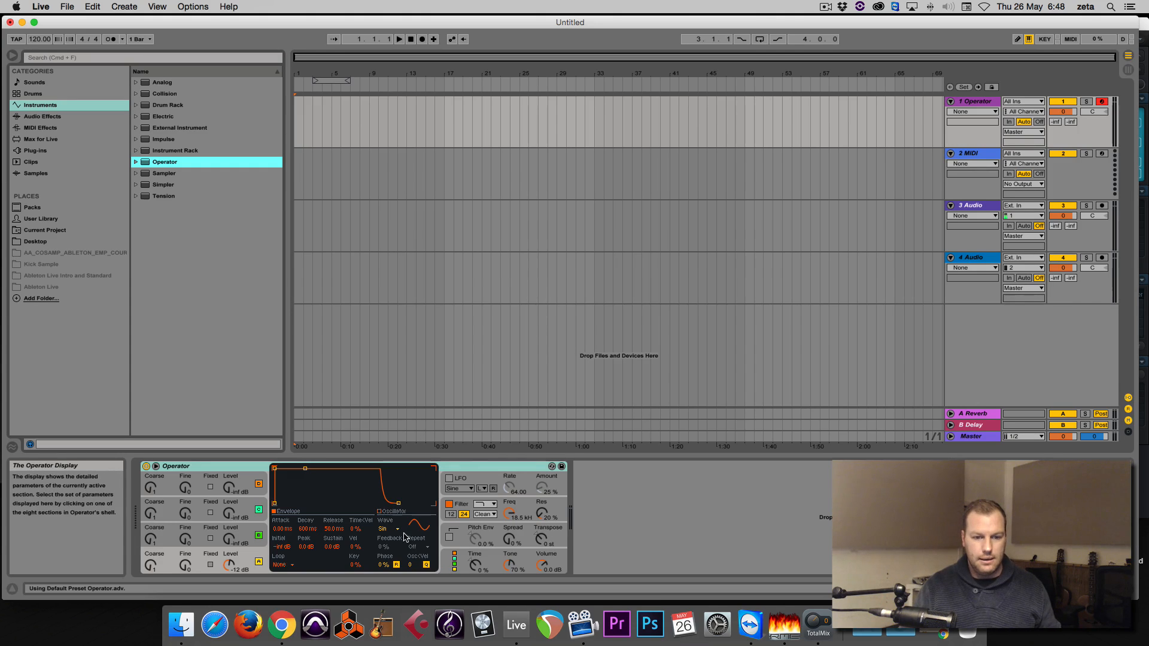
mouse_move(385, 528)
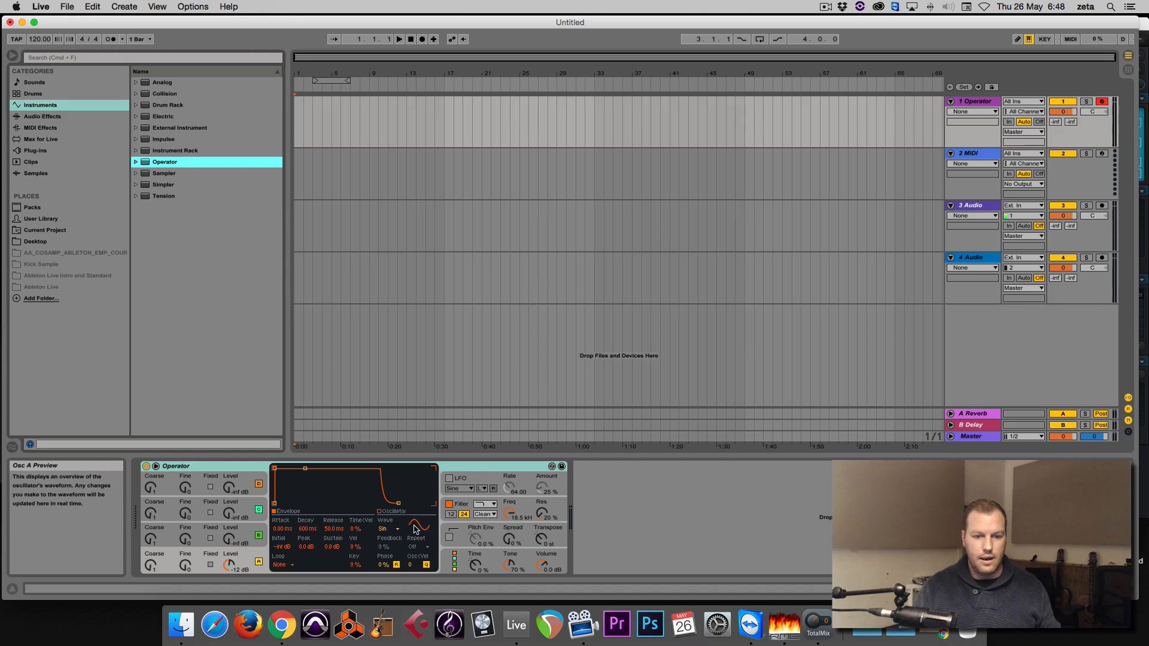
left_click(386, 528)
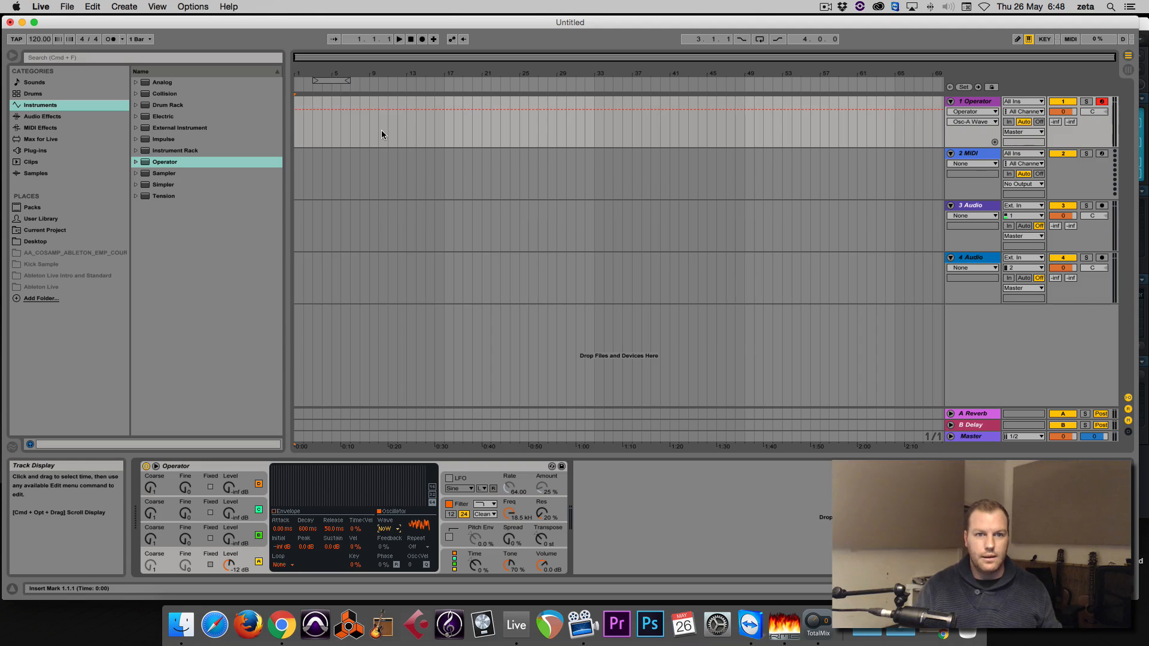
mouse_move(370, 120)
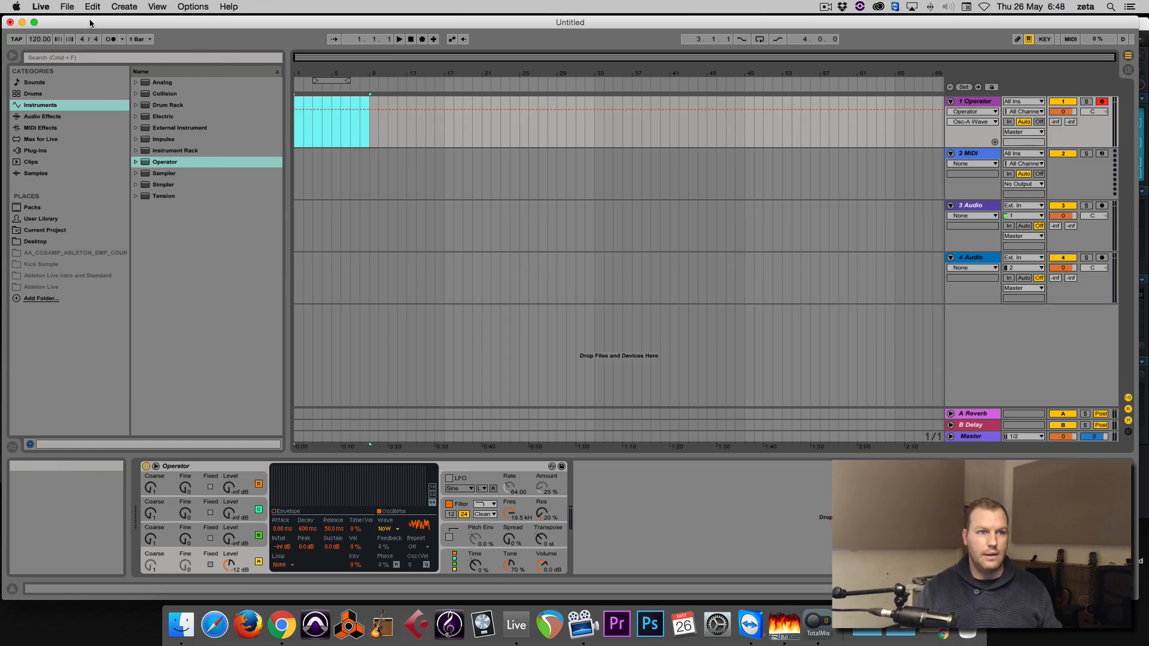
Create a MIDI clip on the Operator track and open it in the MIDI Note Editor
left_click(123, 6)
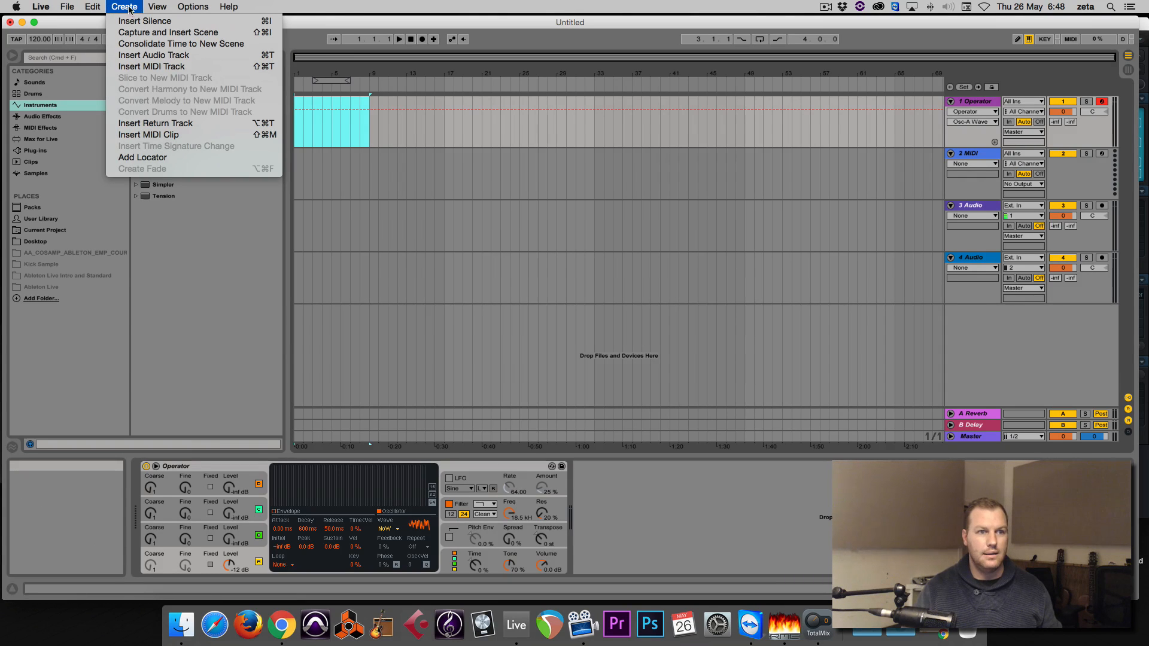
mouse_move(149, 135)
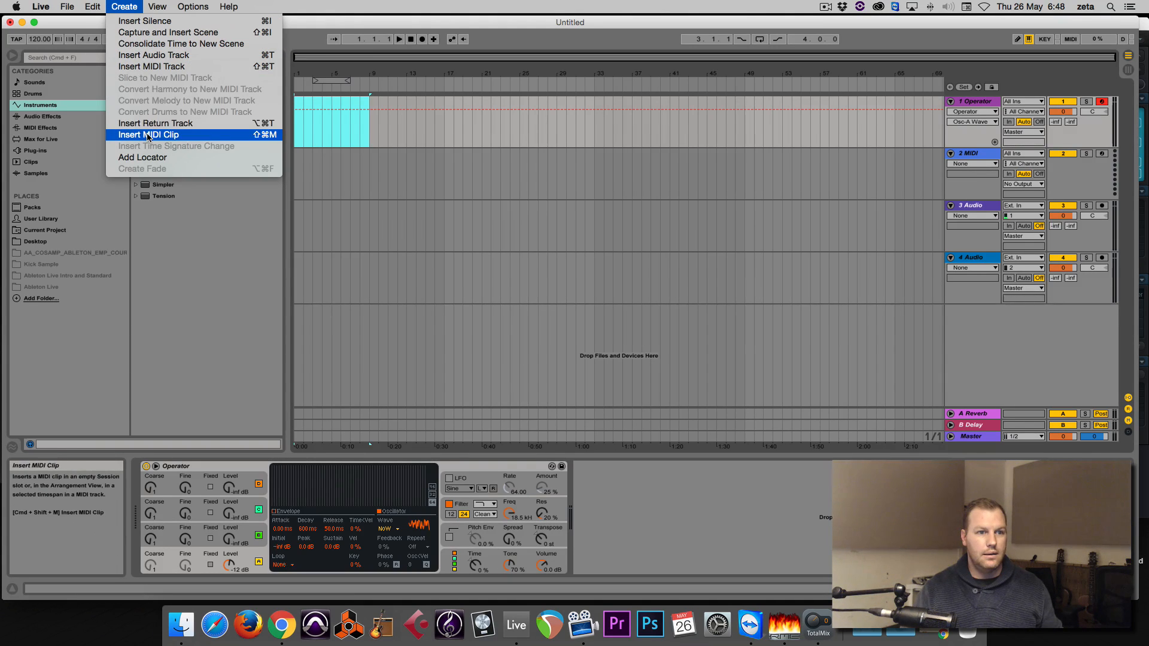
left_click(149, 134)
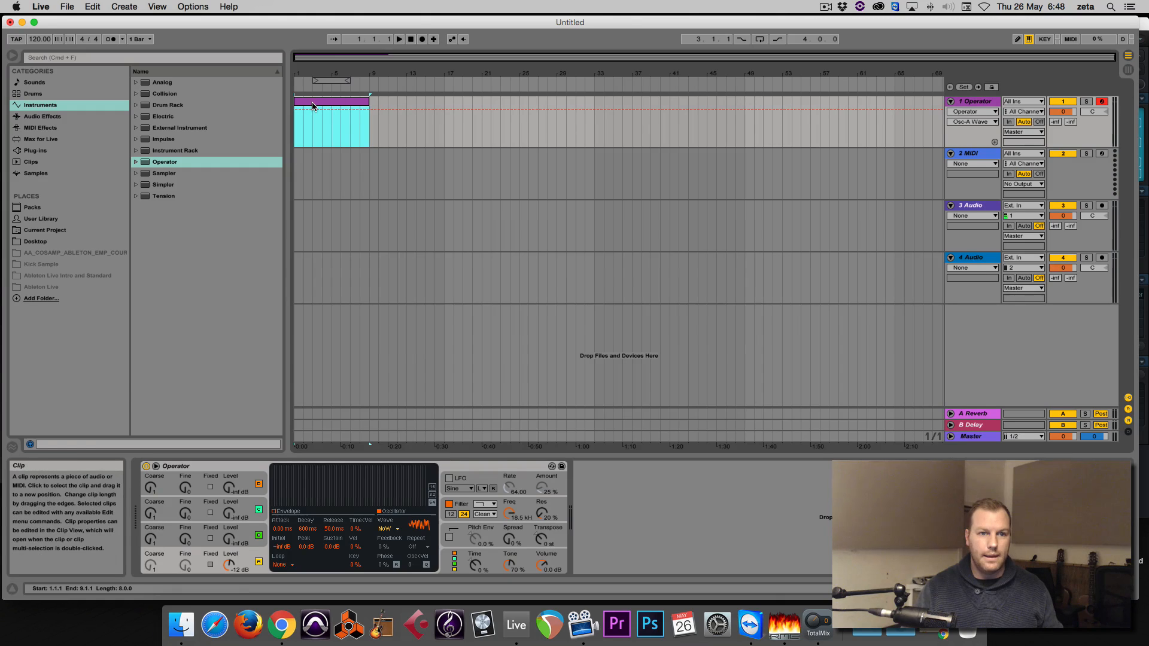
double_click(329, 120)
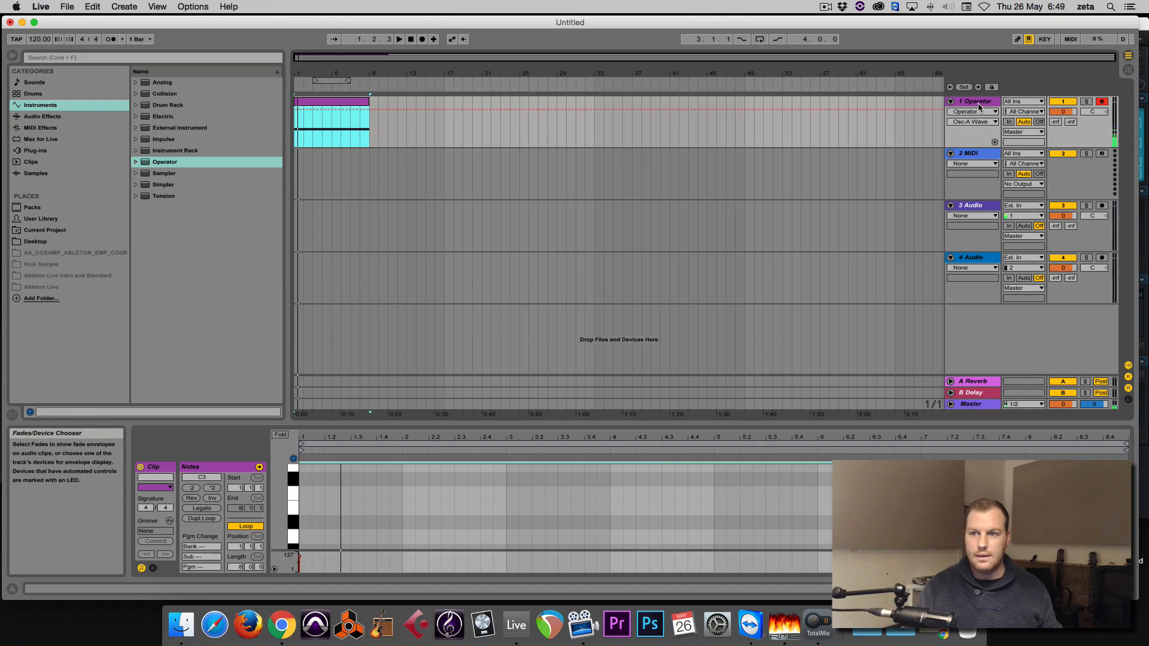
Freeze and flatten the Operator track into a rendered noise audio clip
right_click(974, 100)
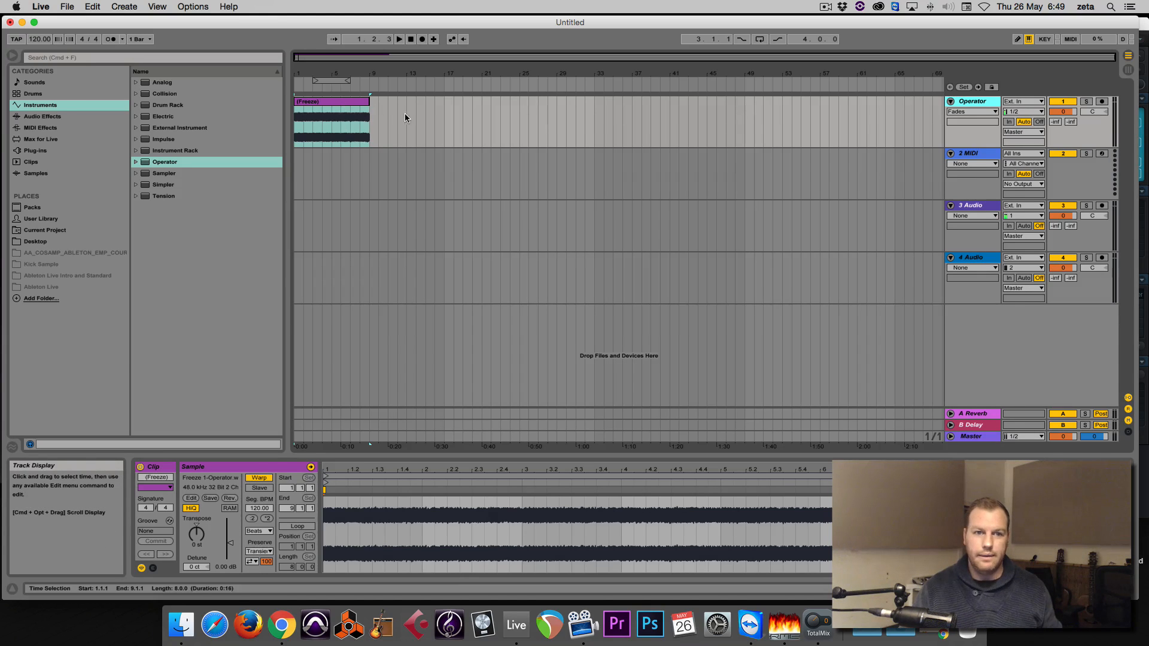
left_click(330, 110)
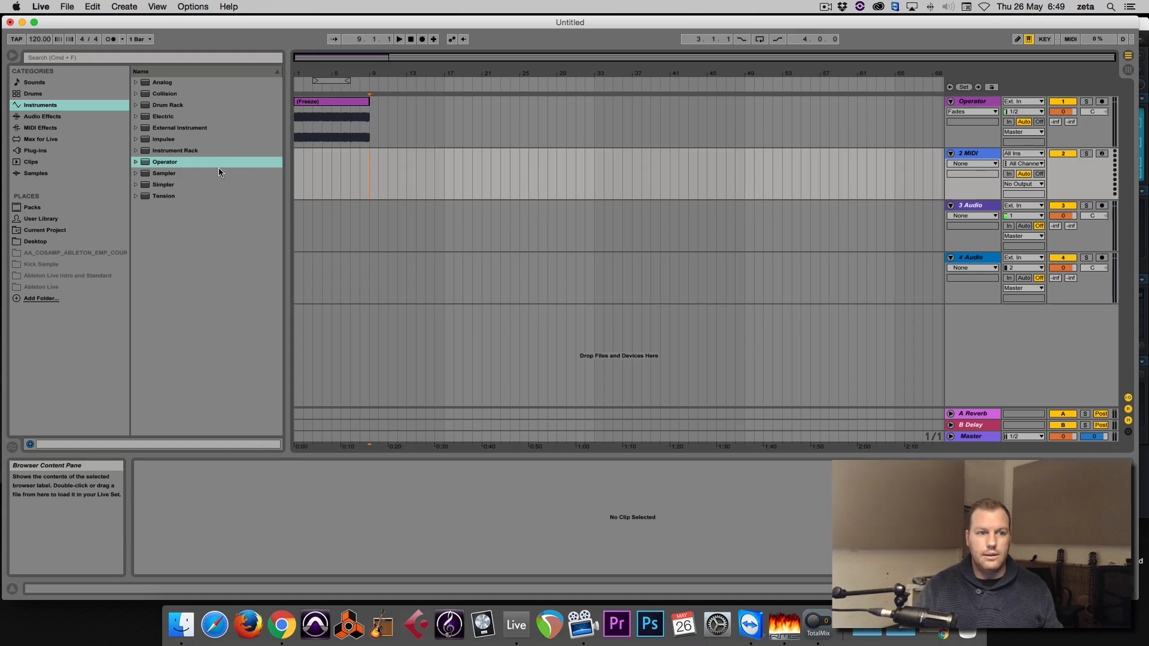
Load the mda TestTone plug-in onto the second MIDI track from the Plug-ins browser
left_click(35, 150)
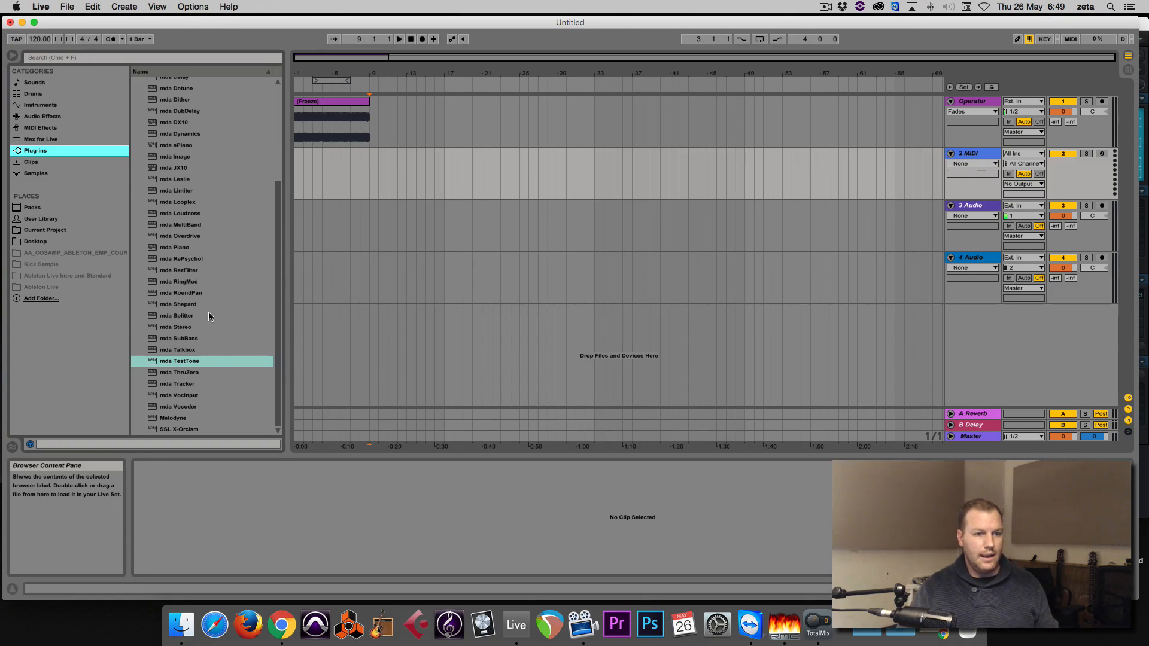
mouse_move(237, 356)
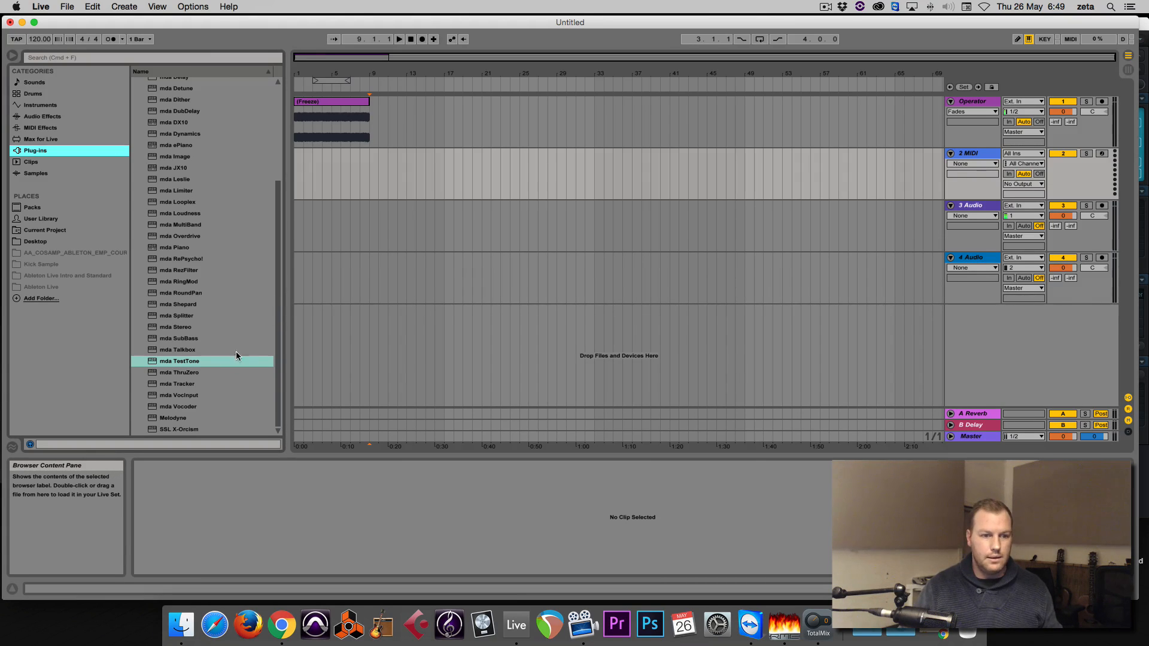
left_click(179, 361)
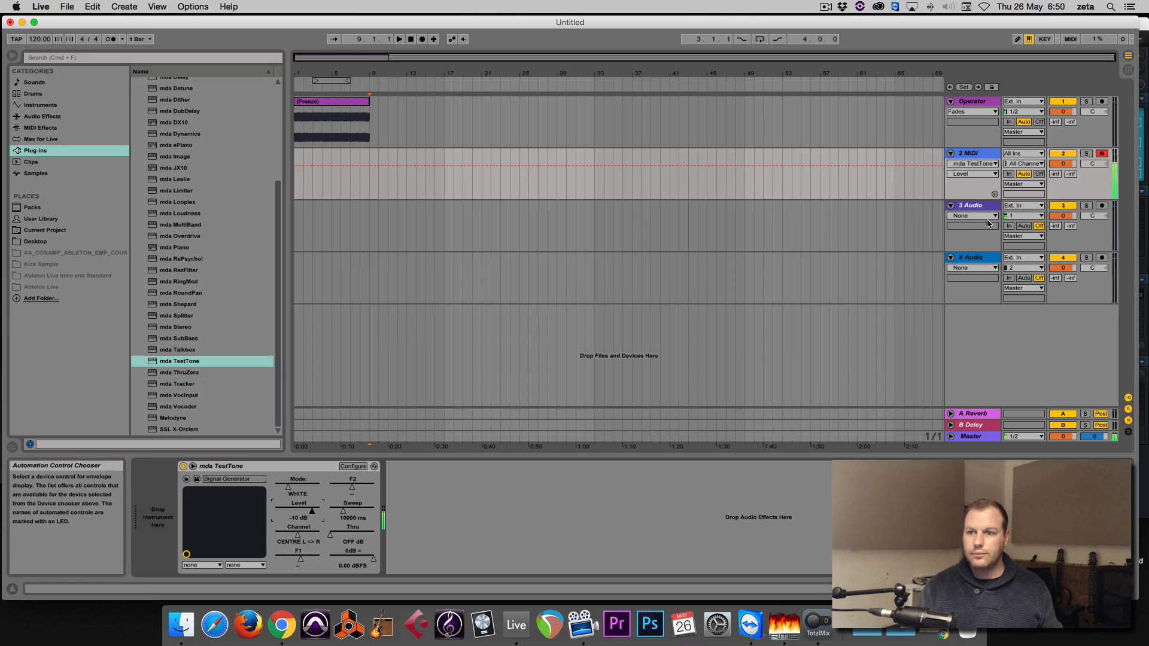
Set audio track 3's input source to Resampling to record the internal mix
left_click(969, 205)
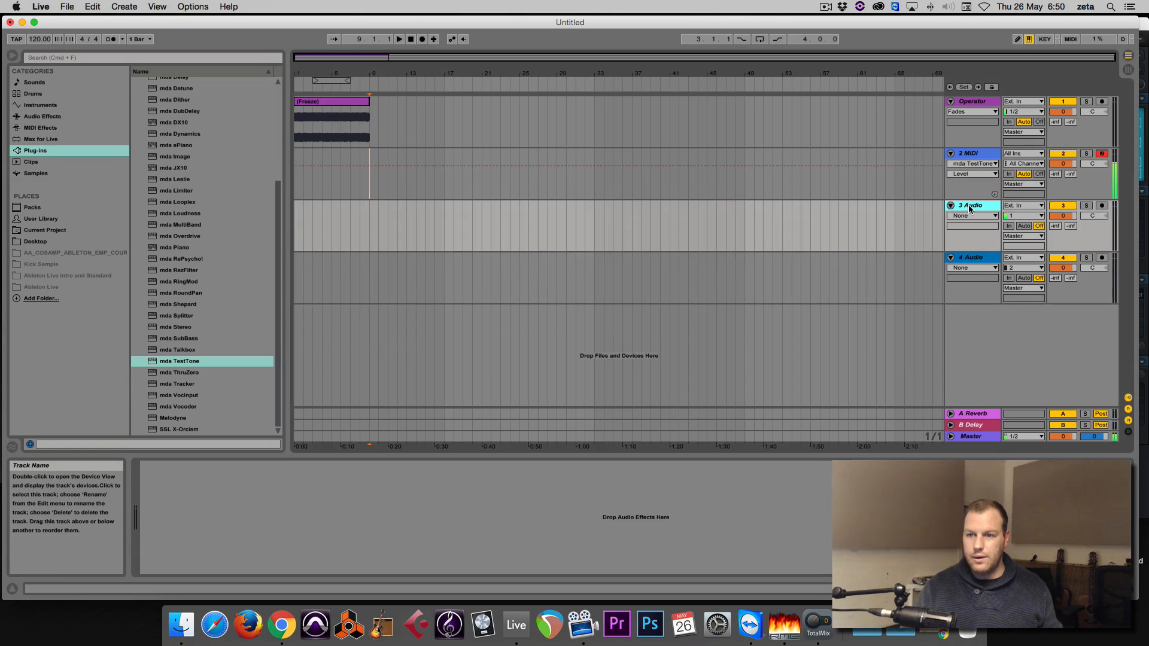
left_click(1021, 205)
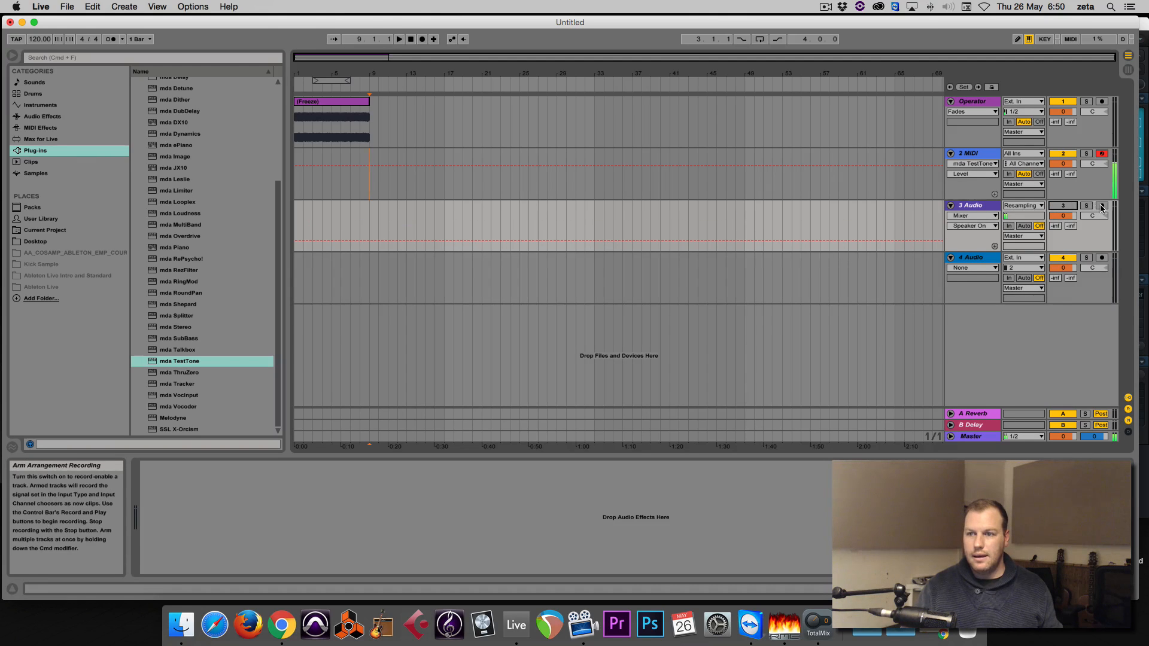
mouse_move(437, 57)
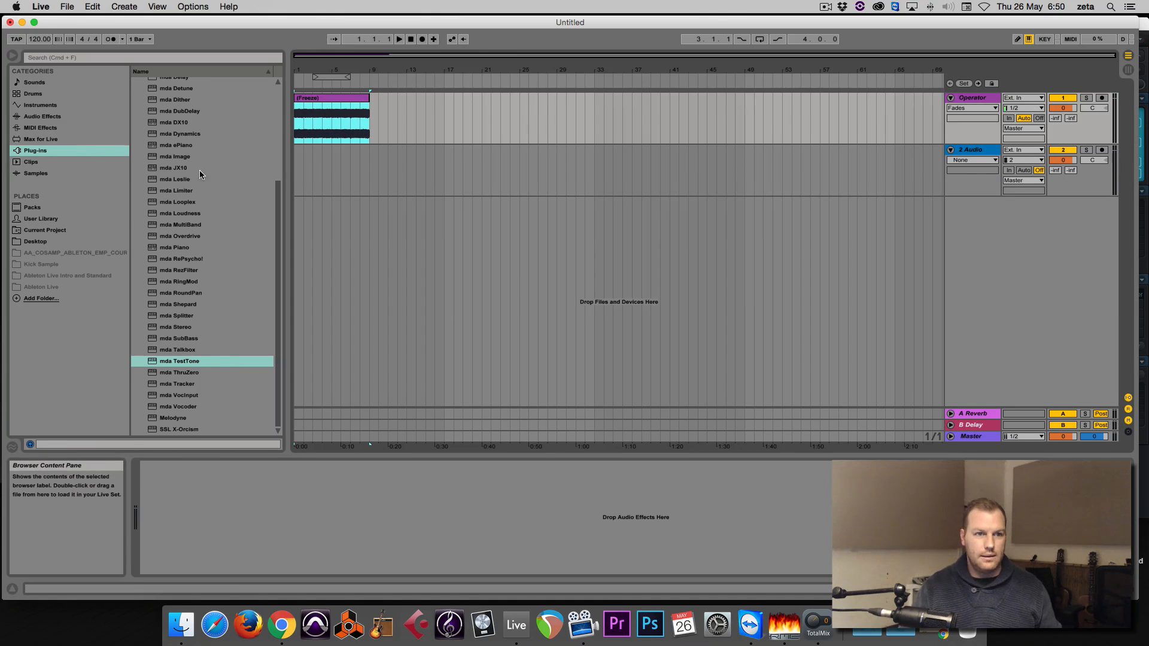
Load EQ Eight on the Operator track and make band 4 a Low-pass 48 dB high-cut near 1 kHz
left_click(40, 105)
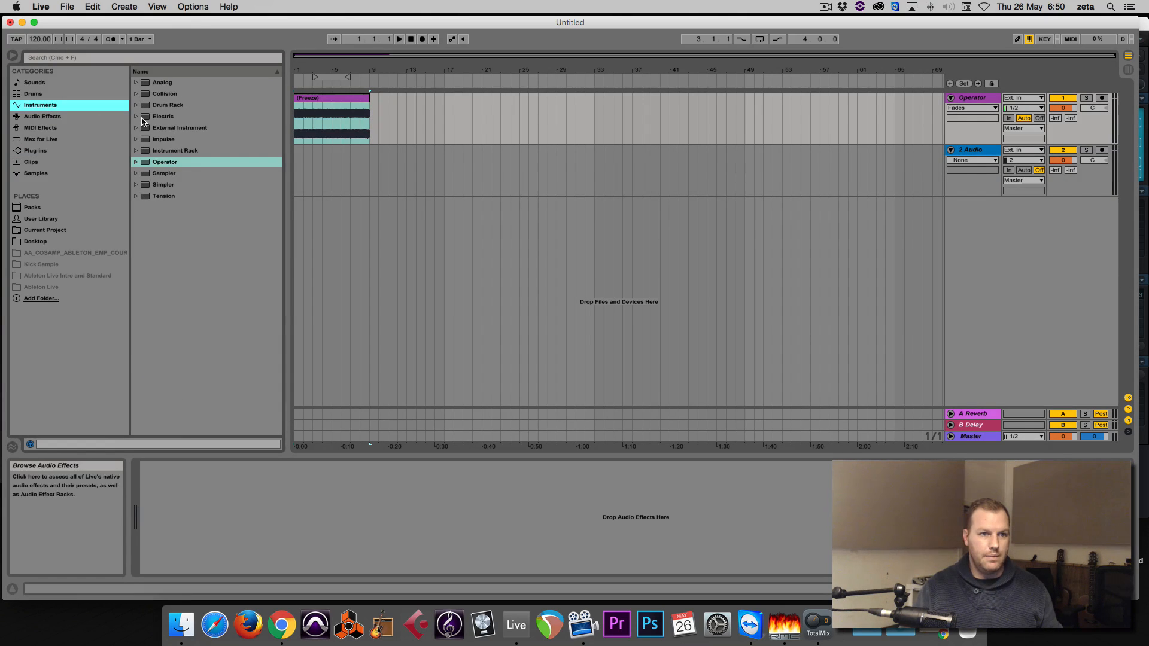
left_click(42, 116)
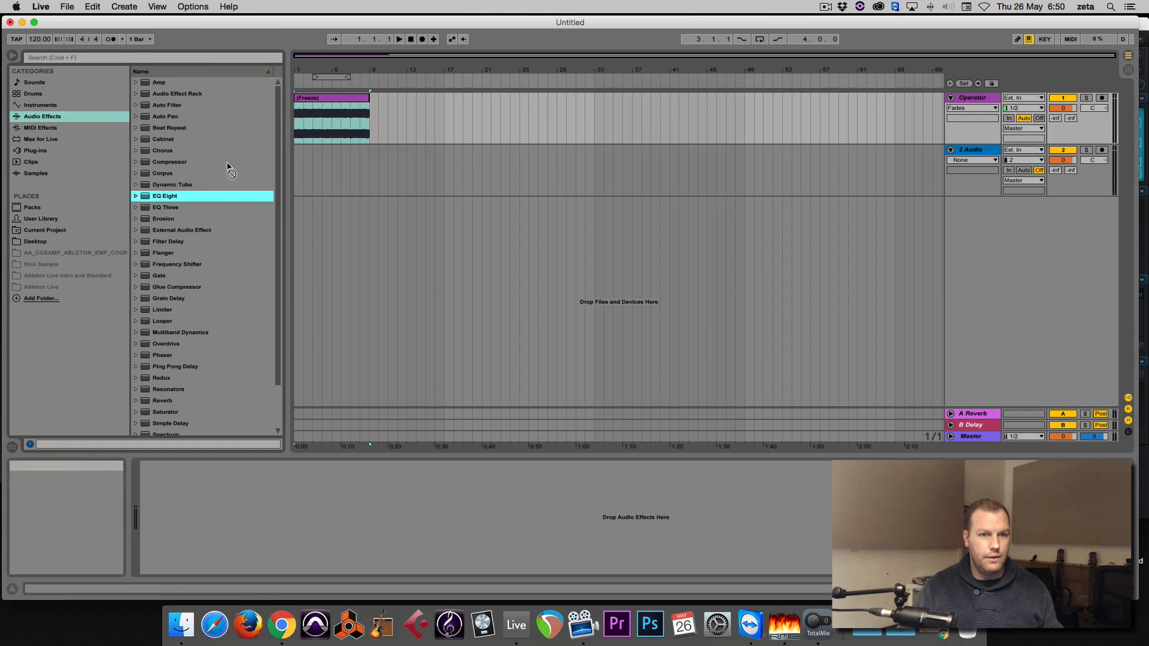
double_click(165, 195)
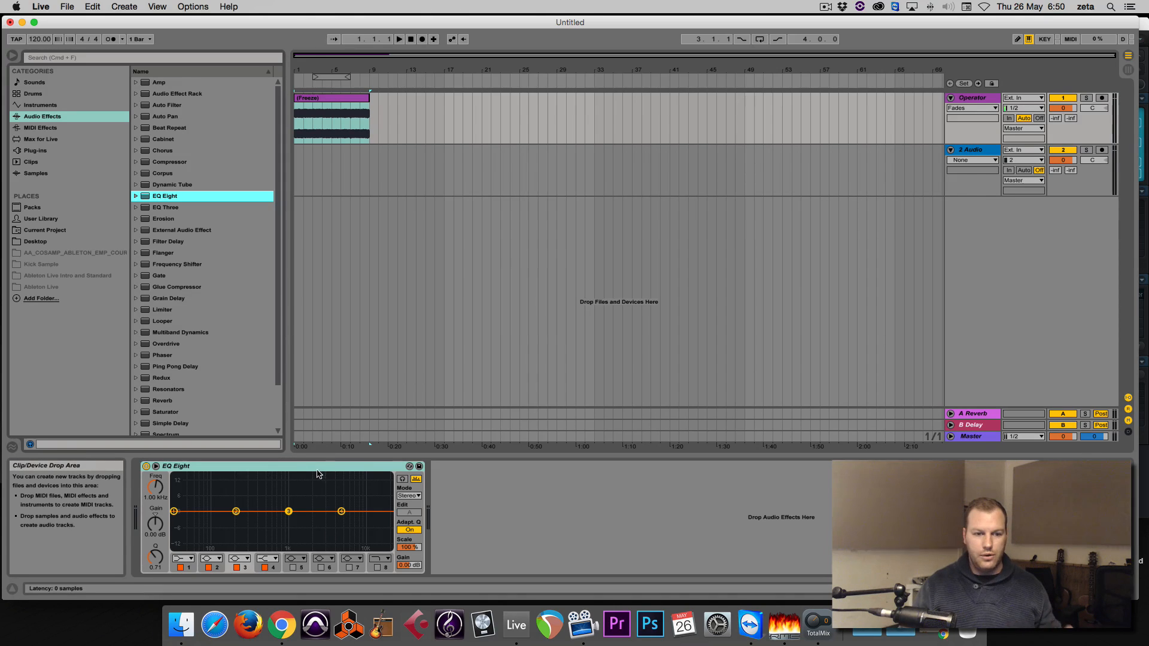
mouse_move(174, 512)
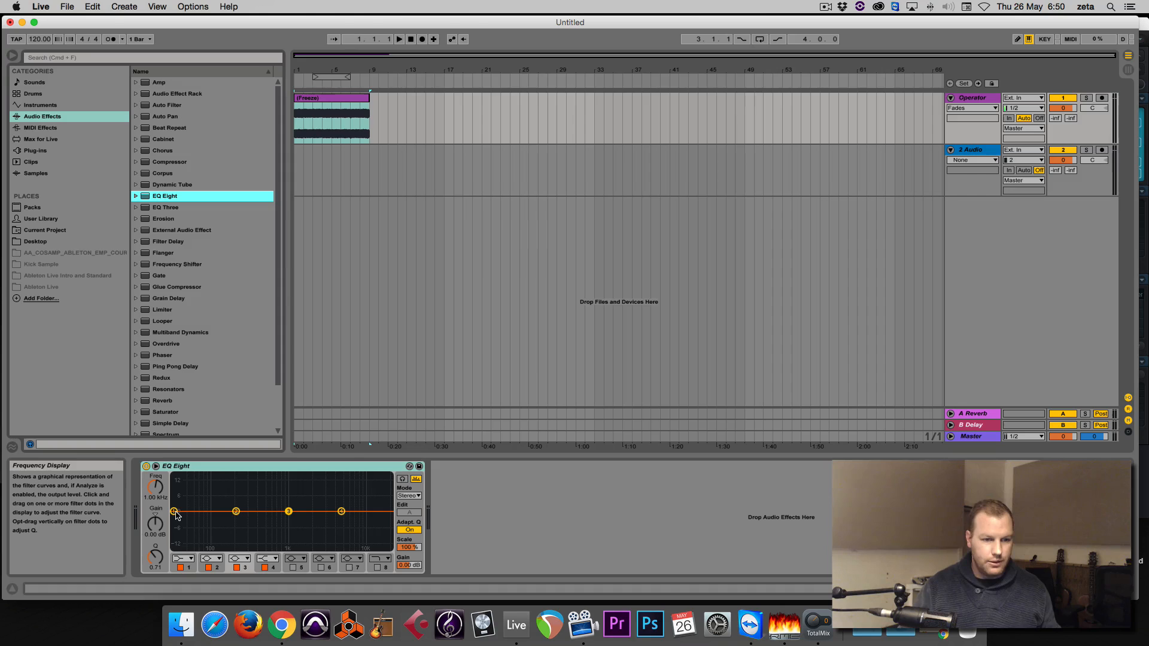
left_click_drag(173, 511, 182, 511)
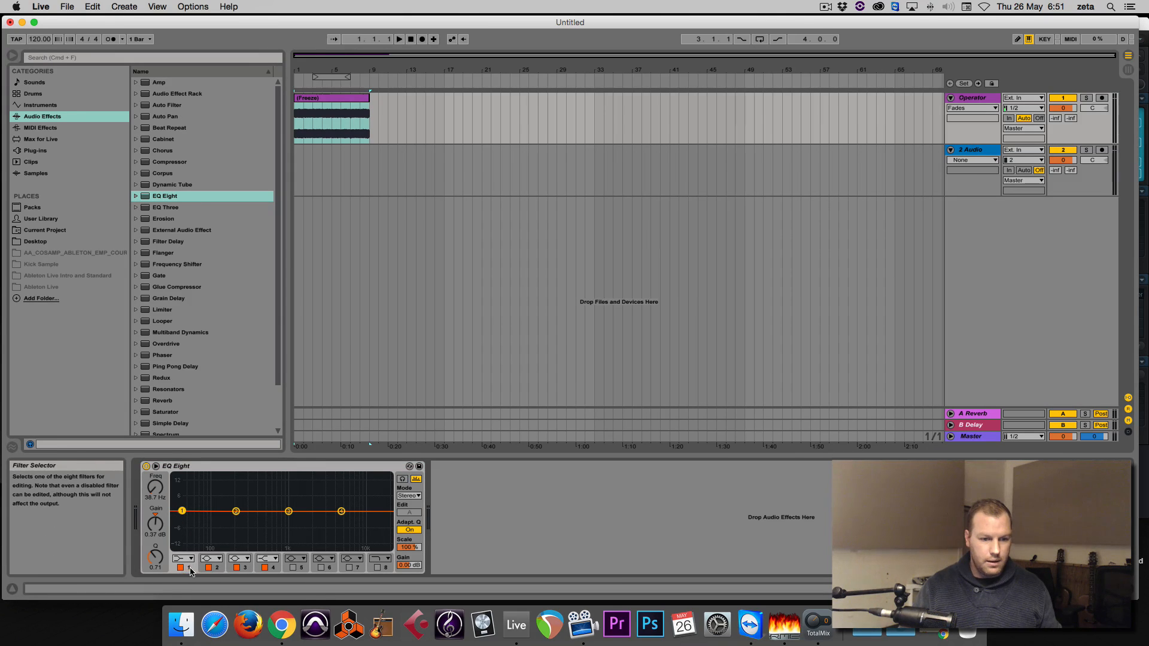
mouse_move(352, 519)
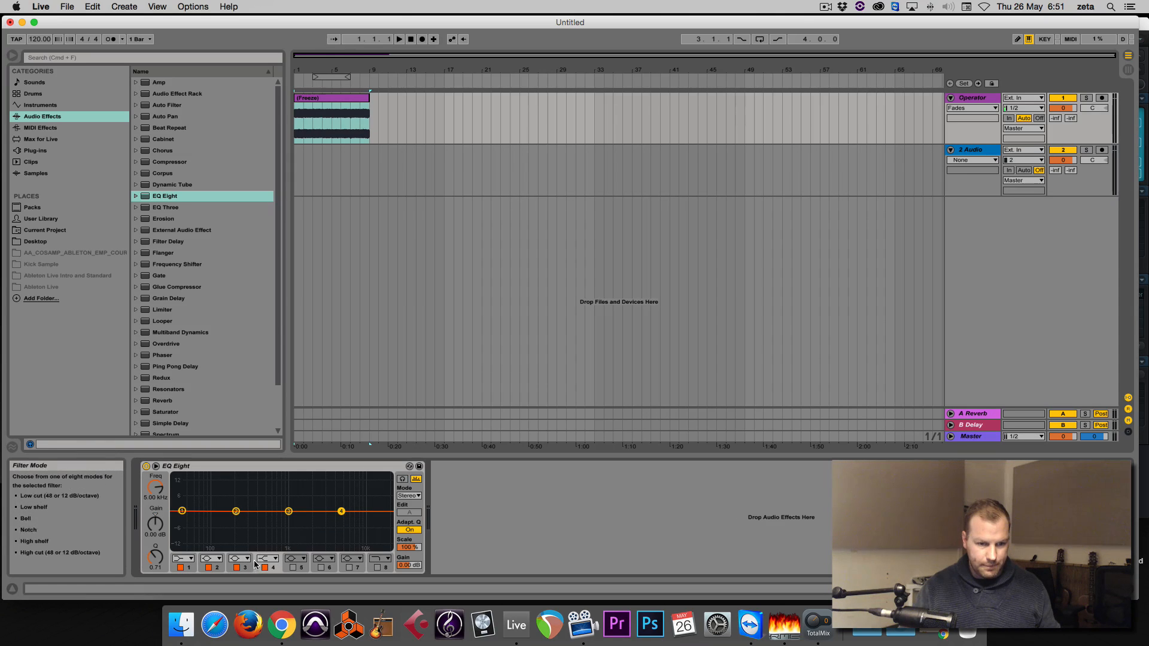
left_click(266, 559)
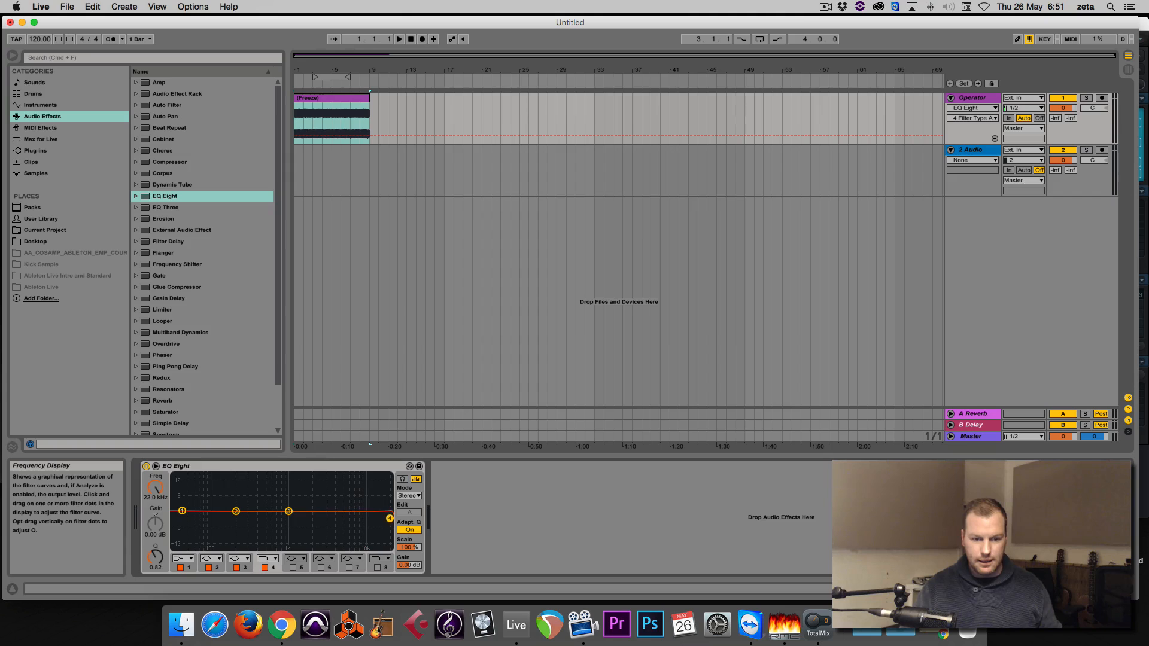
left_click_drag(288, 510, 287, 520)
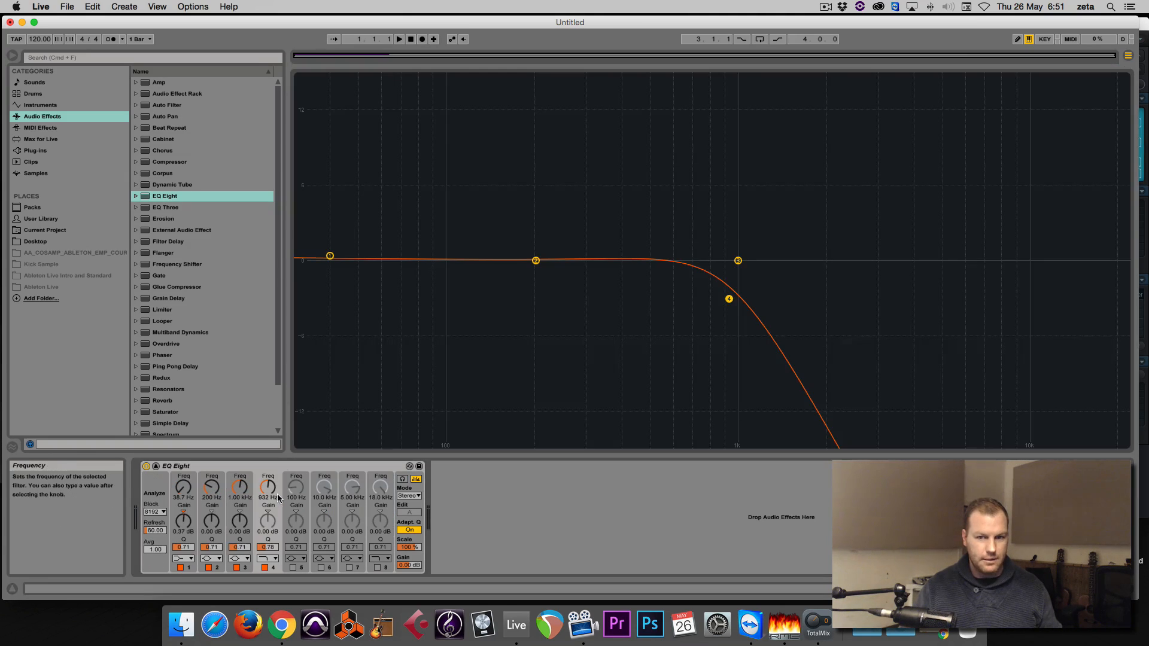
Sweep band 4's high-cut down to about 120 Hz and raise its Q to around 2
left_click_drag(728, 298, 883, 290)
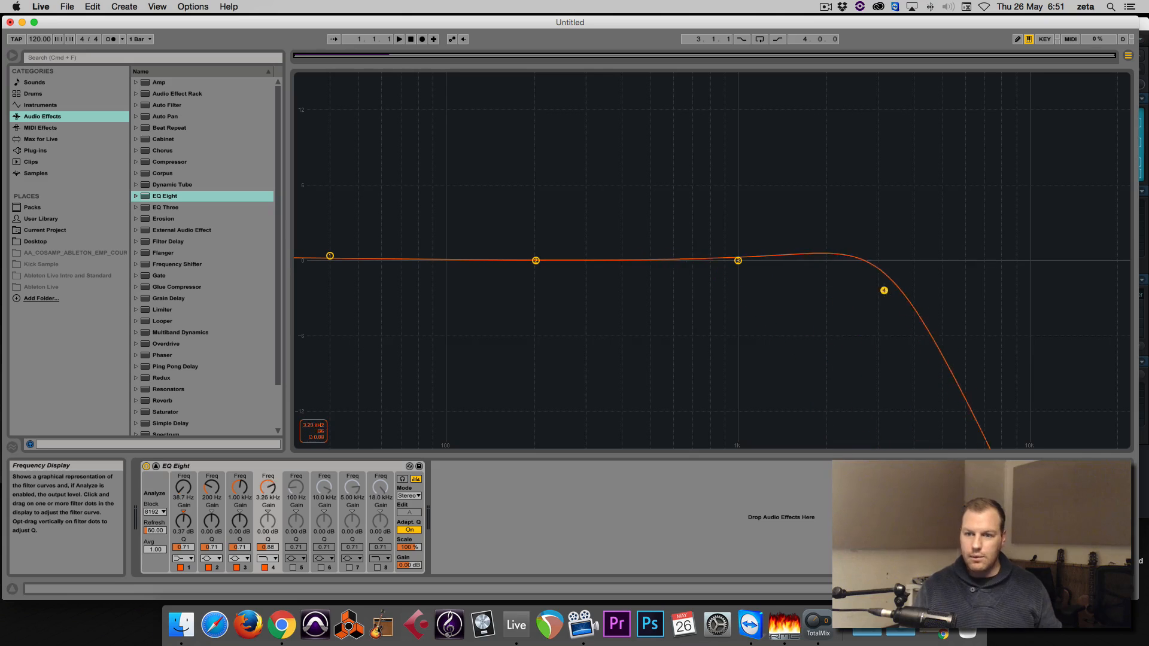
left_click_drag(884, 291, 957, 300)
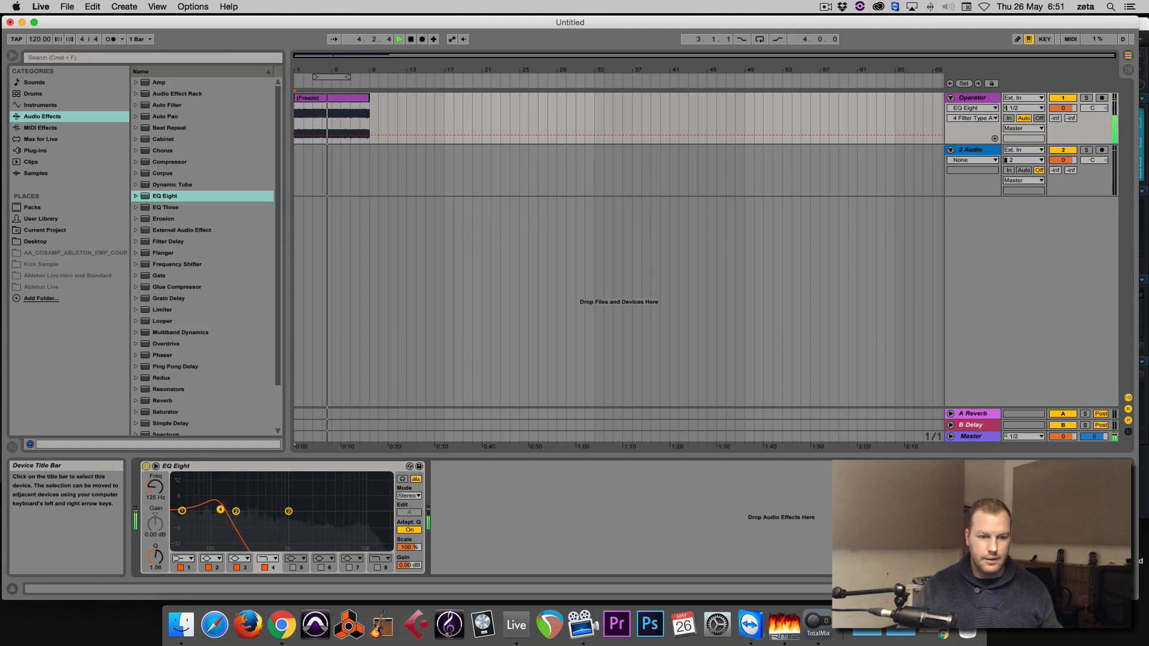
left_click_drag(218, 510, 266, 510)
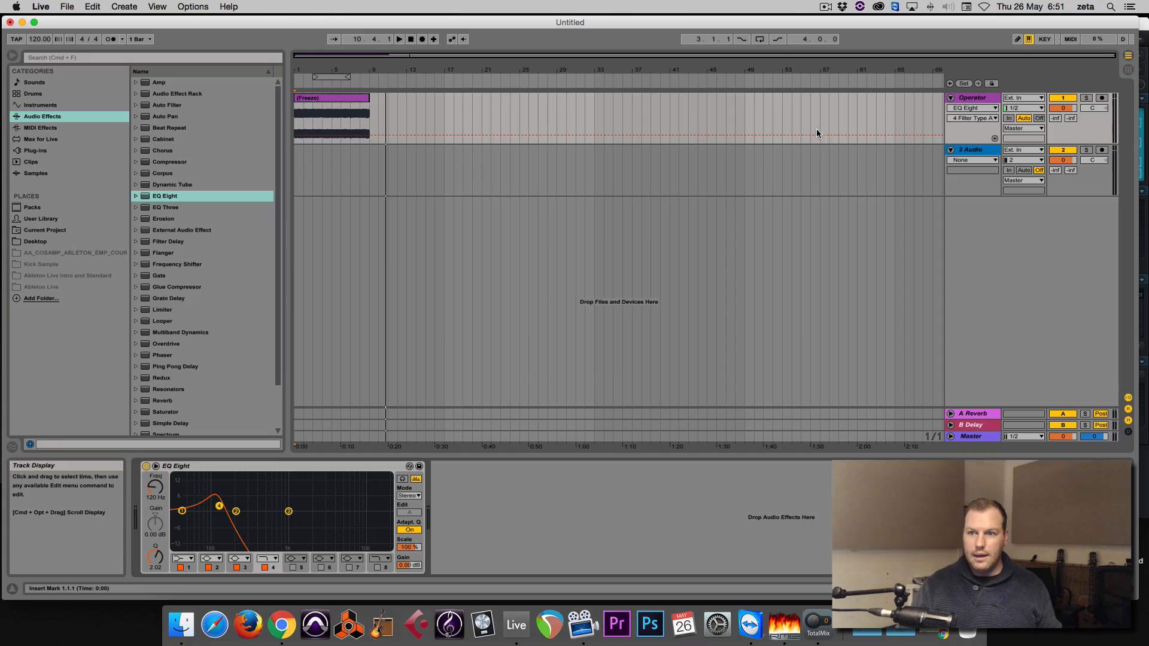
mouse_move(213, 517)
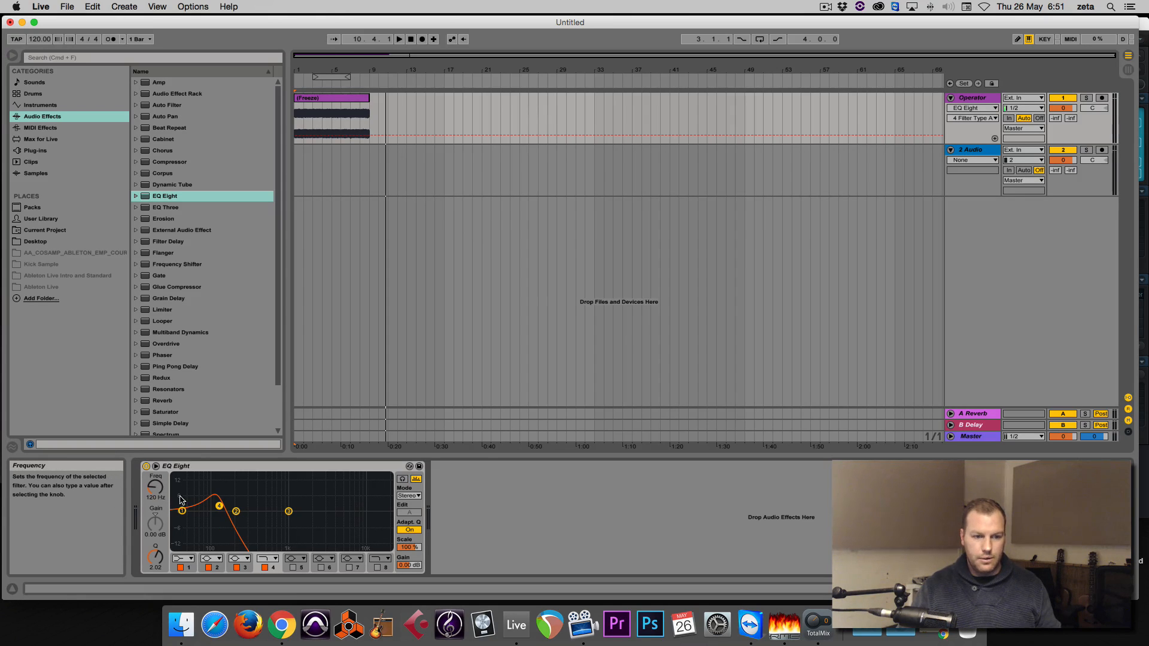
Draw a rising band-4 frequency automation ramp from bar 1 to bar 9, then stop playback
left_click_drag(218, 506, 262, 510)
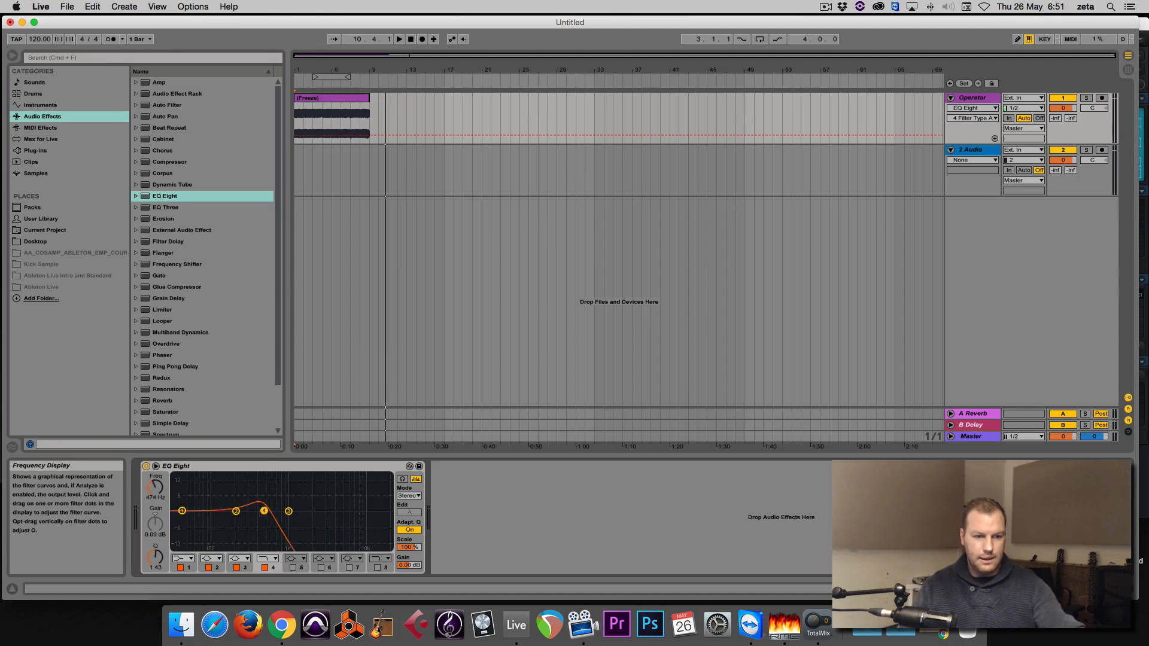
right_click(154, 486)
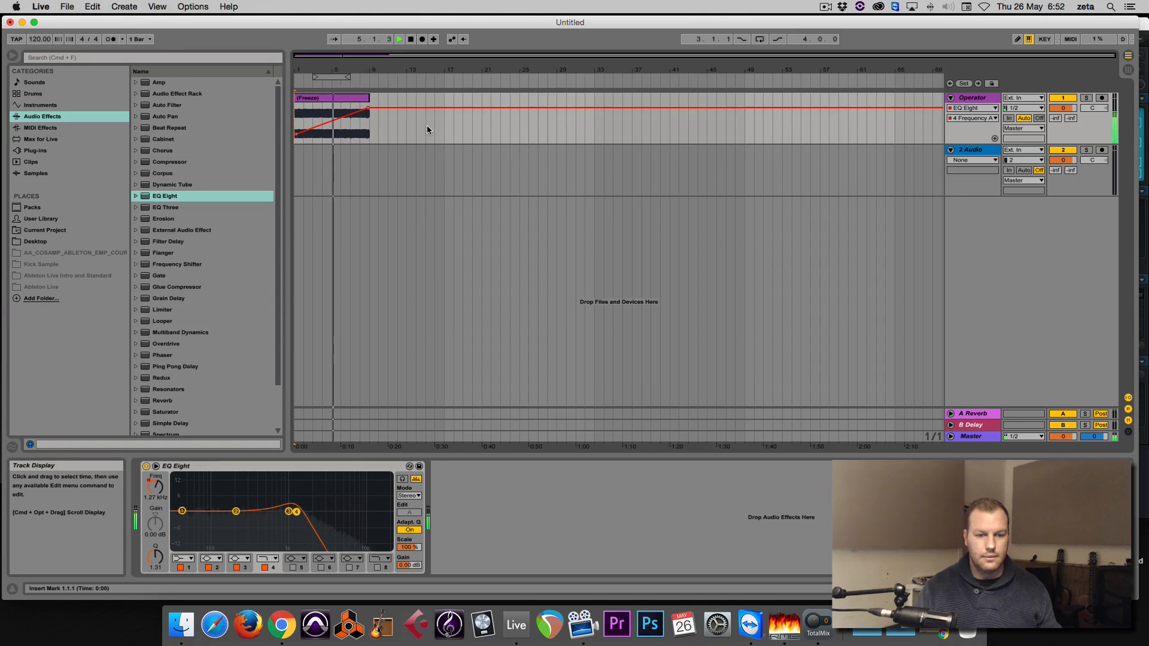
left_click_drag(297, 510, 313, 511)
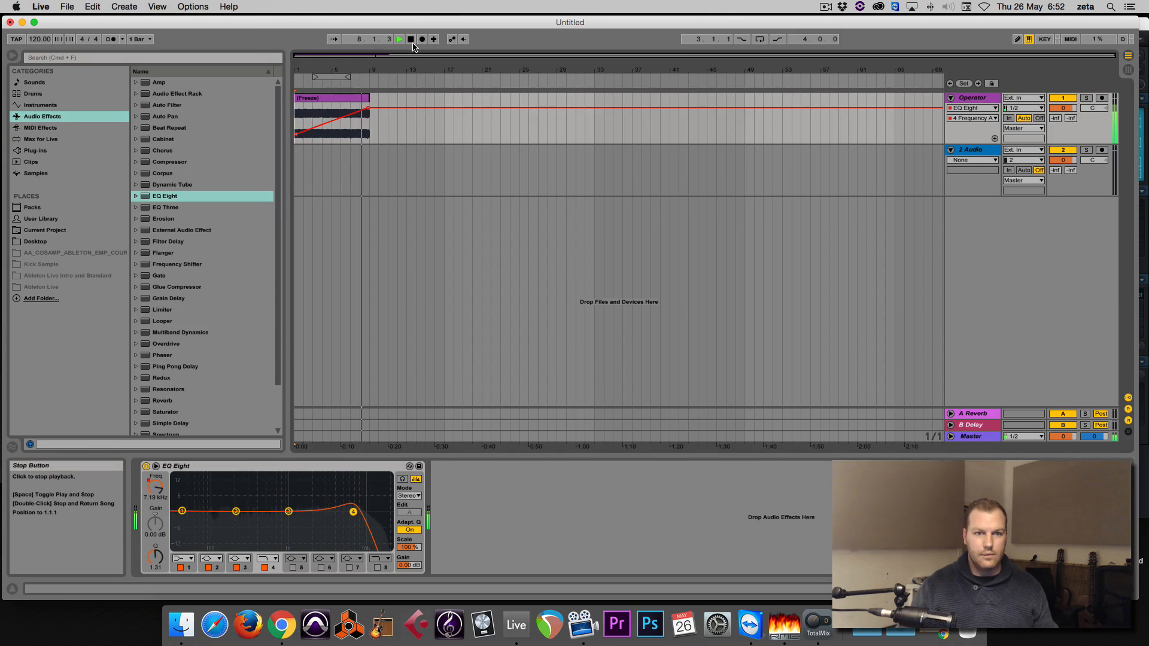
left_click(410, 39)
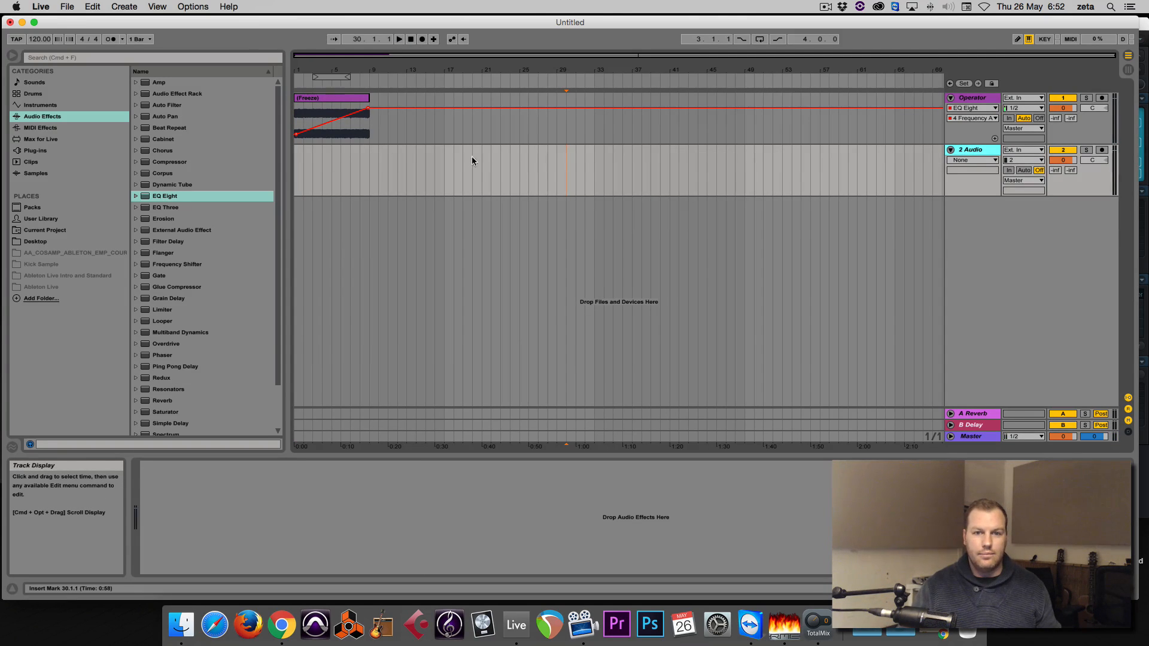
Filter the browser's sample library with the search term 'kick'
left_click(444, 168)
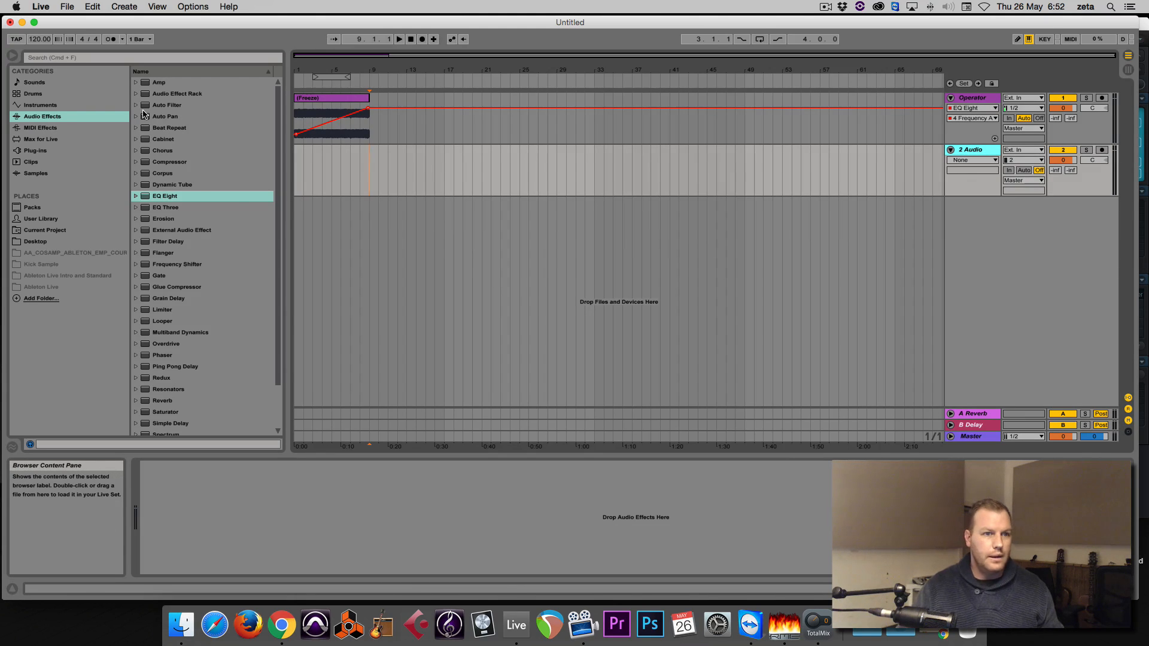
left_click(40, 105)
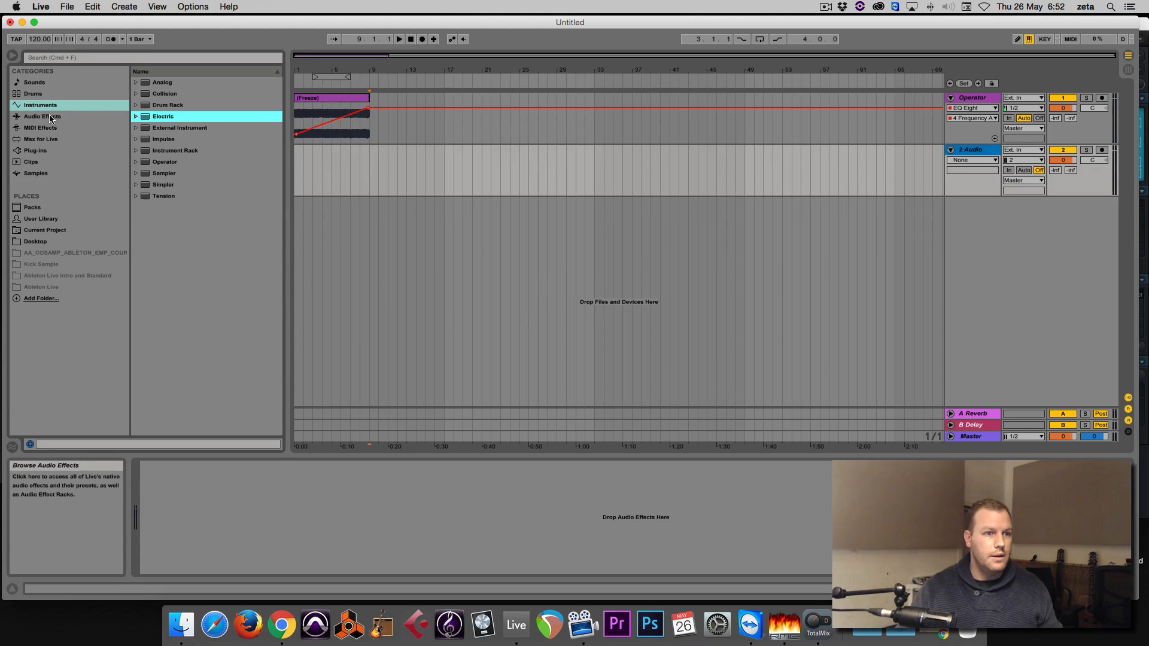
left_click(36, 173)
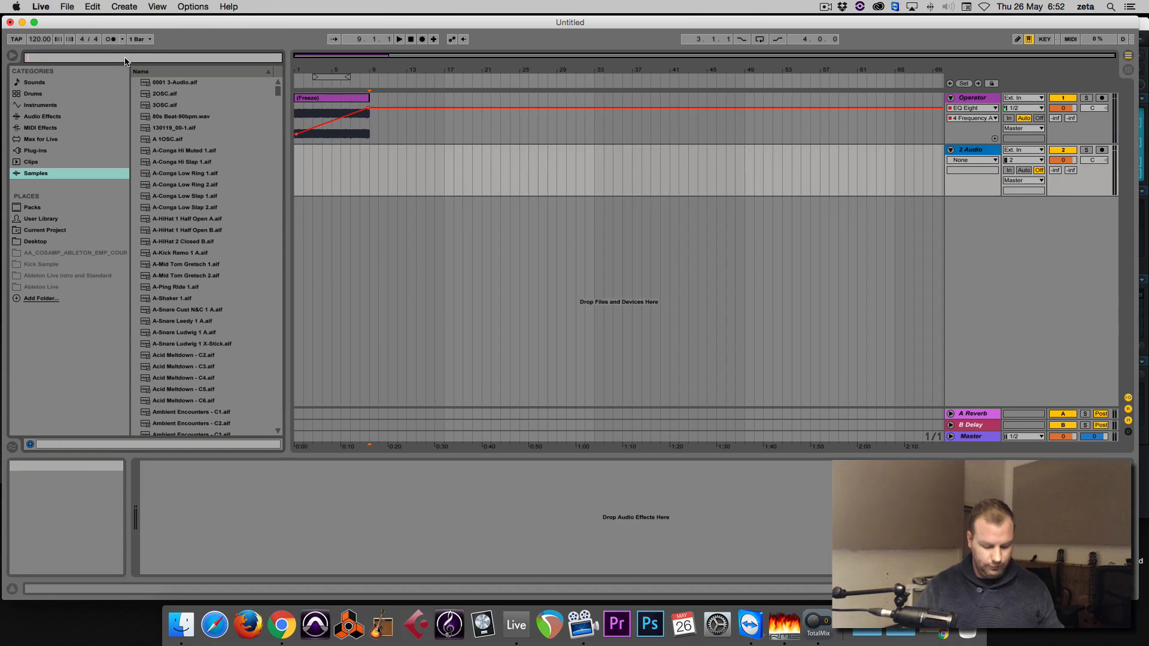
type("kick")
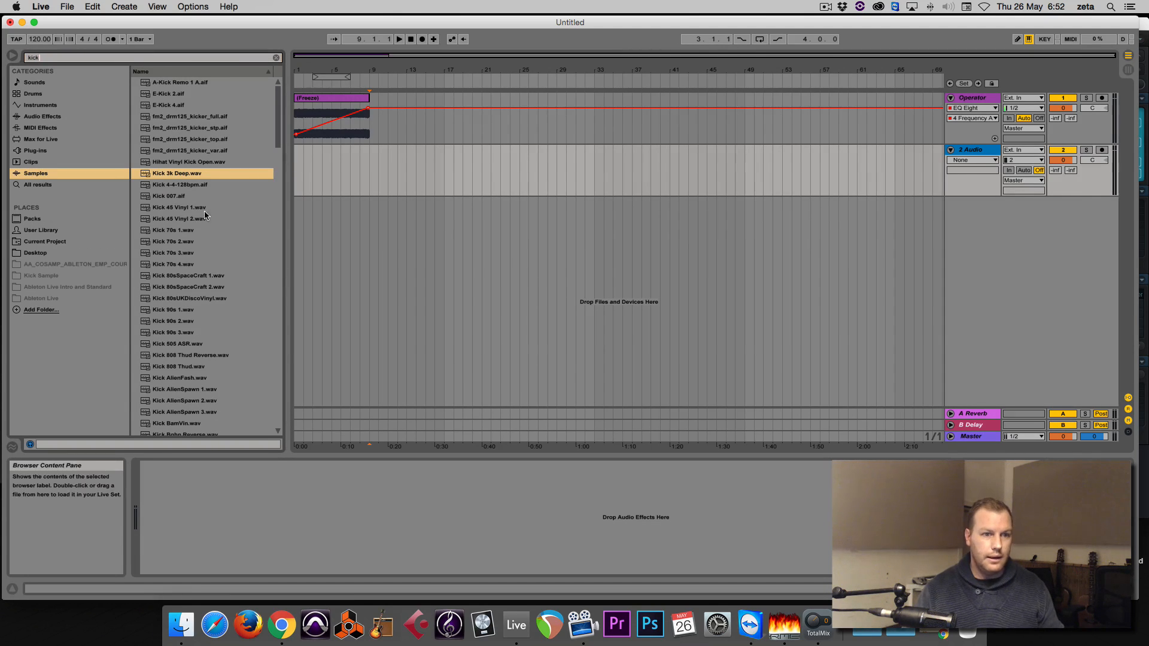
Audition Kick 70s 2 and Kick 70s 3, then settle on E-Kick 4.aif
left_click(173, 241)
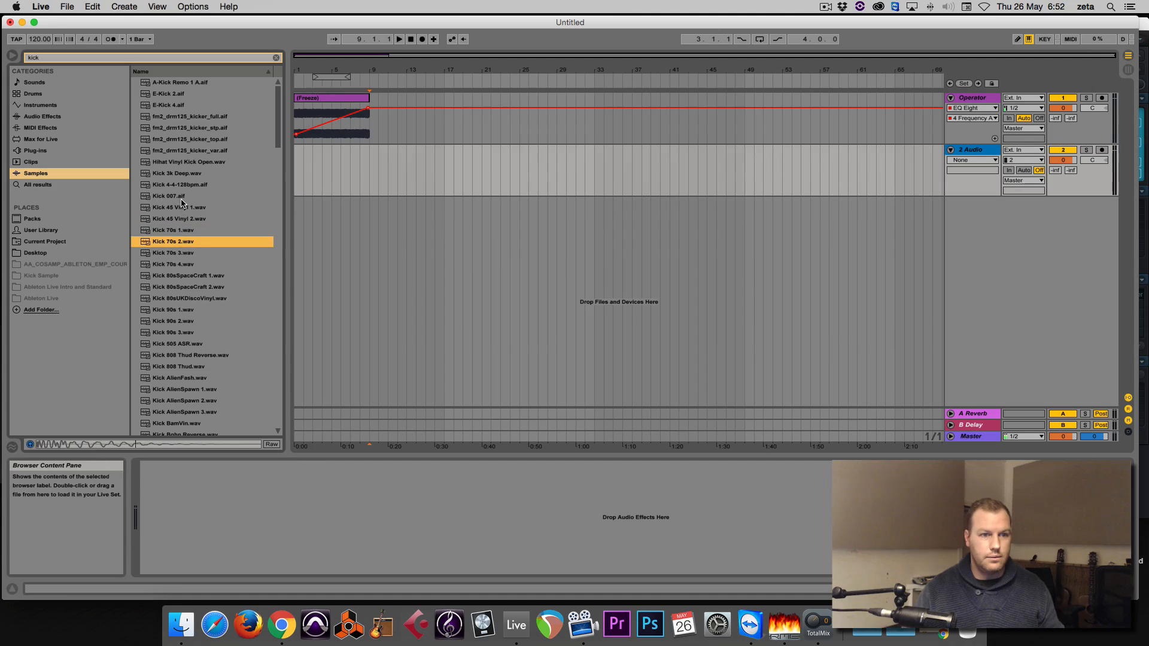
left_click(173, 252)
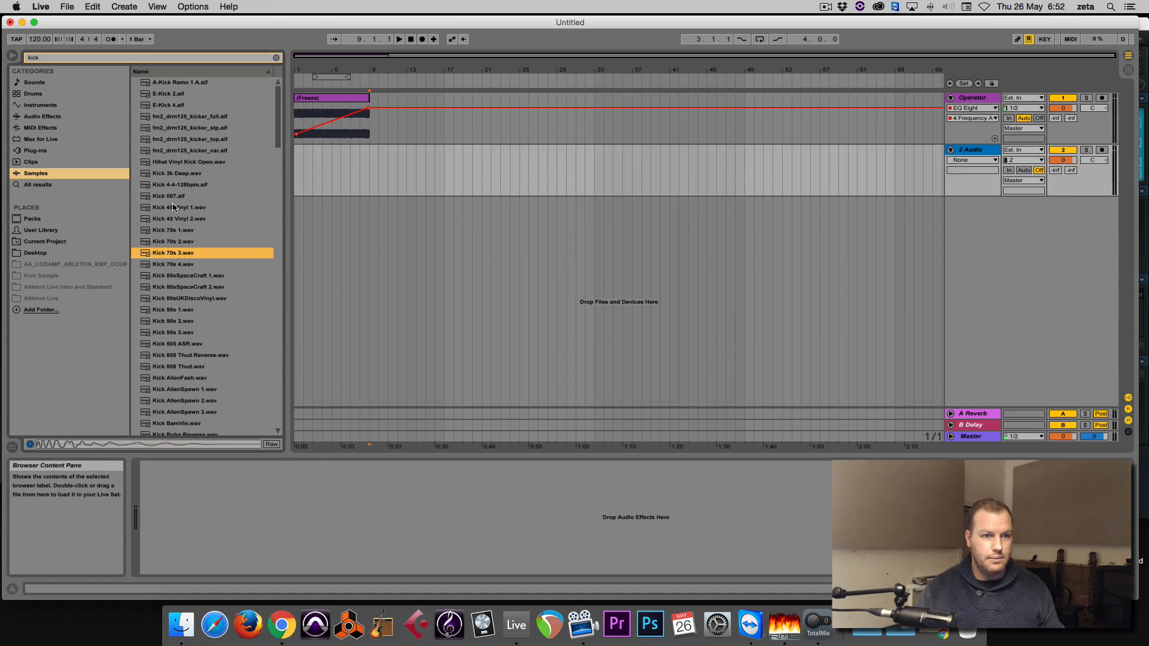
left_click(180, 94)
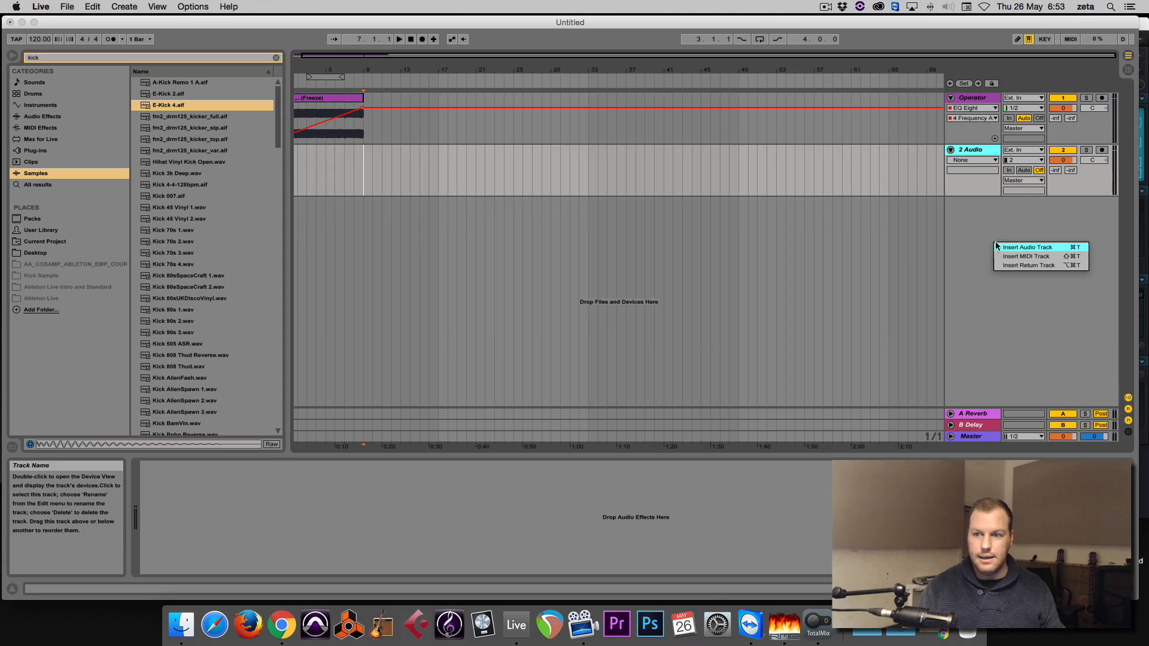
Insert a new MIDI track playing E-Kick 4 with an eight-bar clip of evenly repeated kick notes
left_click(980, 229)
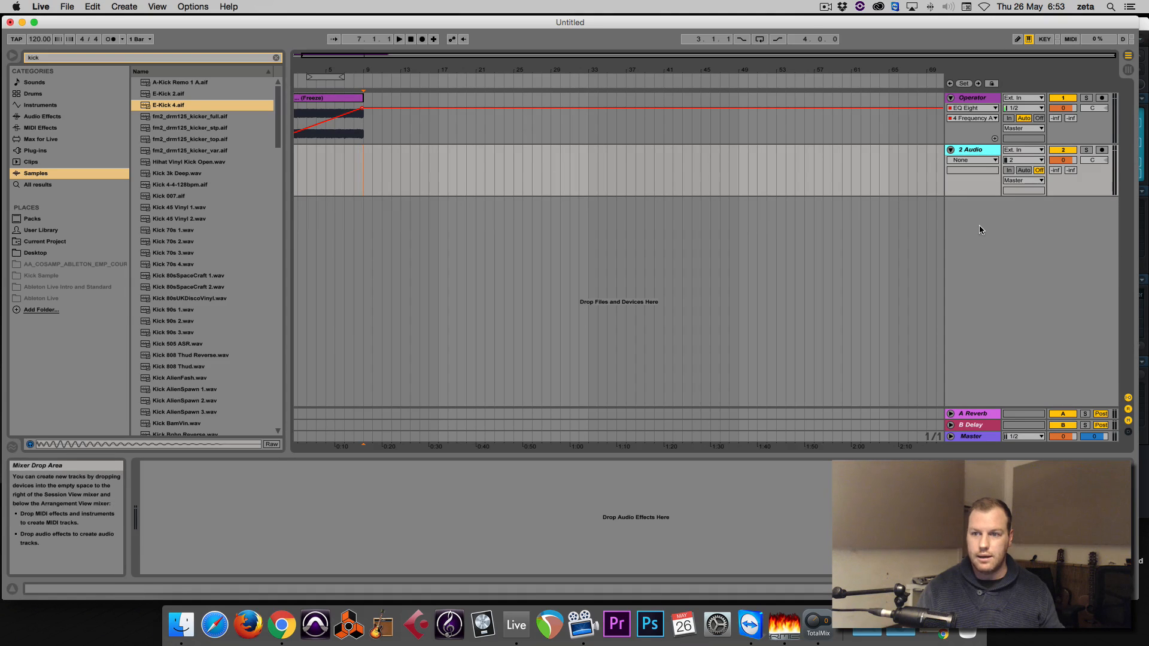
right_click(981, 229)
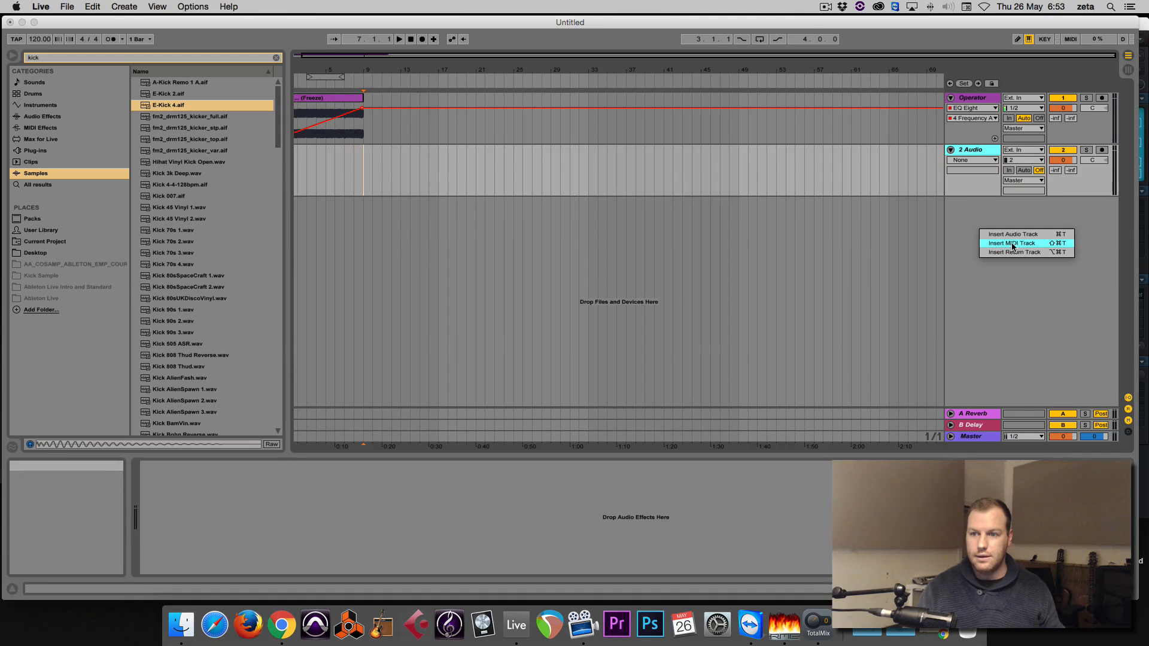
left_click(1013, 242)
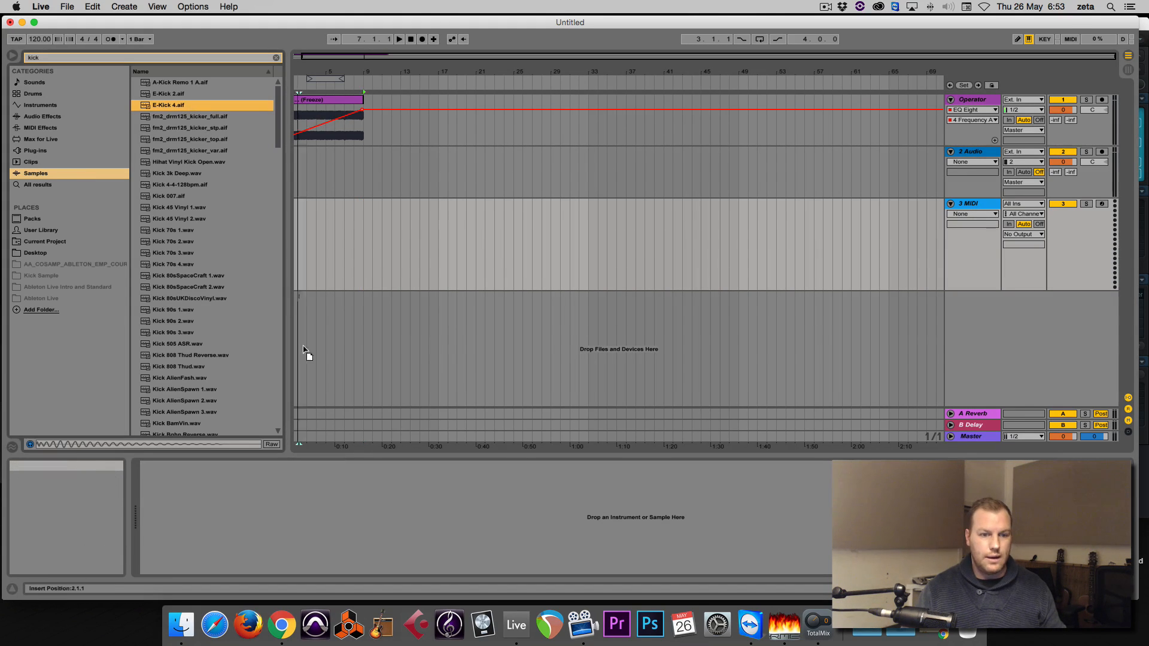
double_click(169, 105)
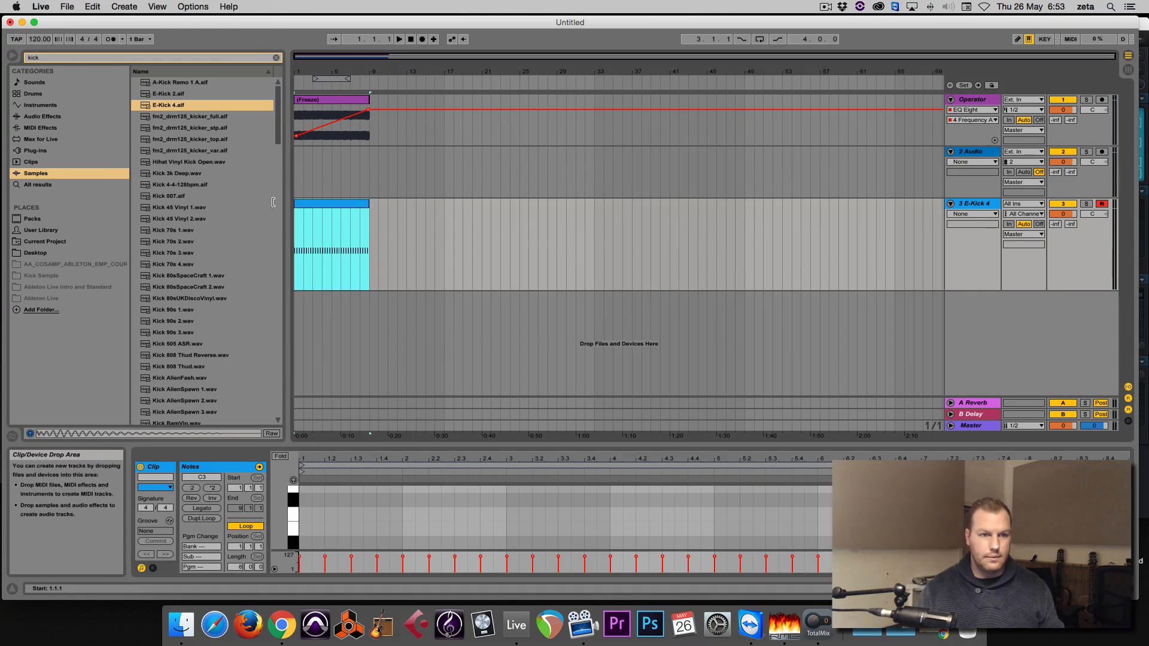
left_click(43, 115)
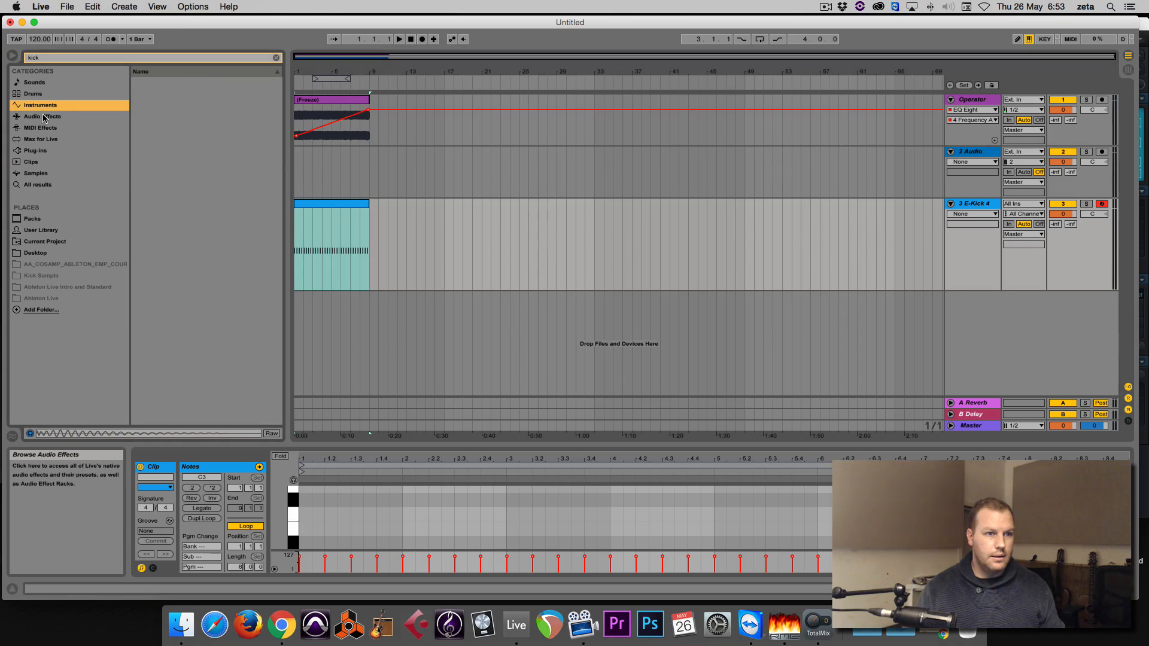
Add a Compressor after the EQ Eight on the Operator track and switch its sidechain on
left_click(42, 116)
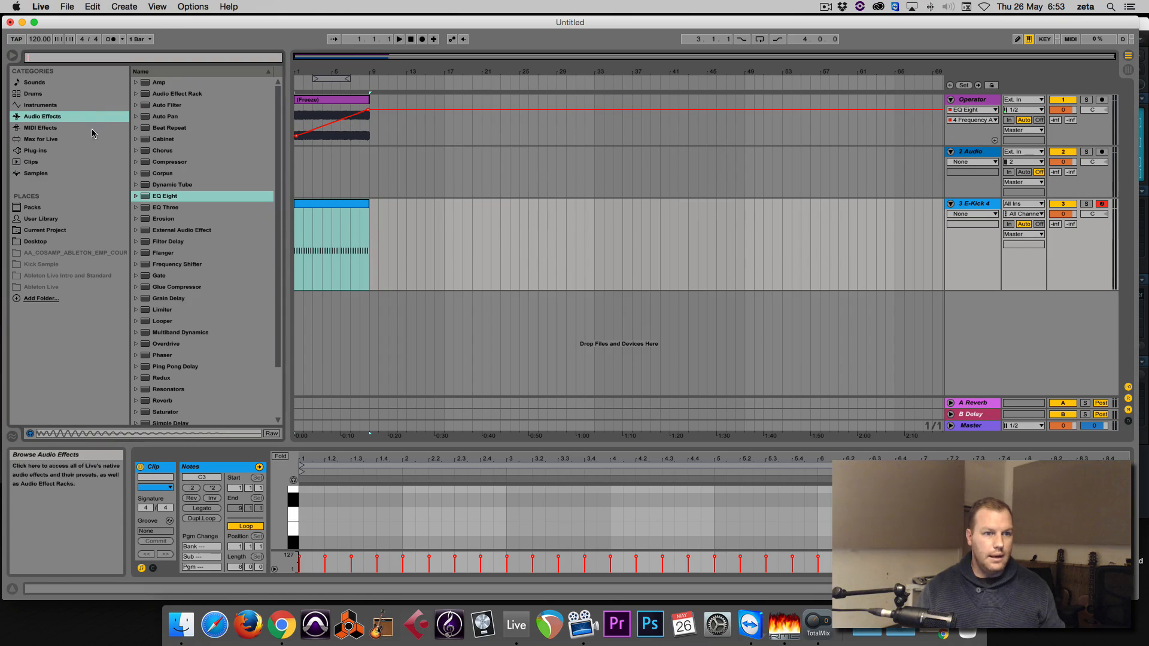
left_click(169, 161)
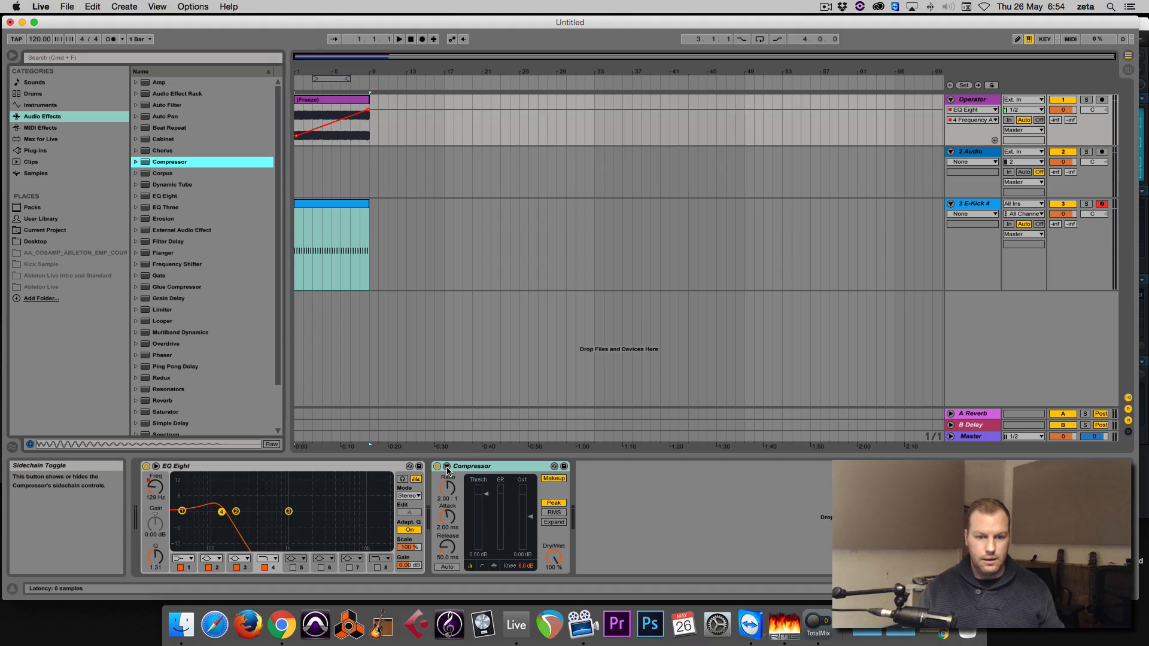
left_click(445, 466)
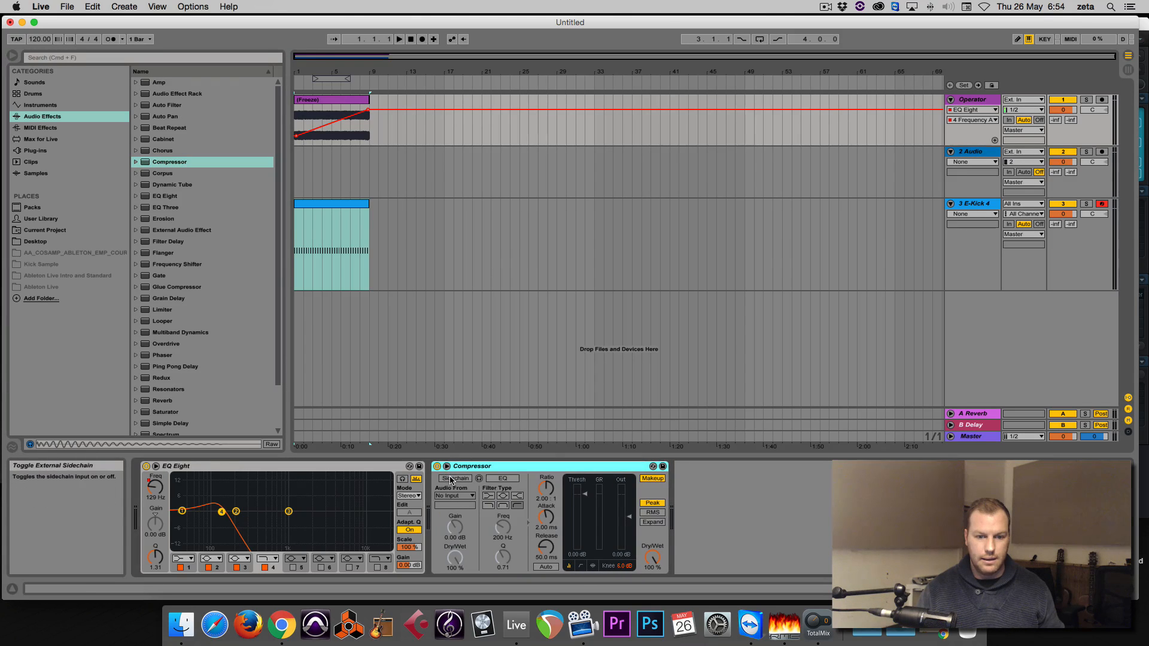
left_click(454, 496)
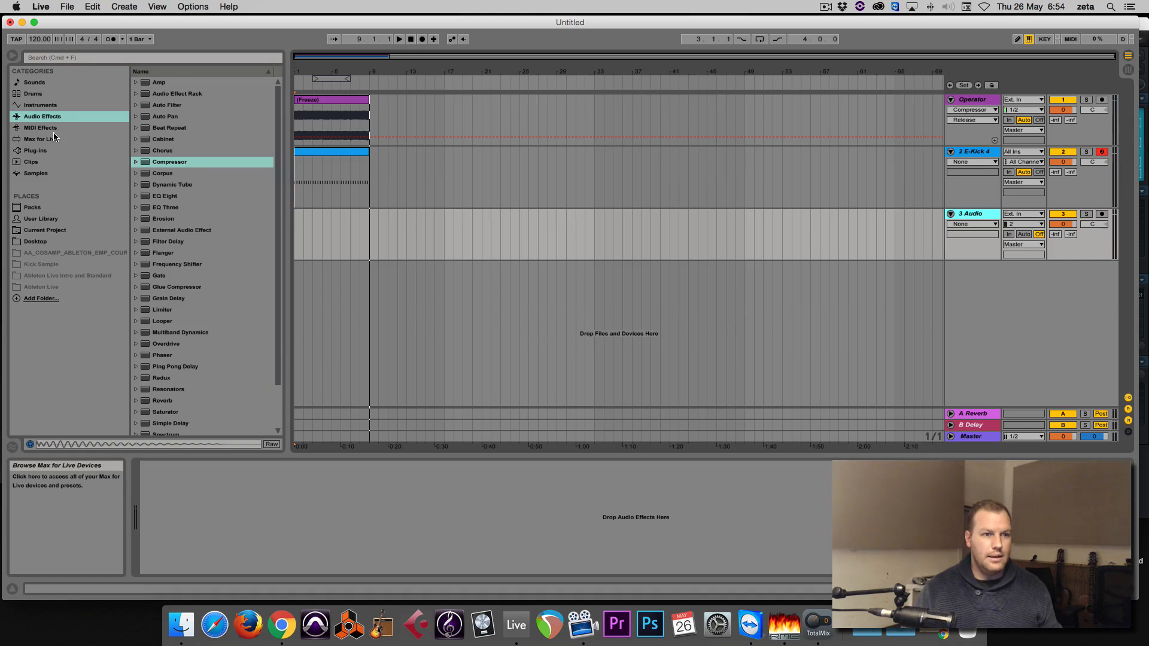
Load the Four AM Super Soover preset from Simpler > Synth Lead onto a new track
left_click(43, 116)
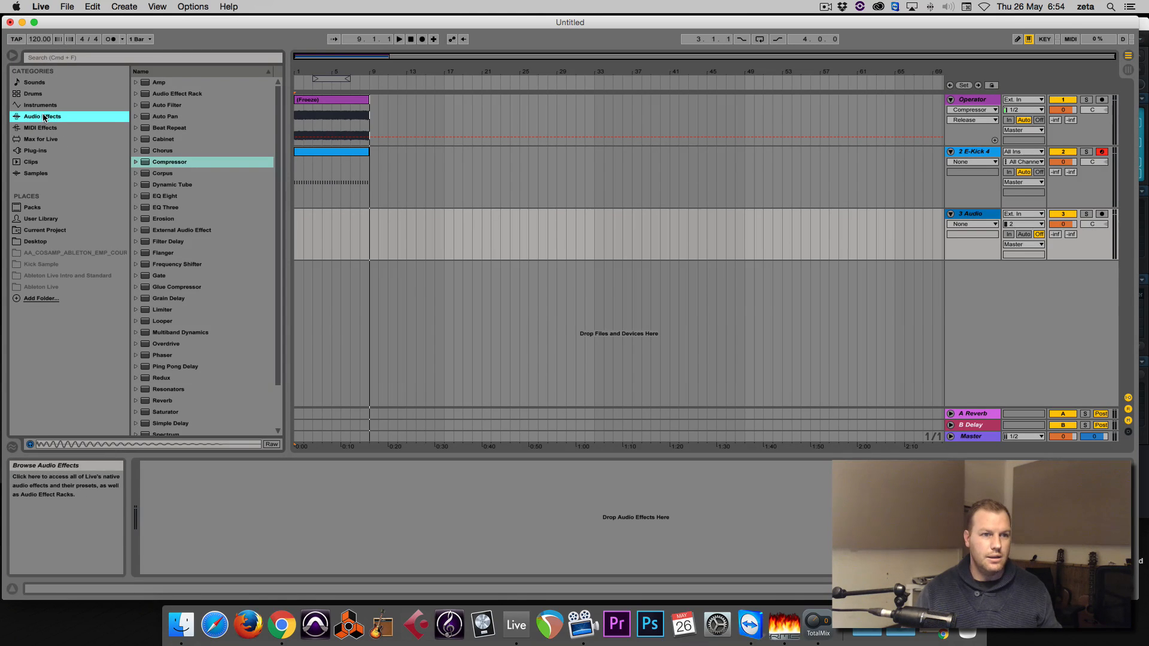
left_click(40, 104)
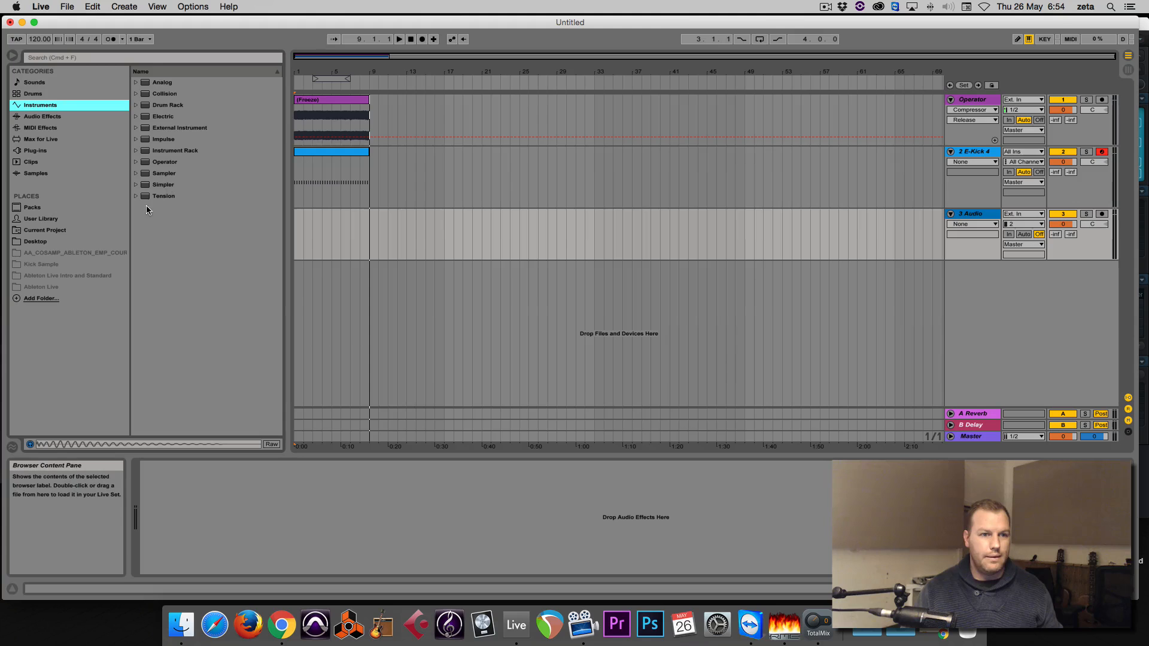
left_click(164, 184)
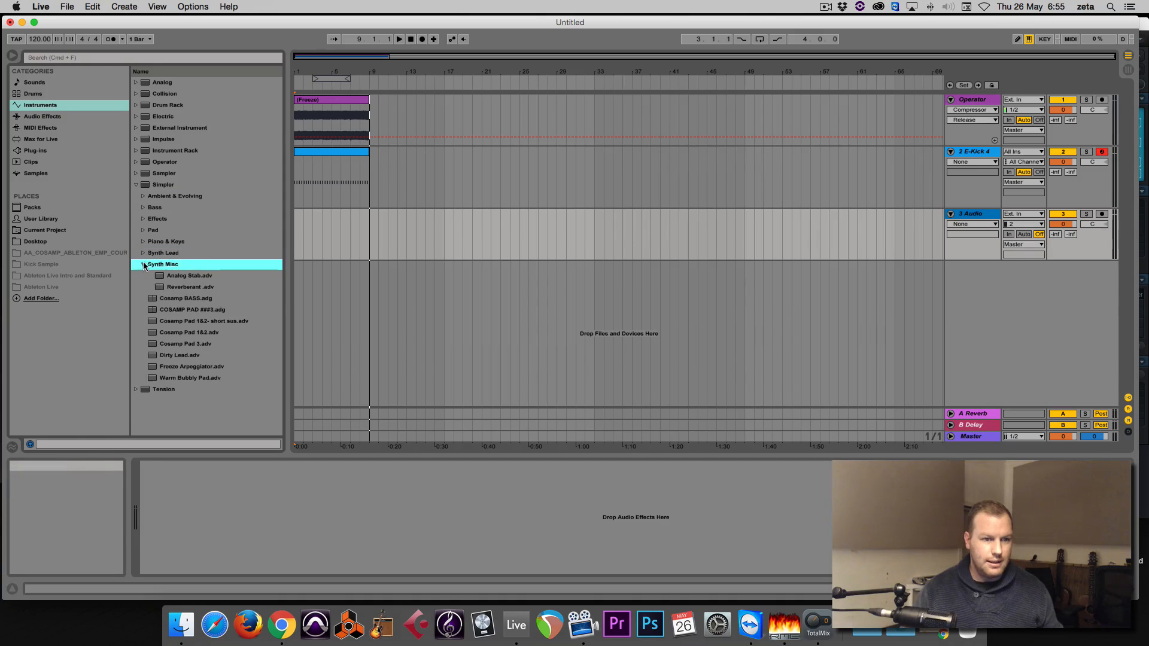
left_click(143, 251)
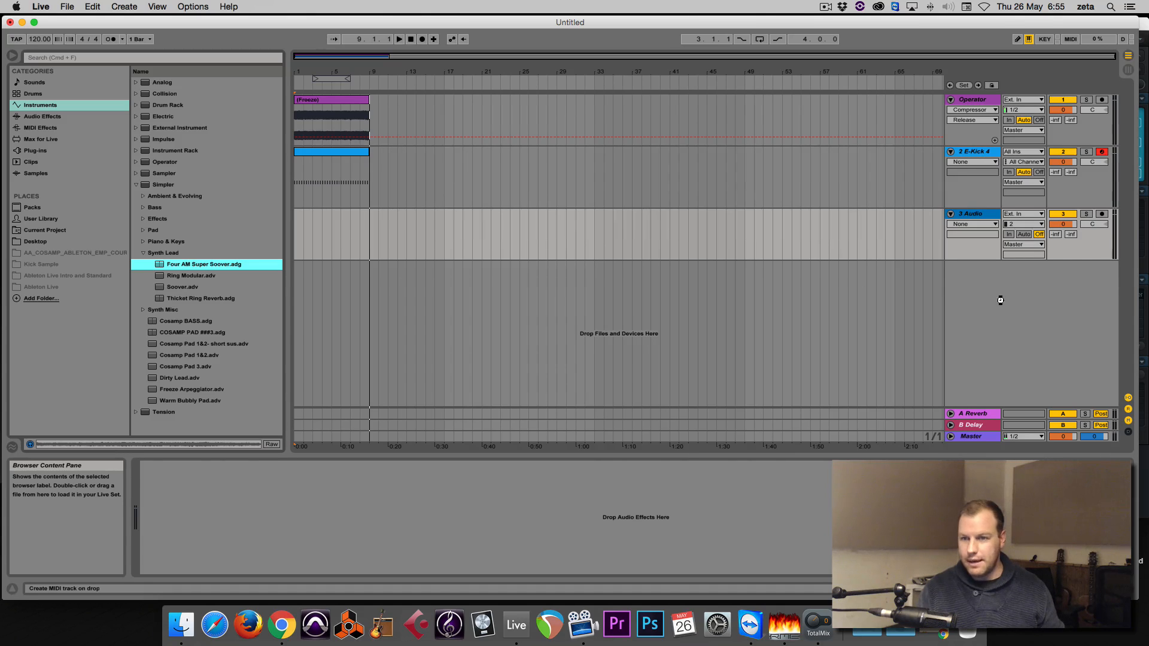
double_click(204, 264)
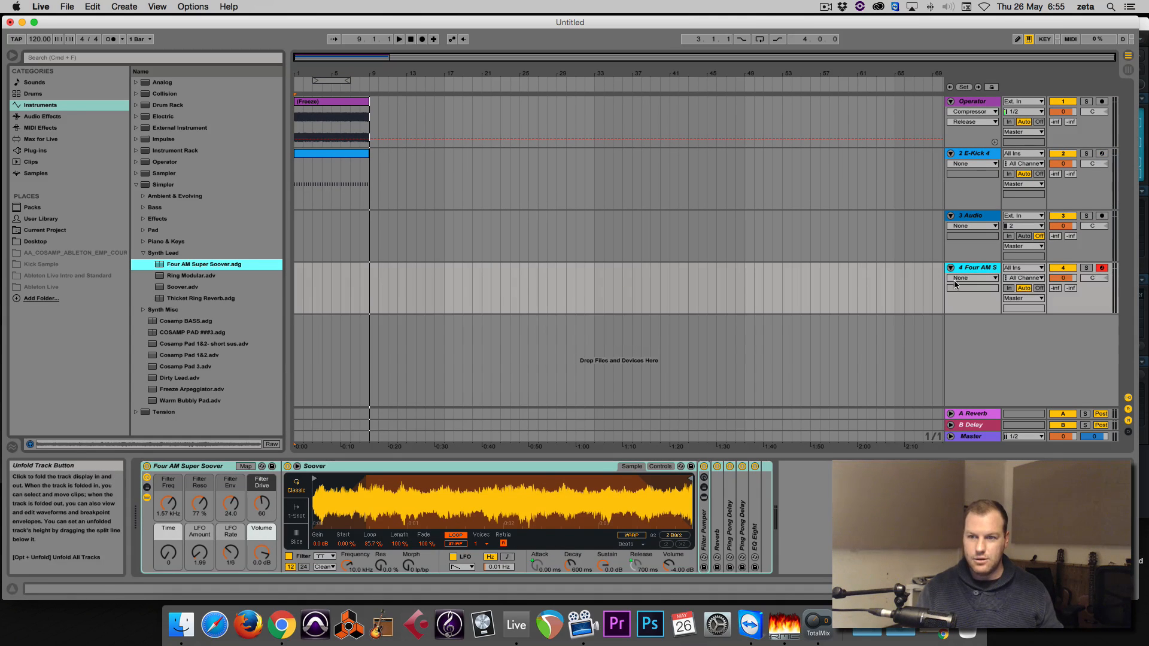
Create an eight-bar MIDI clip on the Soover track holding one sustained C3 note
left_click_drag(313, 286, 369, 286)
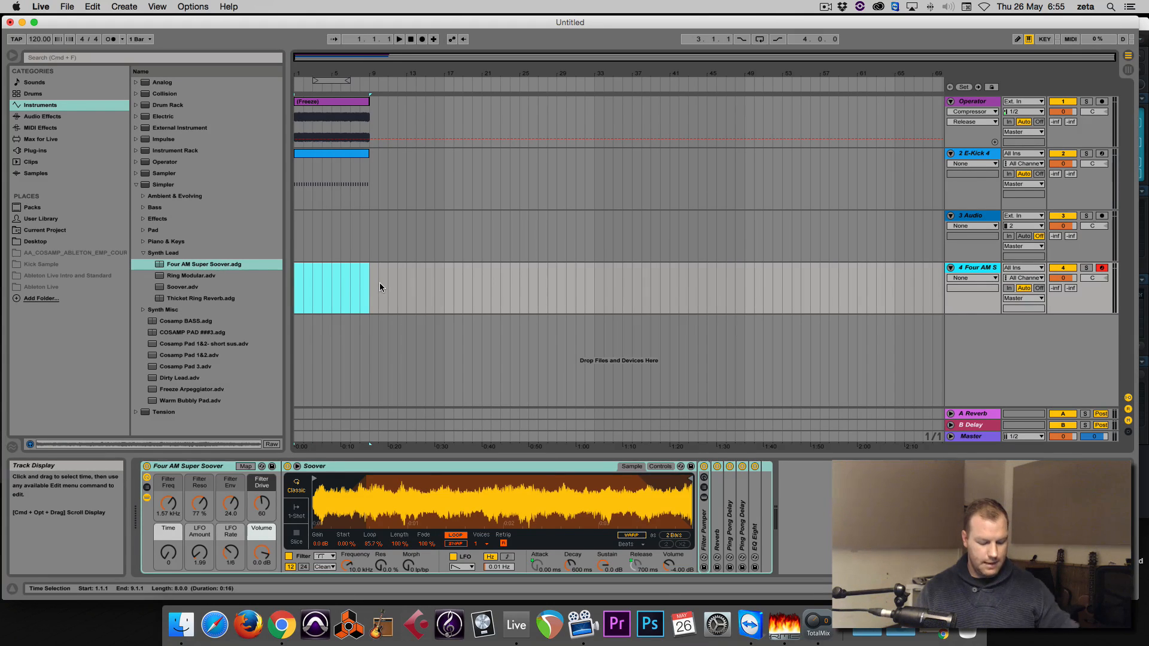
left_click(330, 286)
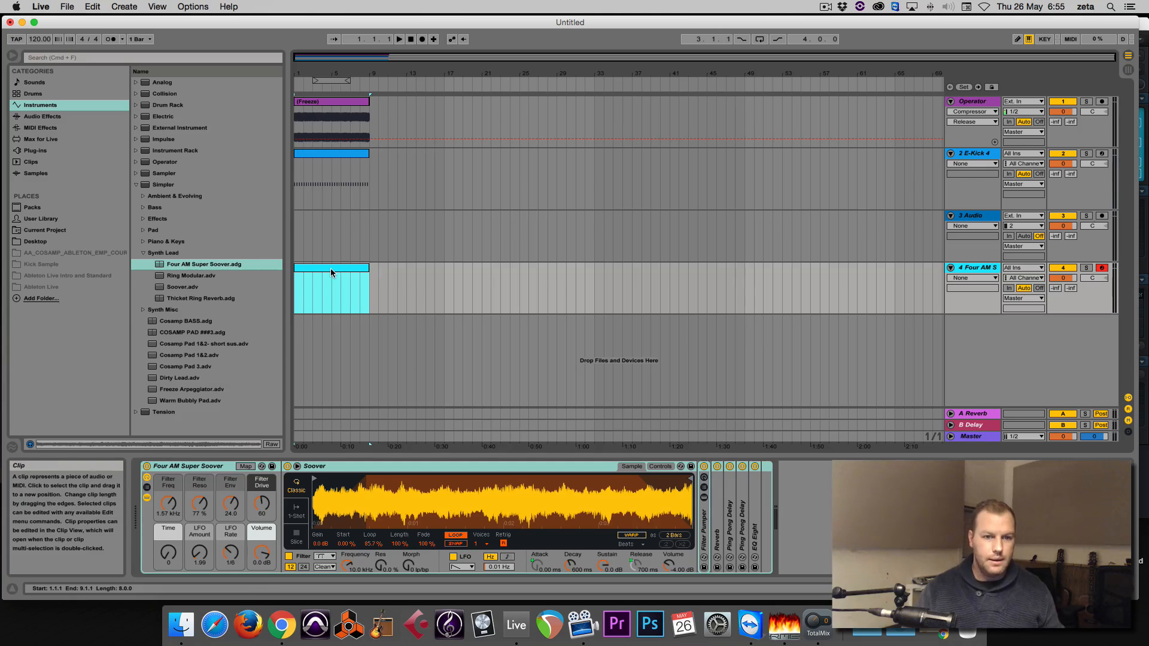
double_click(330, 287)
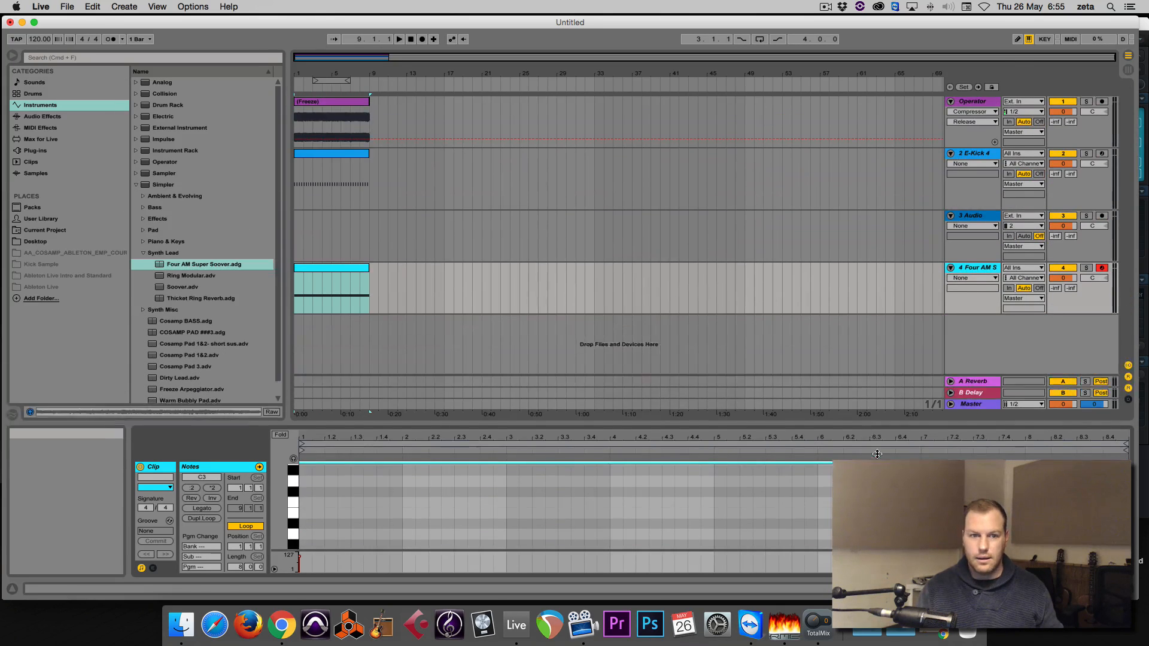
left_click(398, 39)
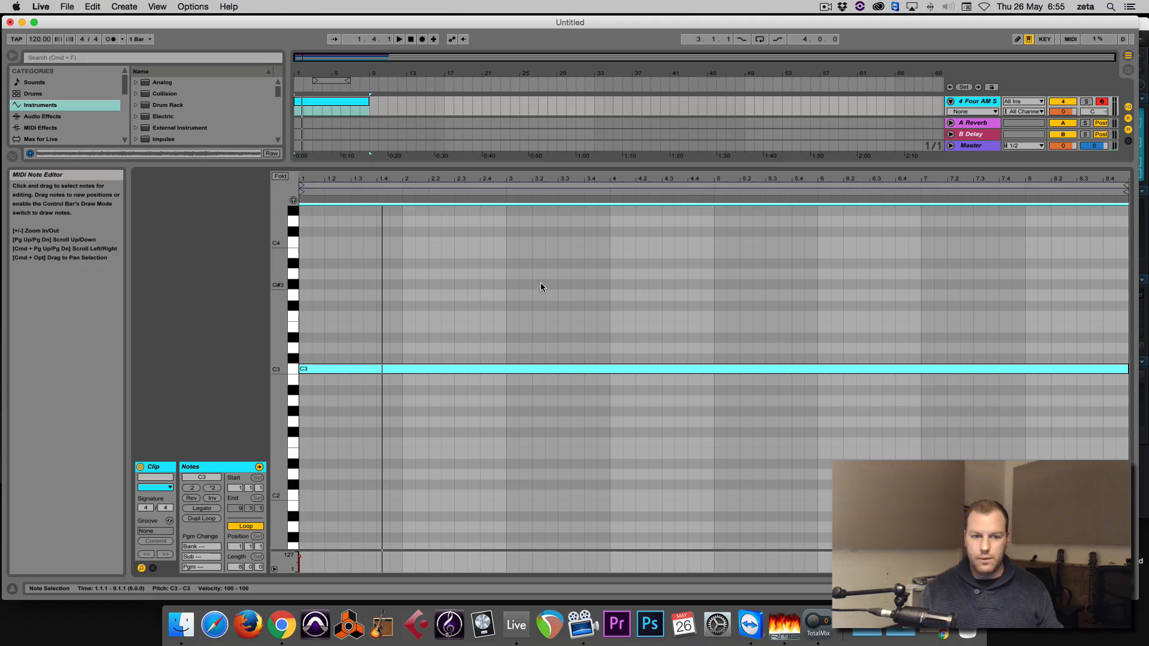
Draw a Pitch Bend envelope rising linearly from lowest to highest across the Soover clip's eight bars
left_click(153, 466)
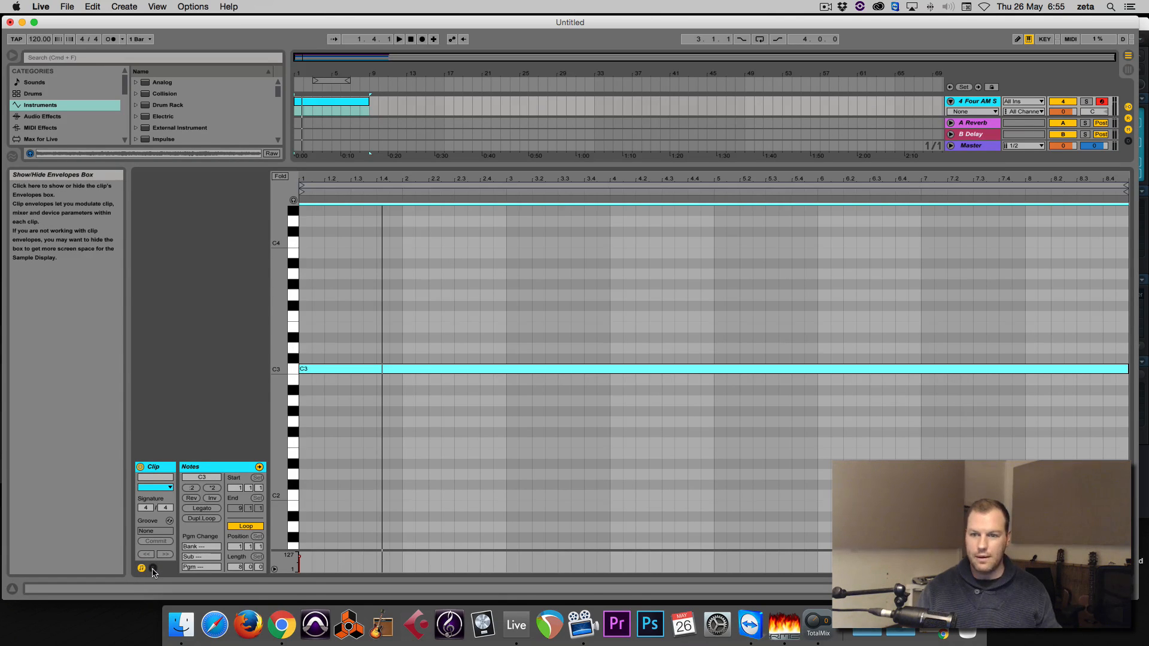
left_click(141, 569)
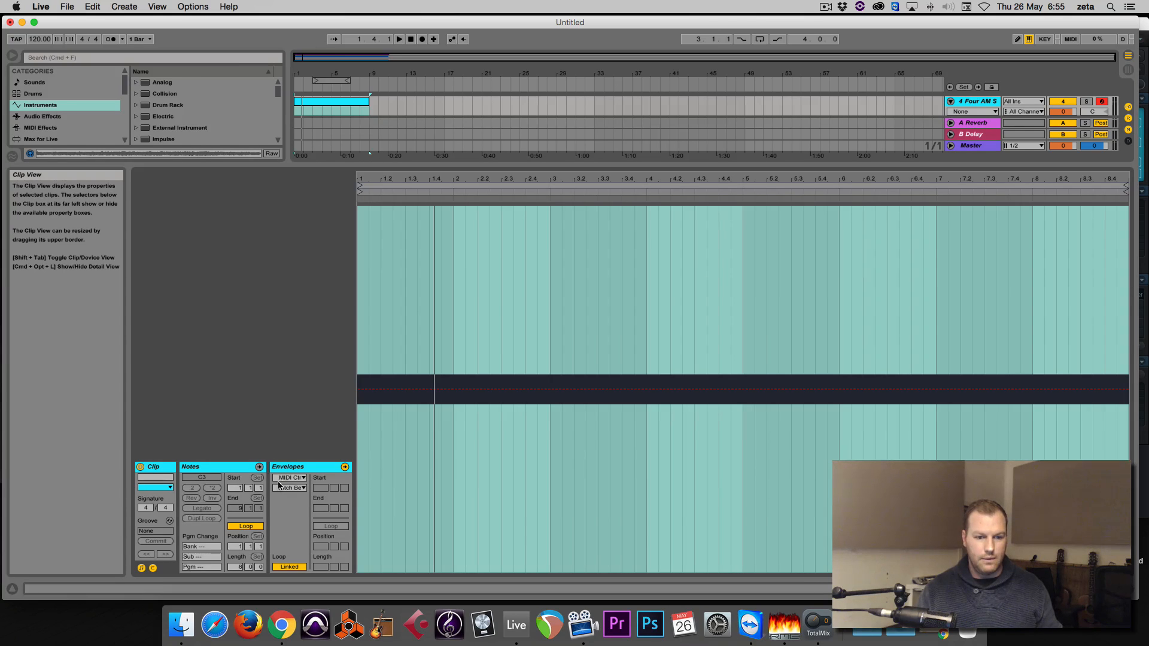
left_click(291, 489)
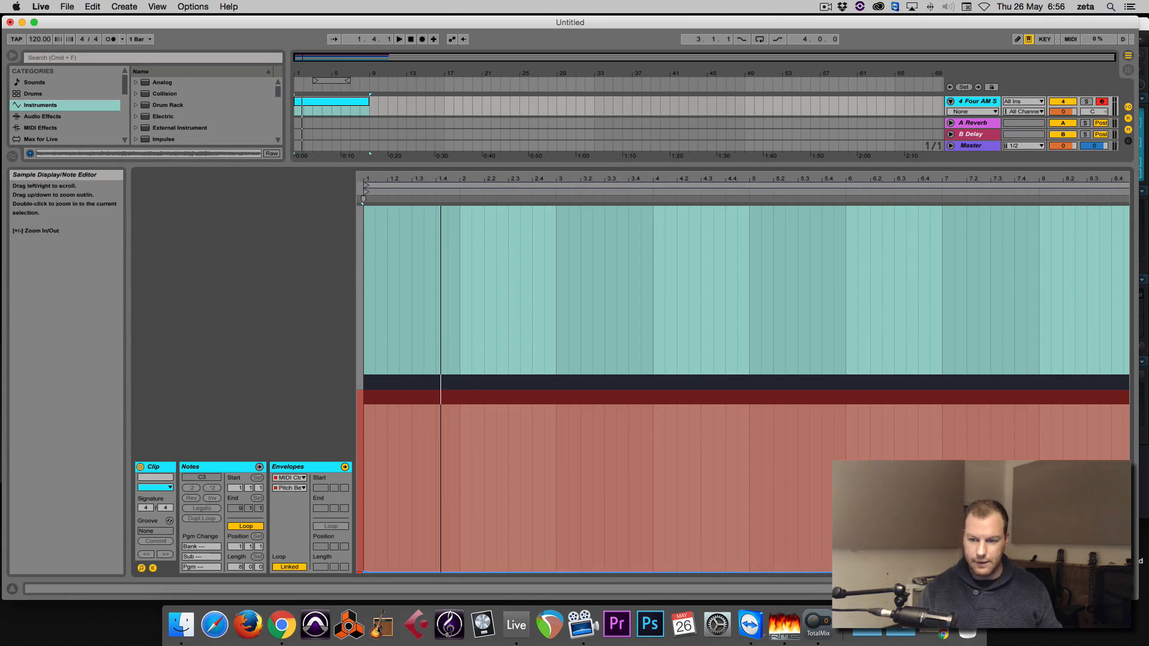
left_click_drag(366, 572, 1128, 205)
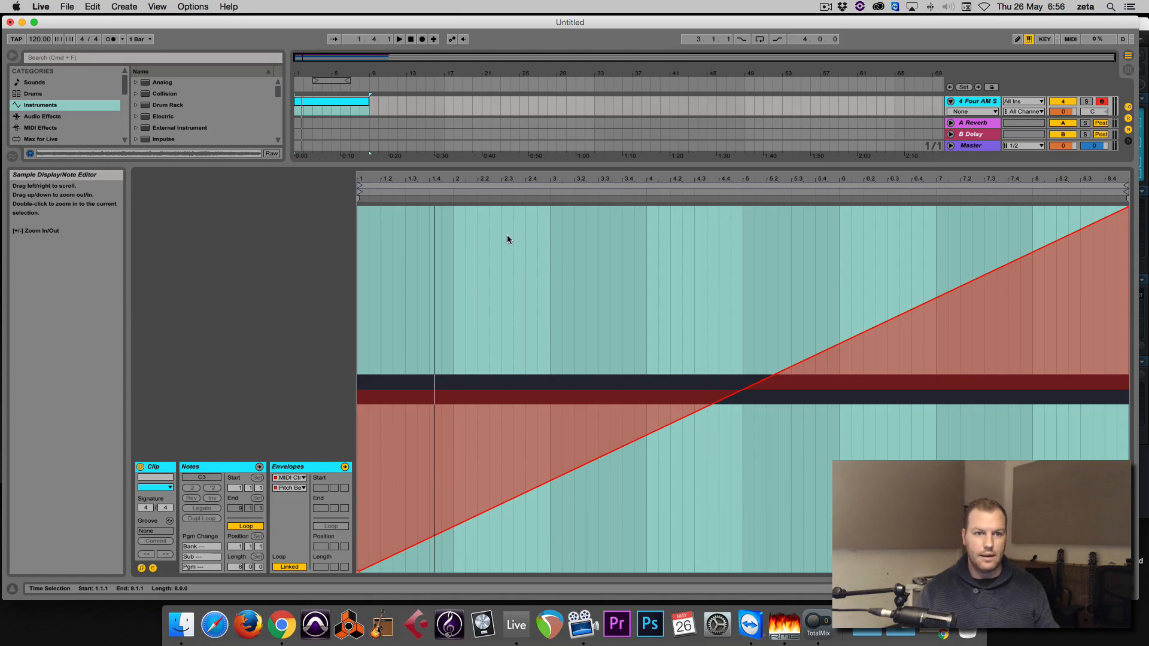
left_click(399, 39)
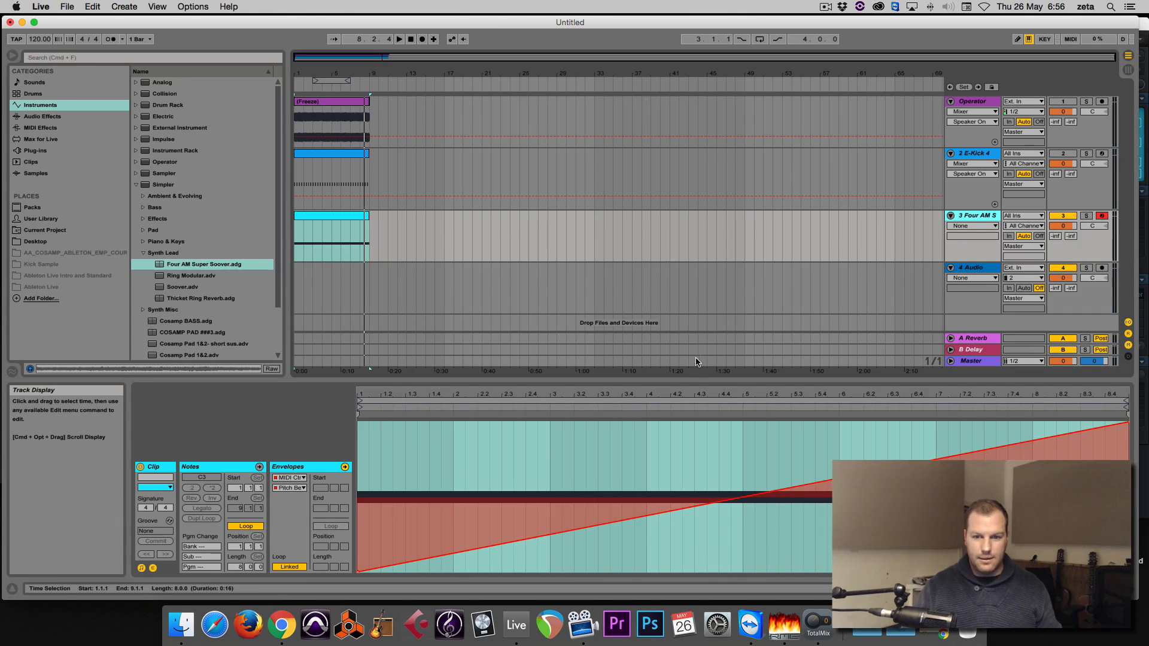
mouse_move(134, 187)
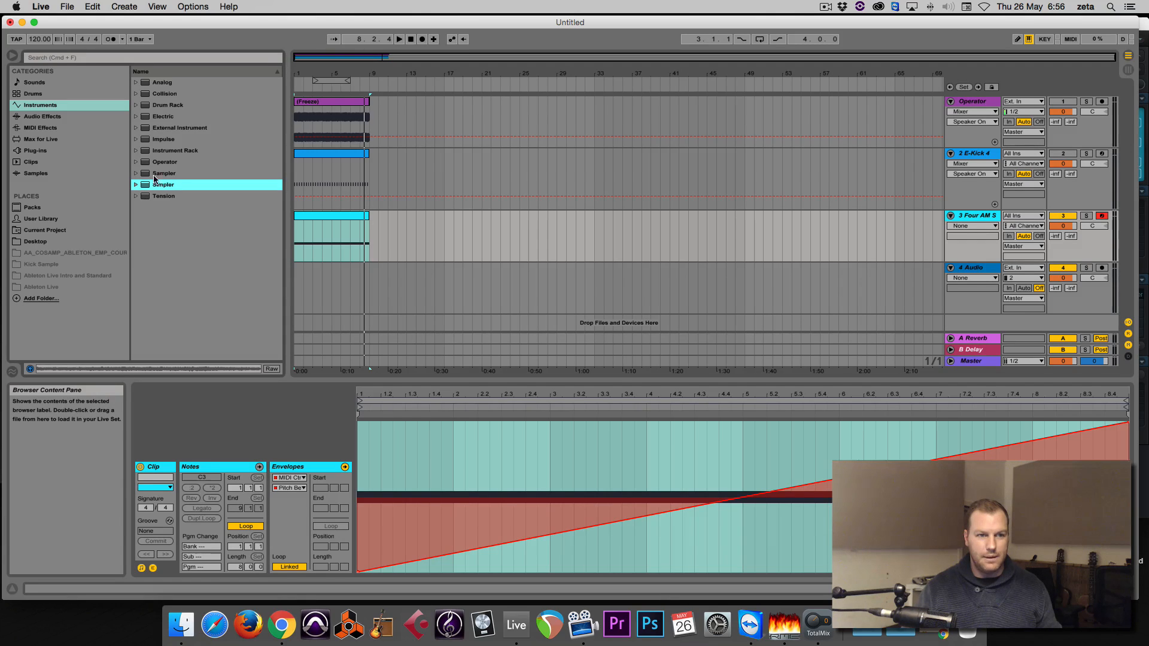
Browse Operator's Synth Lead presets, auditioning FM2 Filterless Sweep Lead and others toward FM4 Shimmering Release Lead
left_click(165, 162)
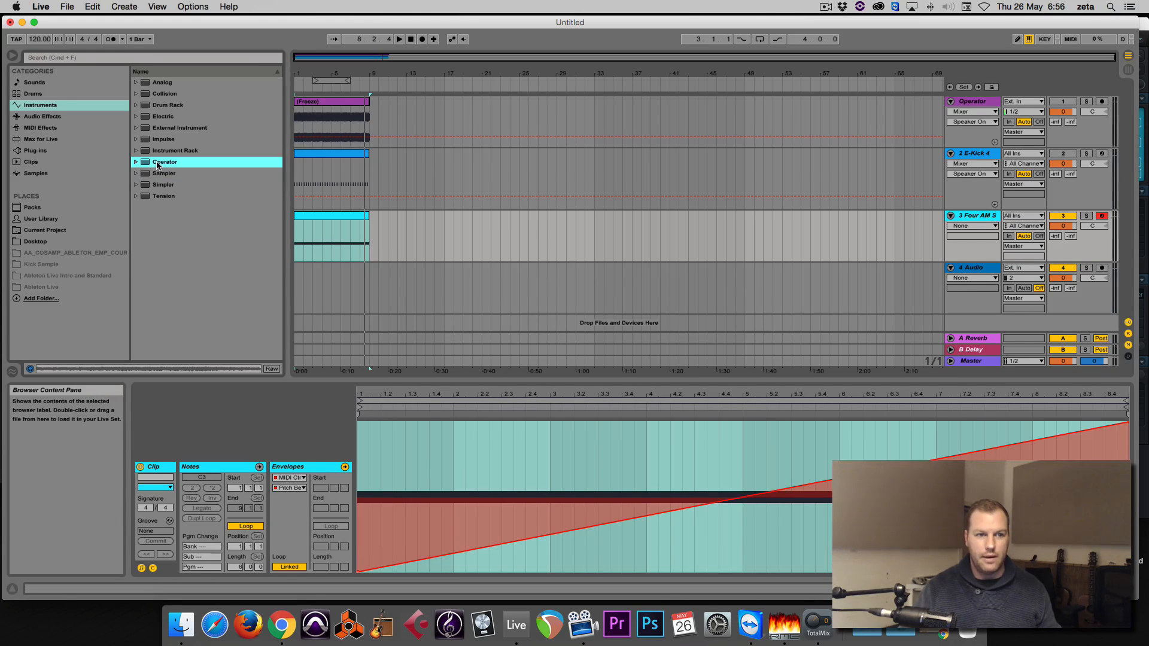
left_click(136, 161)
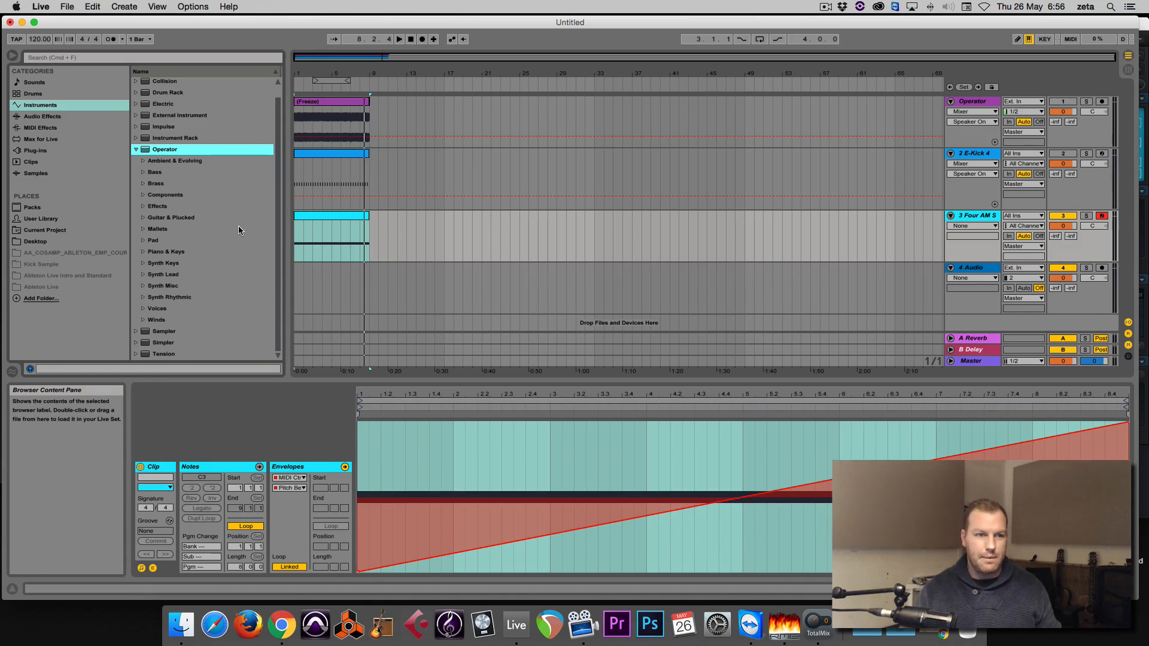
mouse_move(167, 216)
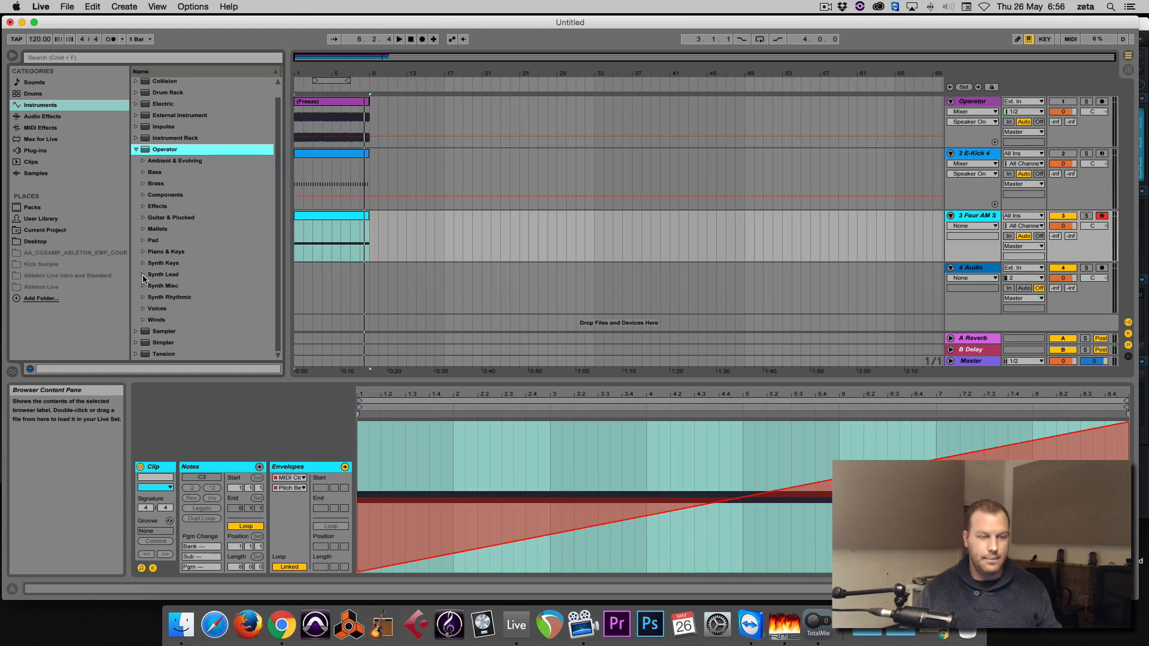
left_click(143, 274)
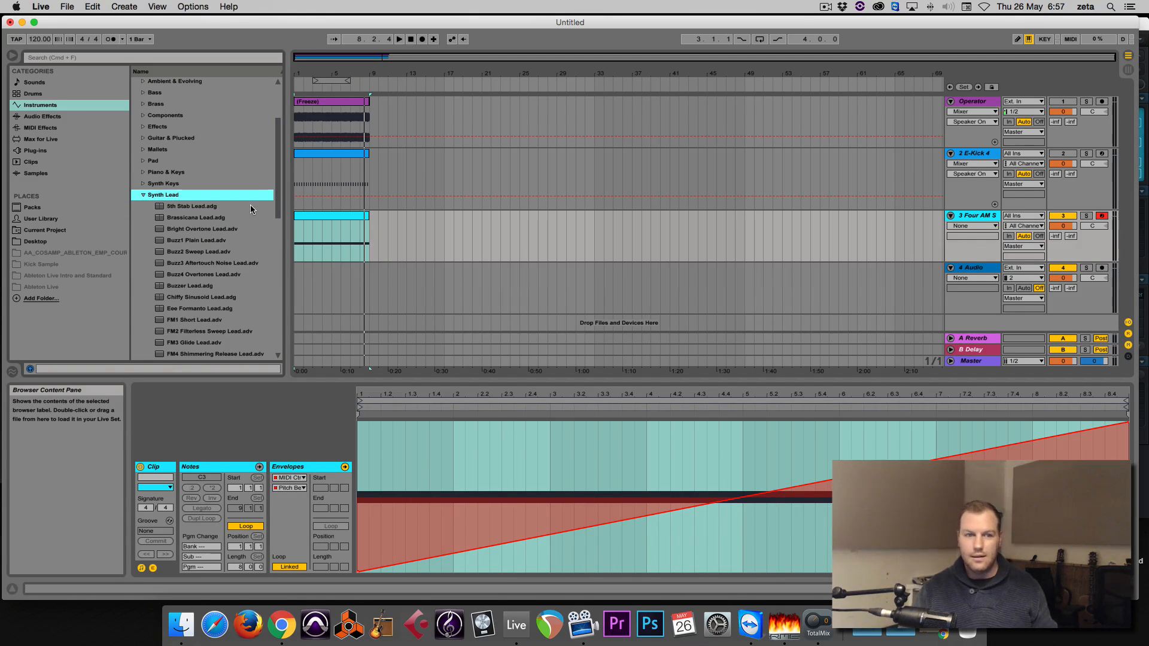
scroll("down", 3)
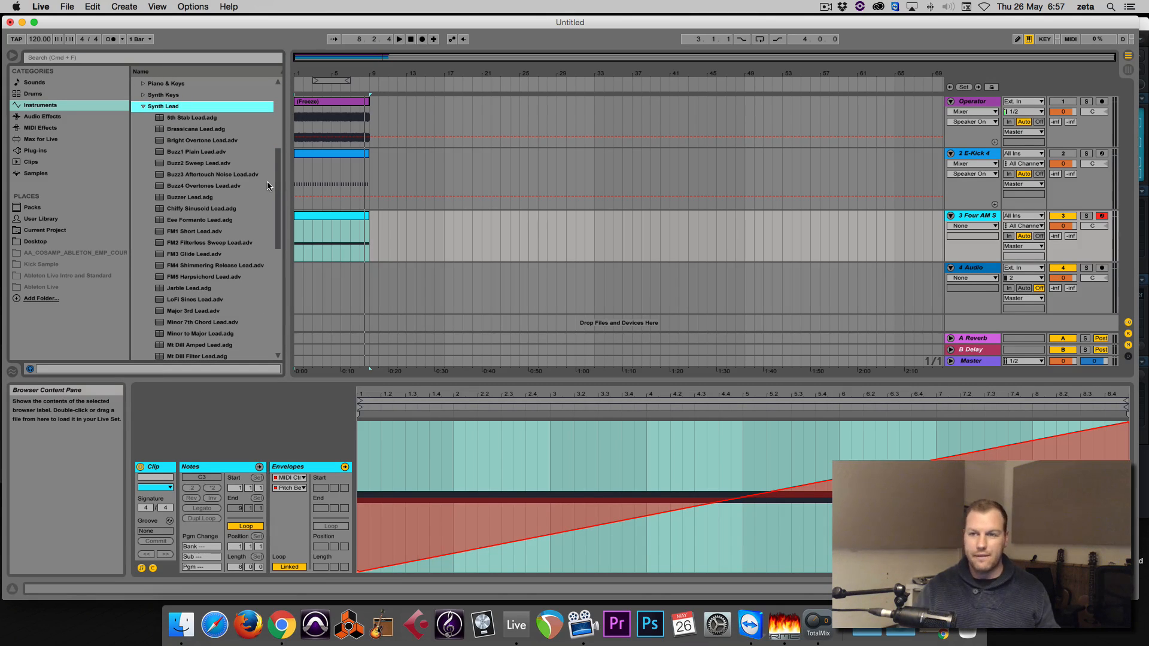
scroll("down", 3)
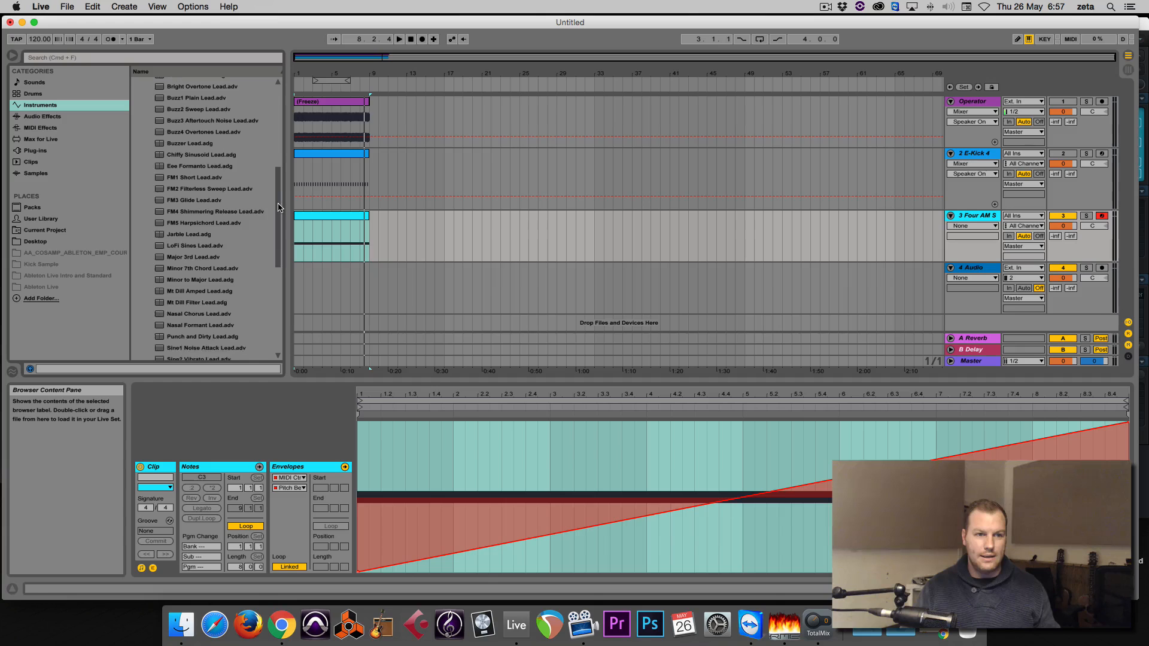
scroll("down", 3)
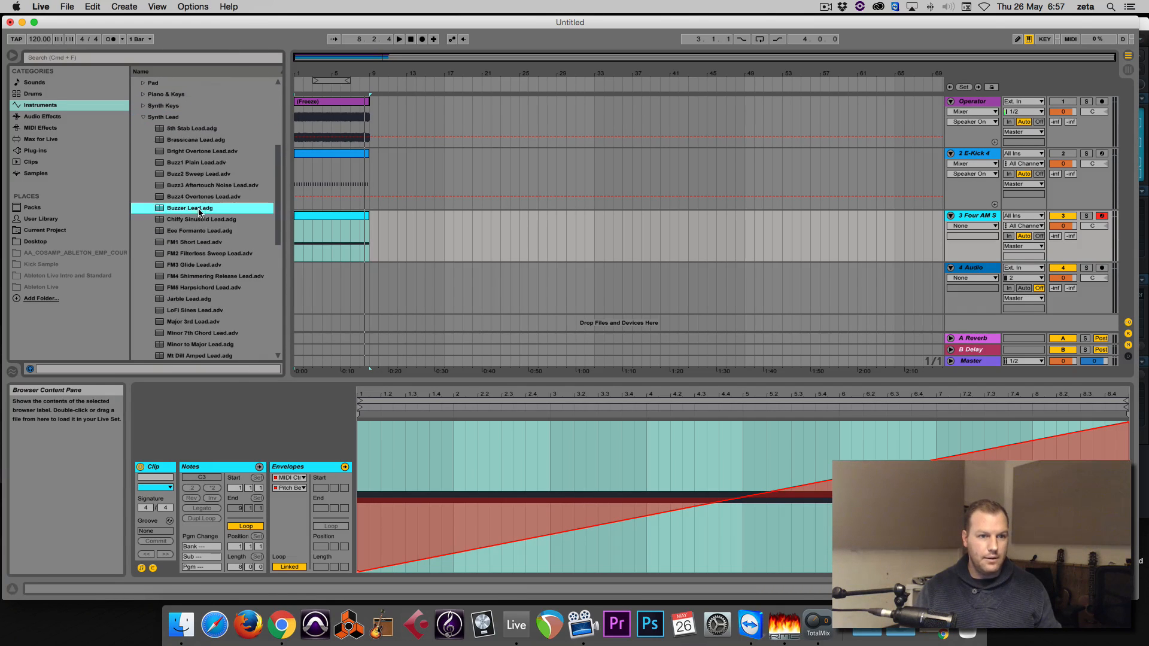
left_click(208, 253)
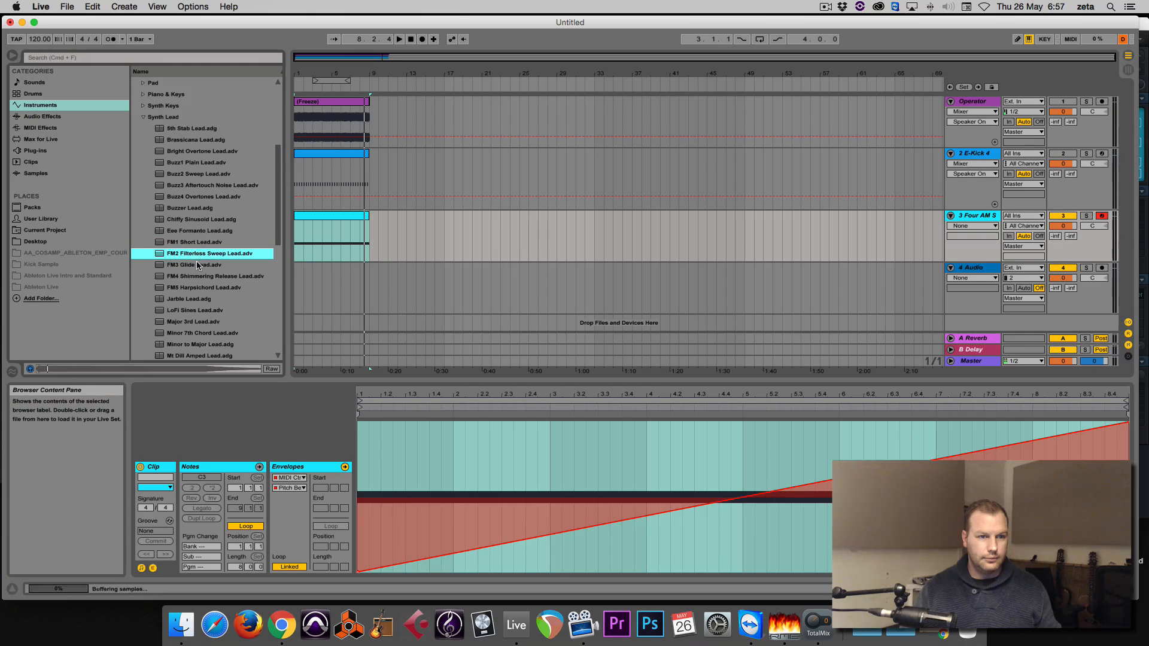
left_click(205, 276)
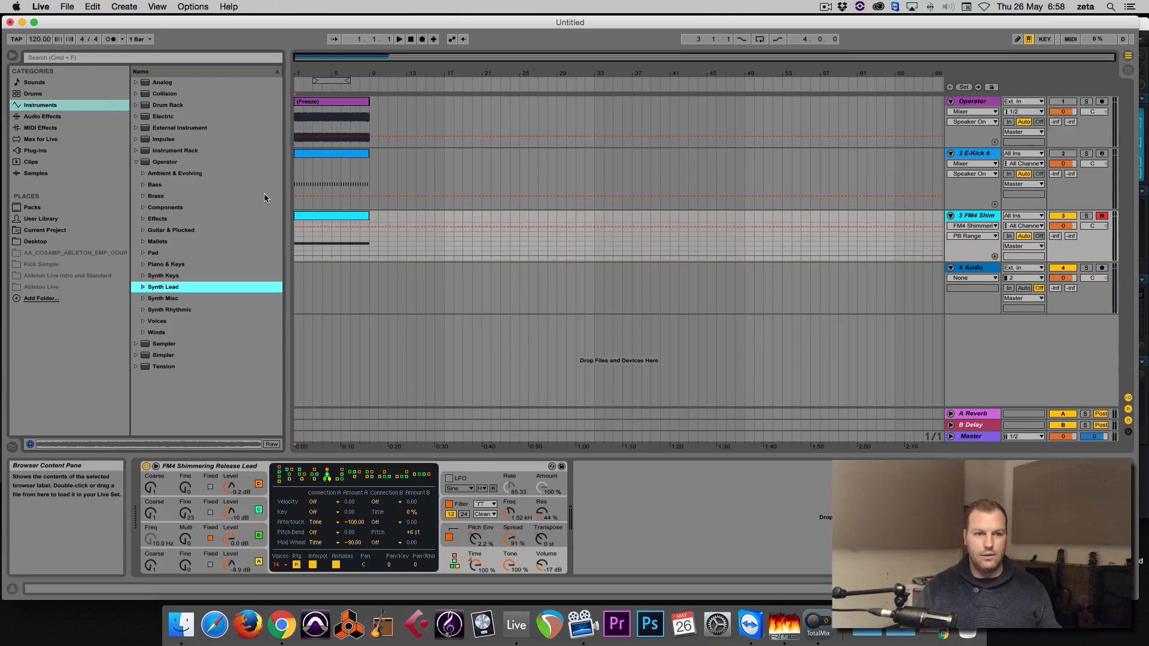
mouse_move(148, 118)
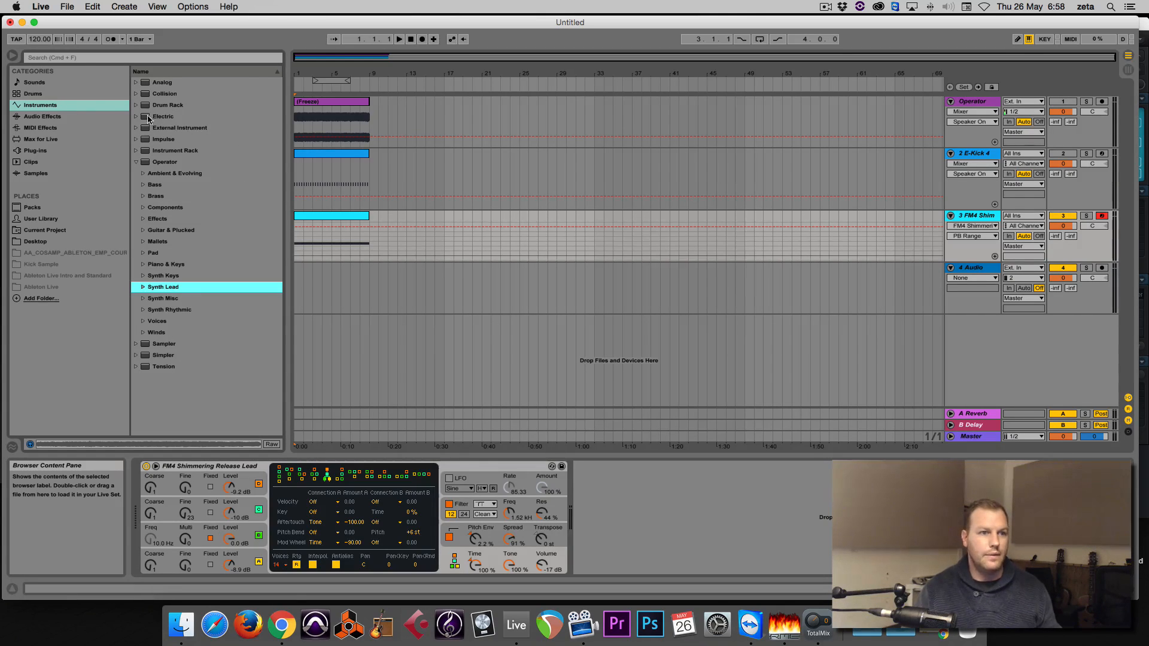
Search the browser's sample library for 'snar' to list snare sounds
left_click(42, 117)
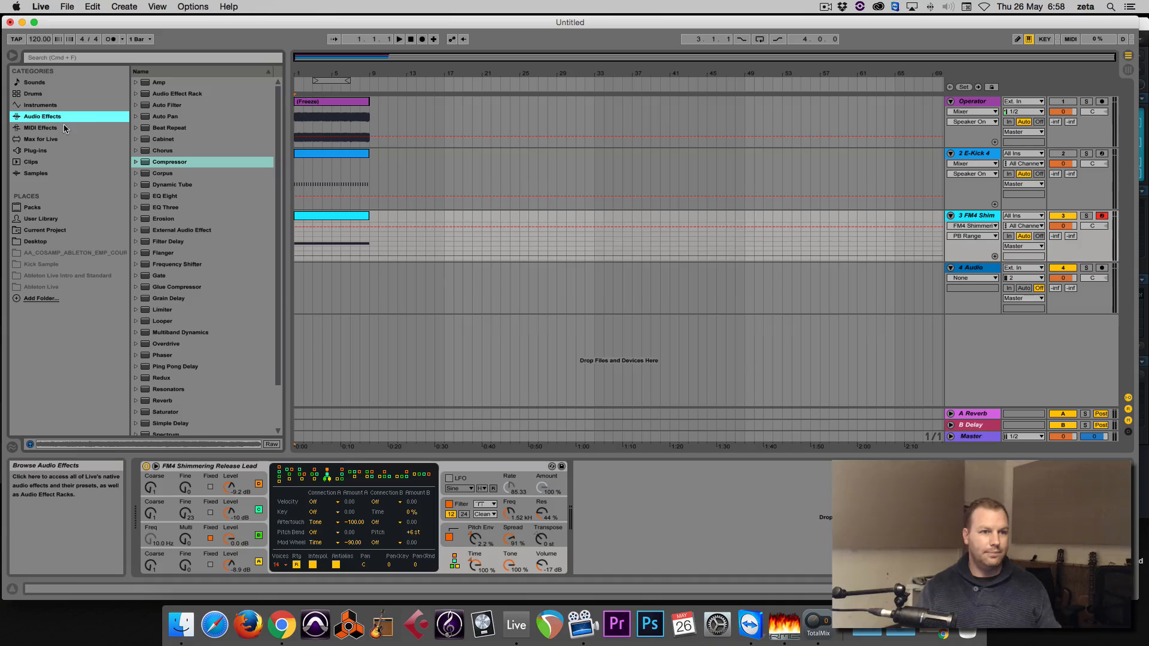
left_click(42, 105)
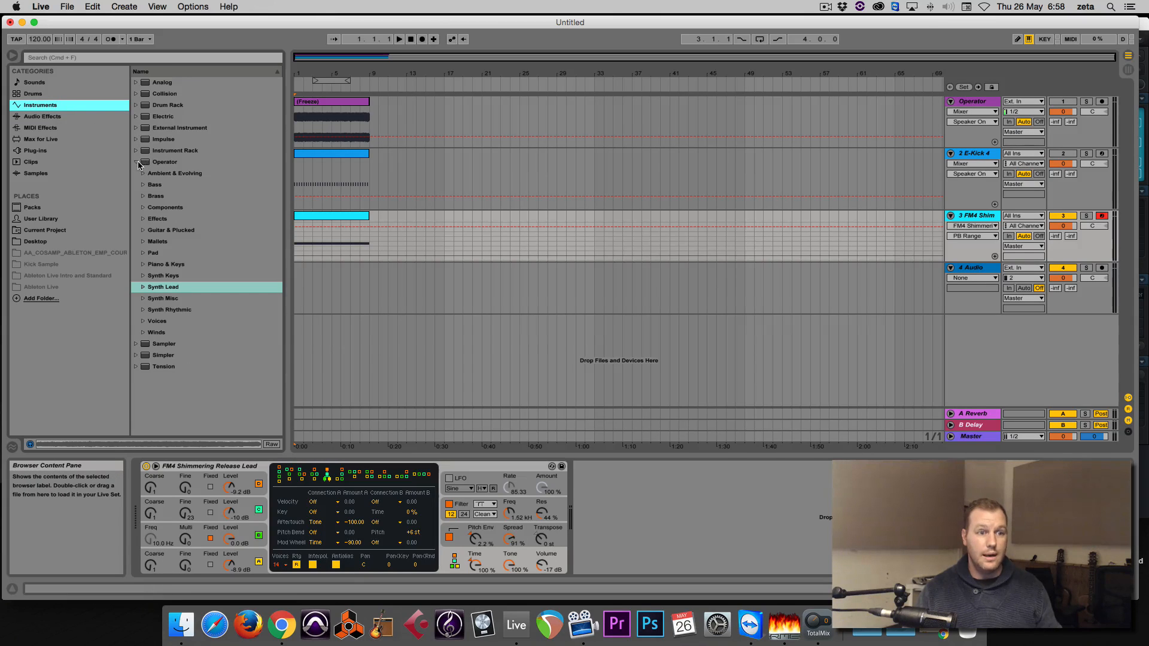
left_click(43, 116)
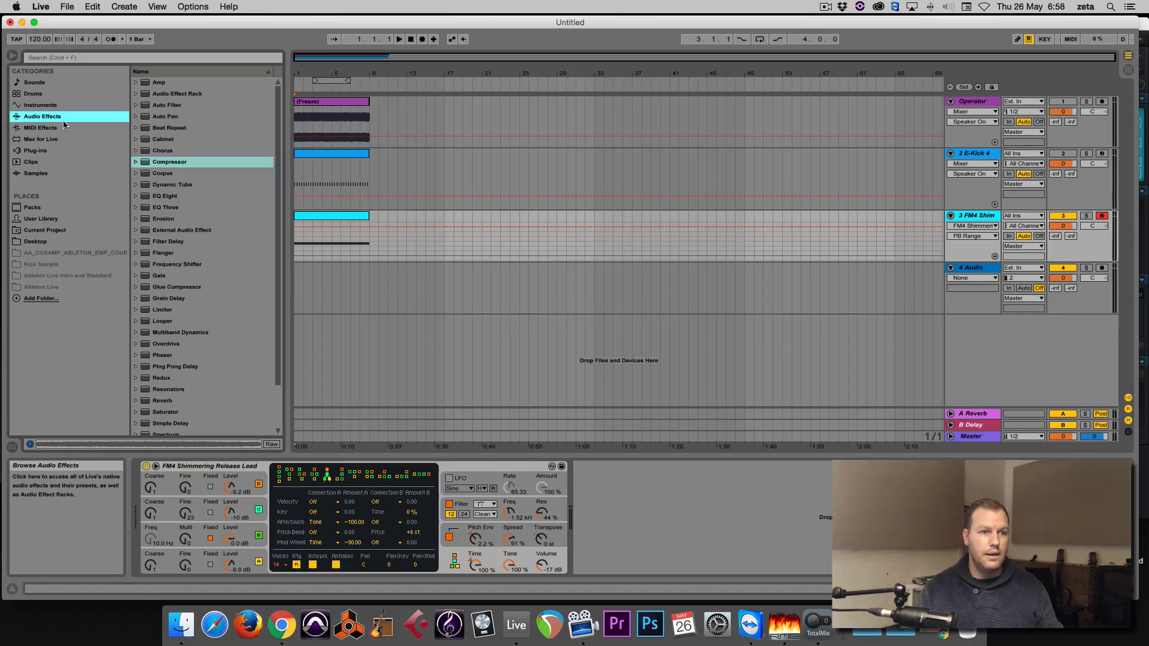
left_click(35, 173)
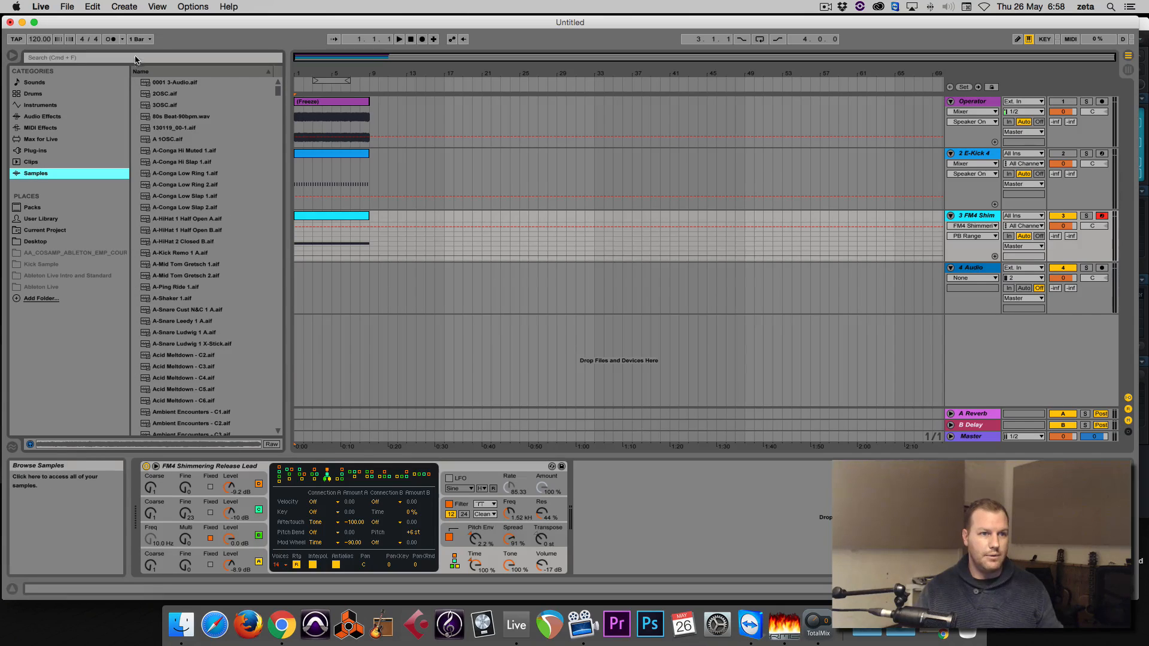
type("snare")
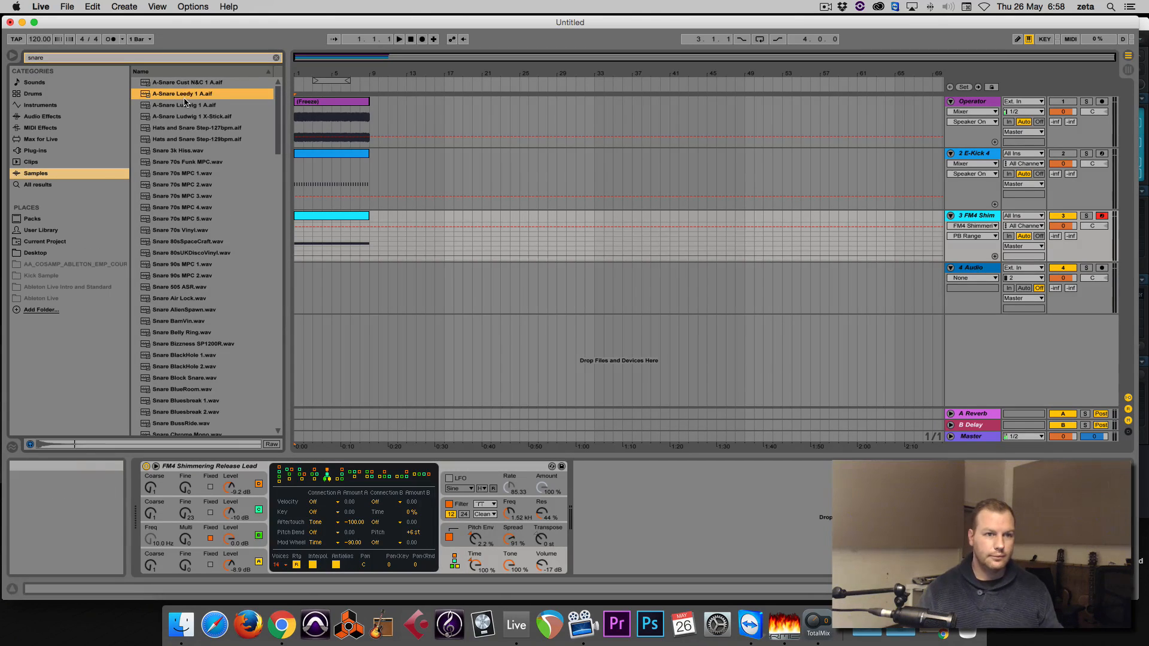
Audition the Hats and Snare Step loop, Snare 70s MPC 1, and Snare 90s MPC 1 and 2
left_click(196, 127)
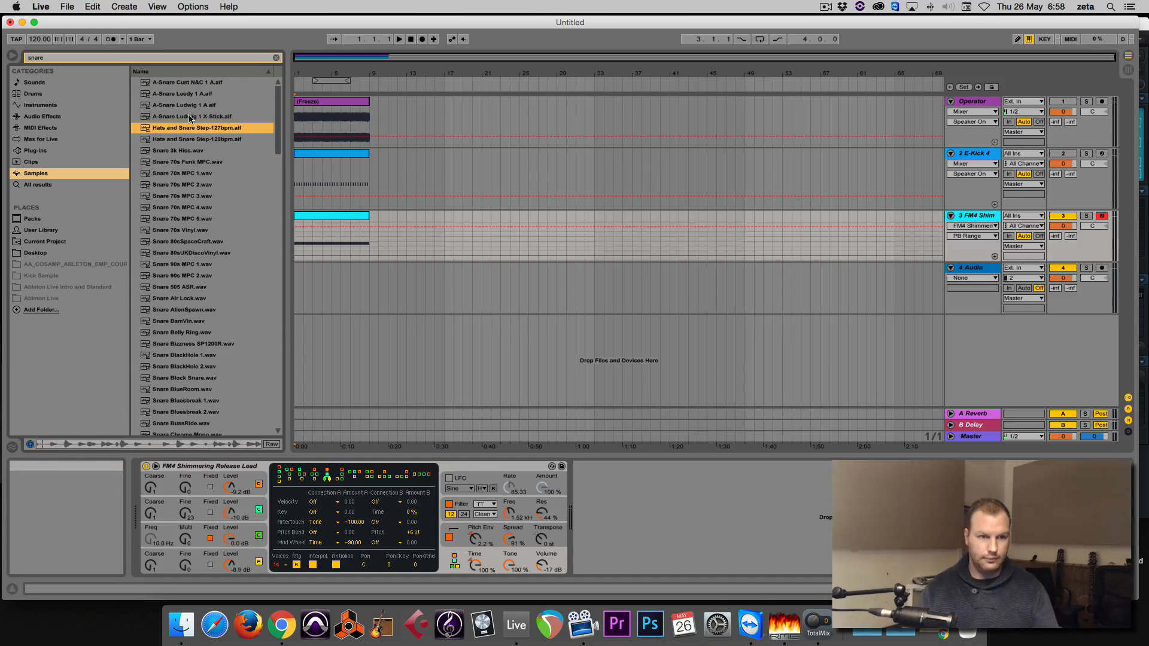
left_click(181, 173)
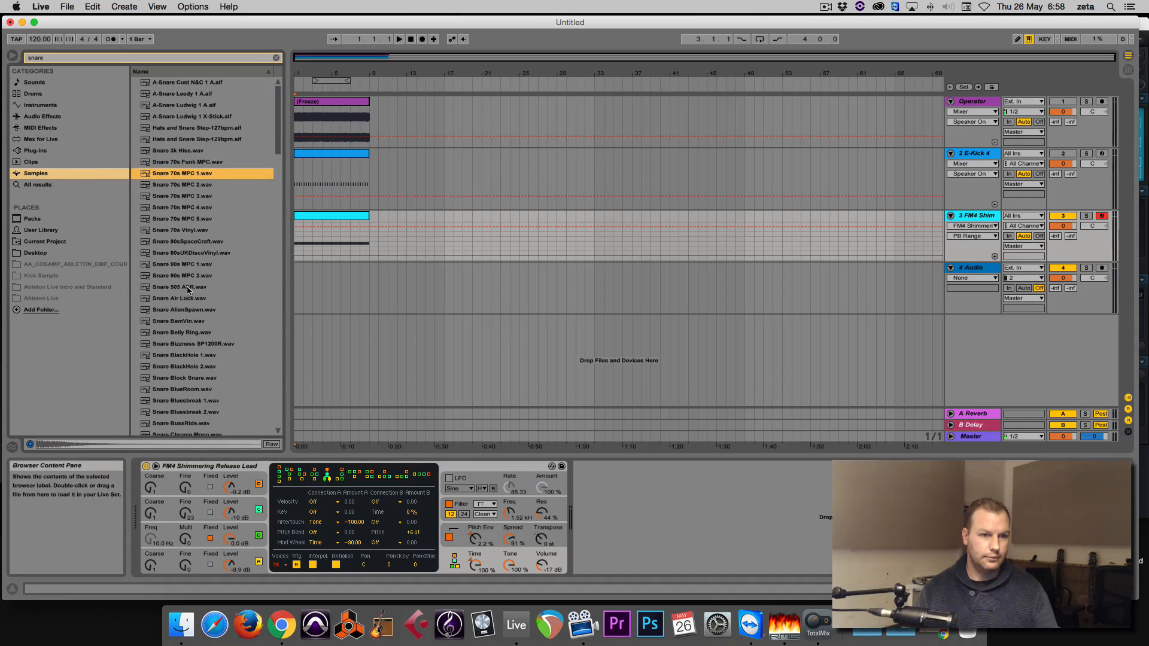
left_click(181, 263)
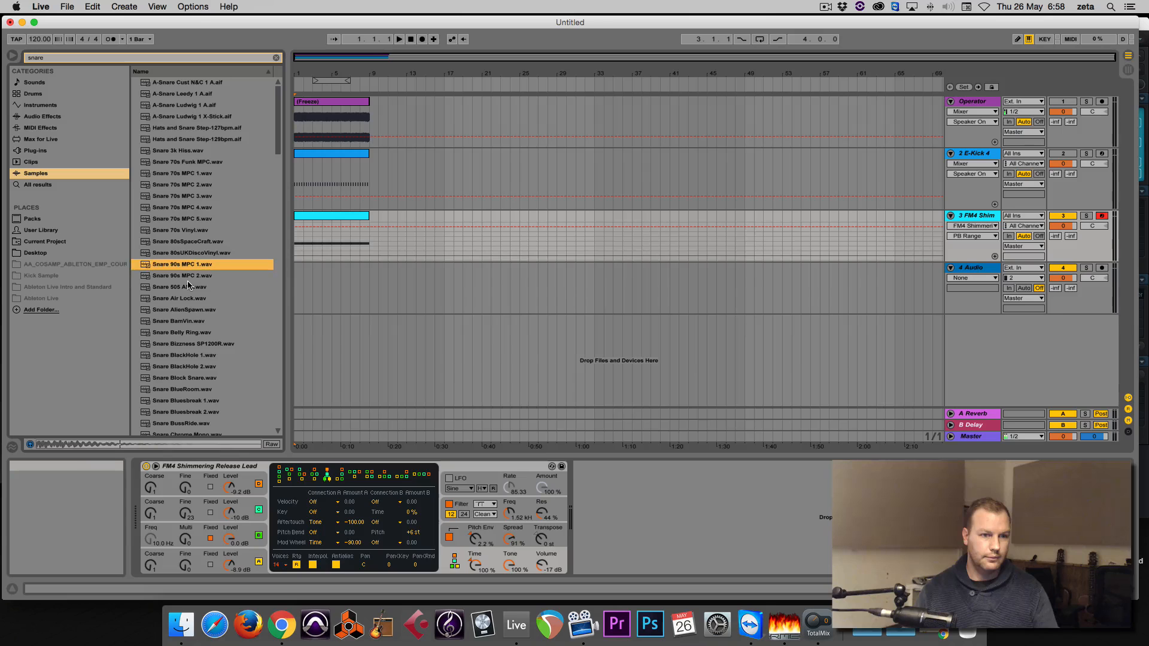
left_click(182, 276)
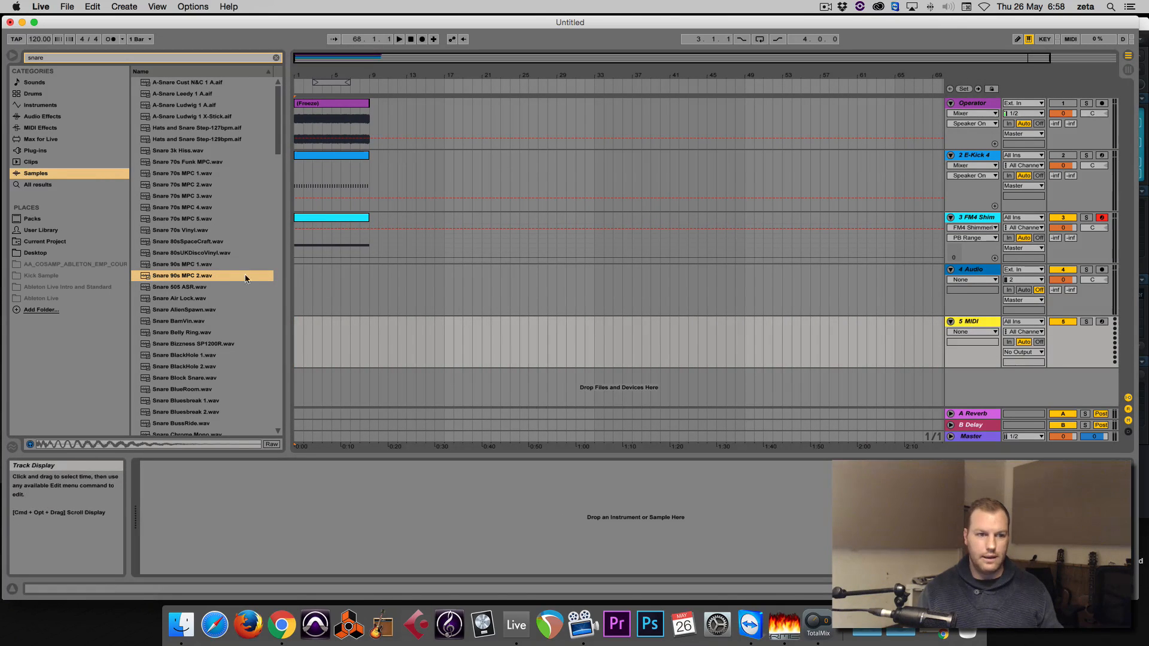
Load Snare 90s MPC 2.wav into a Simpler track with an empty MIDI clip for the roll
double_click(183, 275)
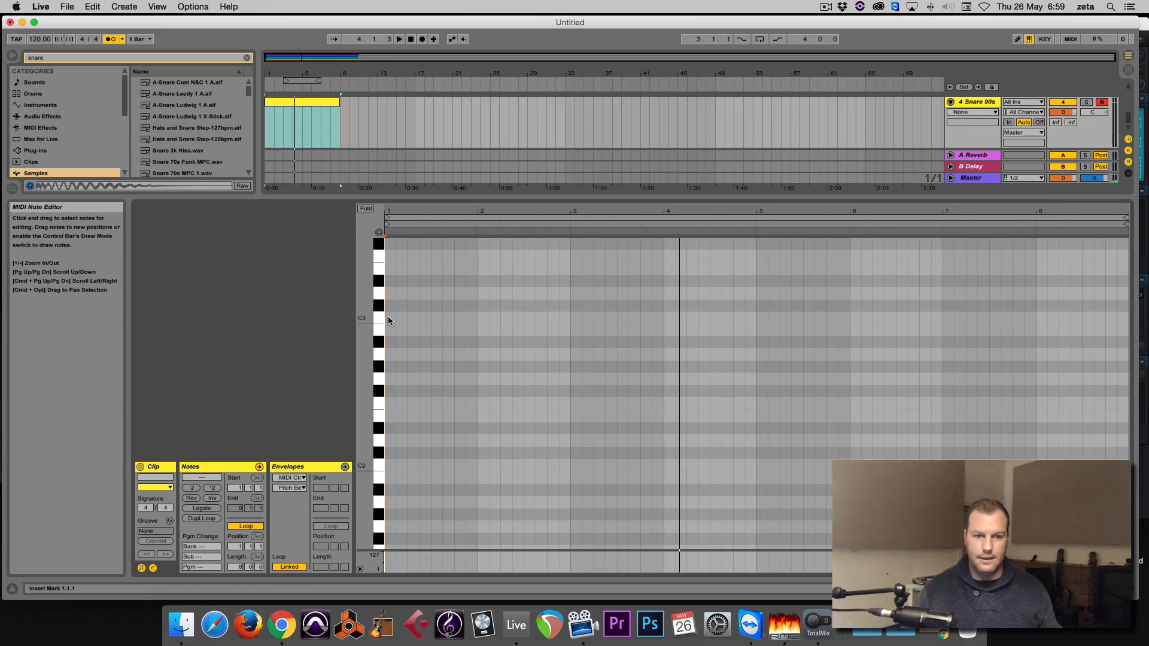
Draw C3 snare hits across the clip, packed ever closer toward bar 8 for an accelerating roll
left_click(389, 317)
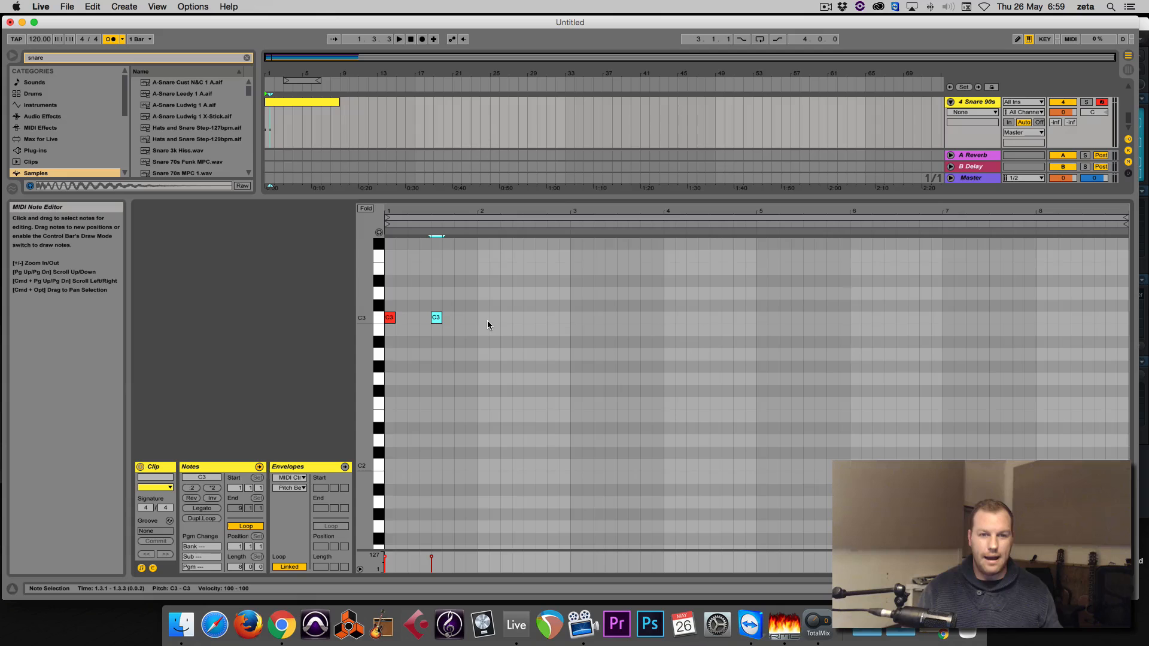
left_click(482, 317)
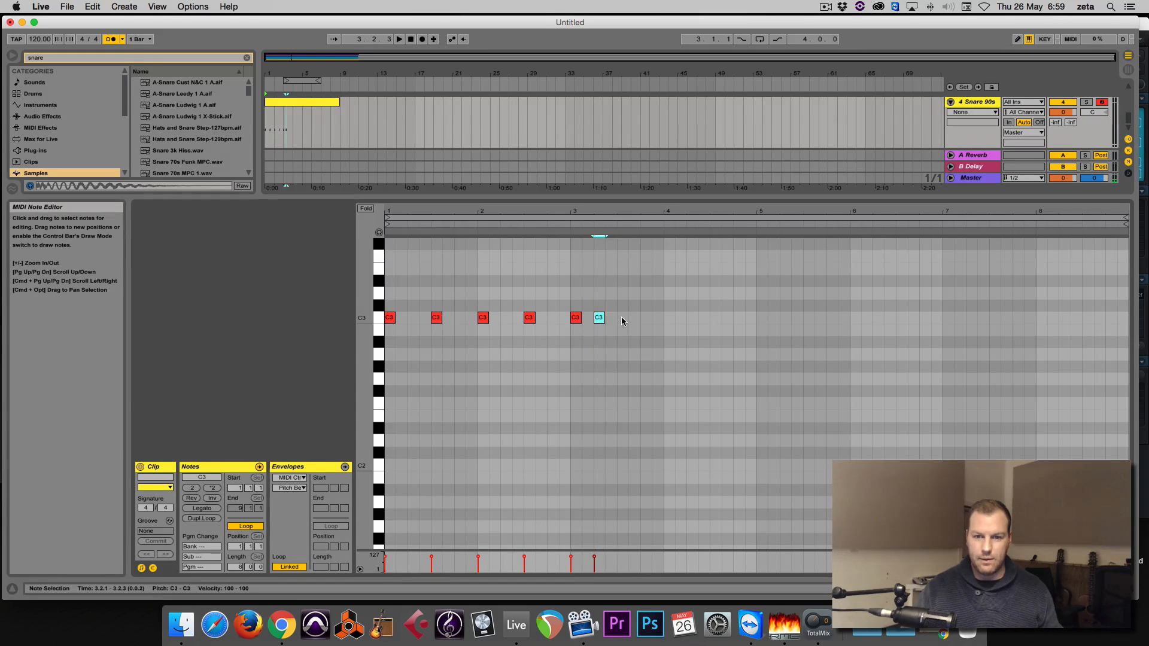
left_click(645, 317)
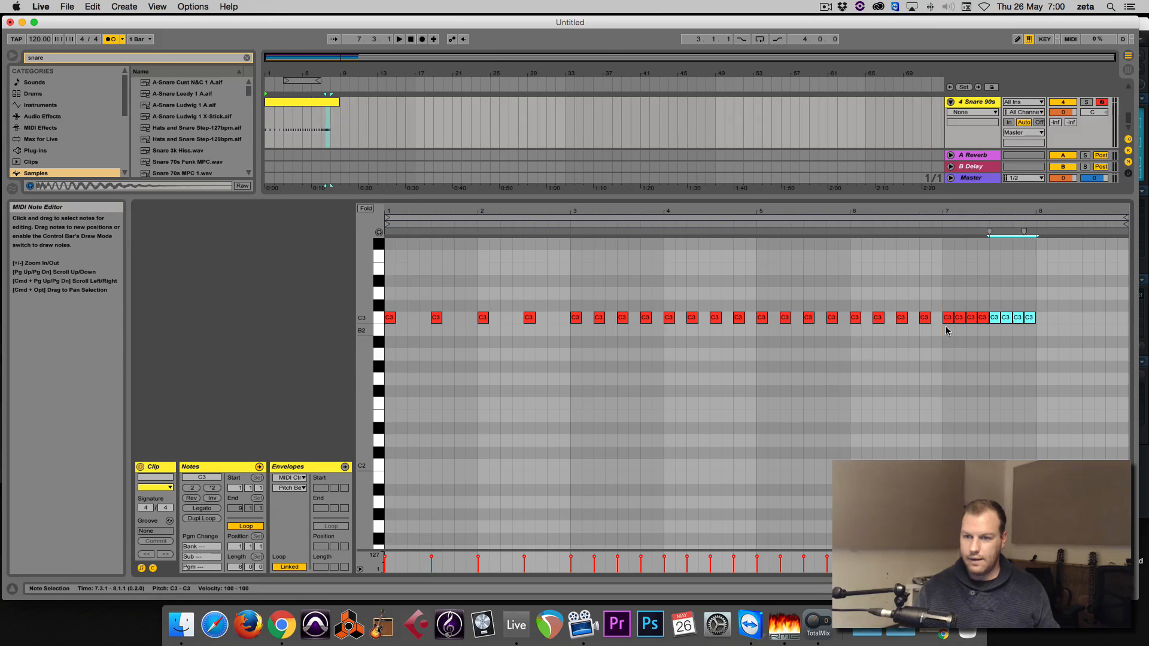
left_click(398, 39)
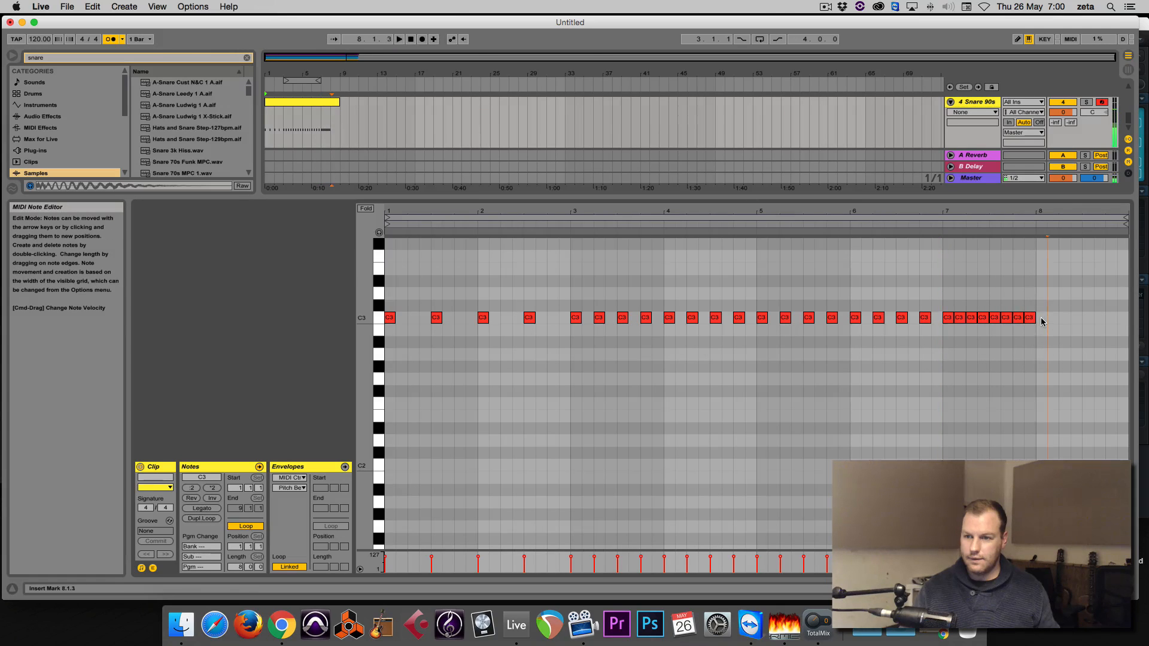
left_click(1051, 317)
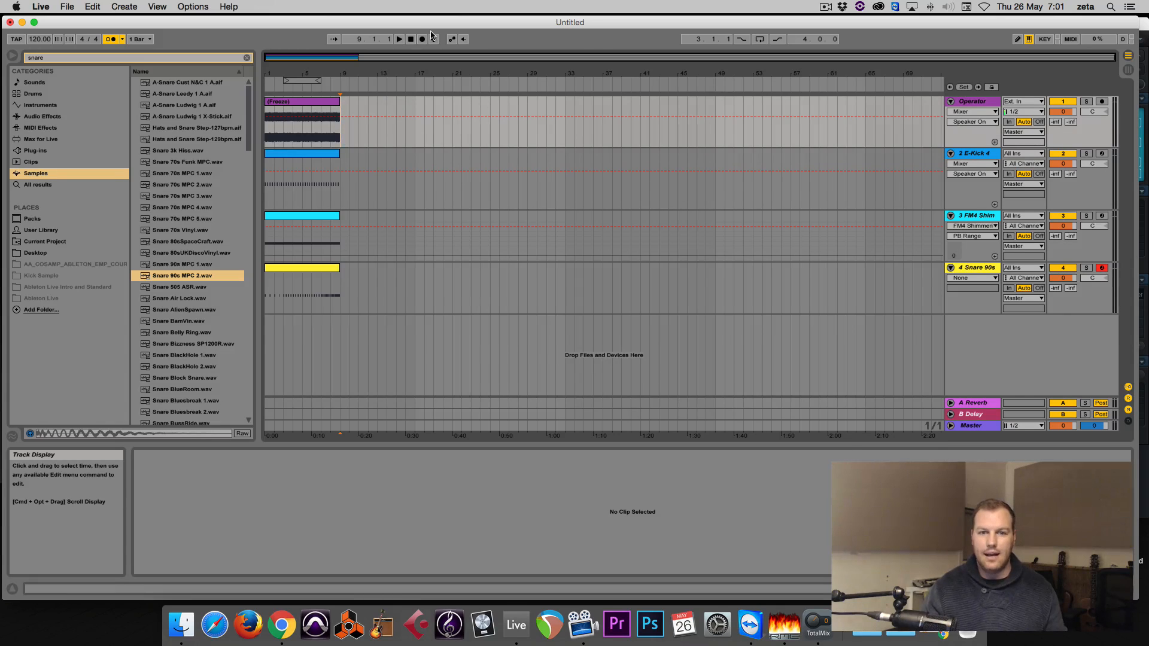
Show the frozen Operator clip's Clip View with all four tracks in the arrangement
left_click(300, 101)
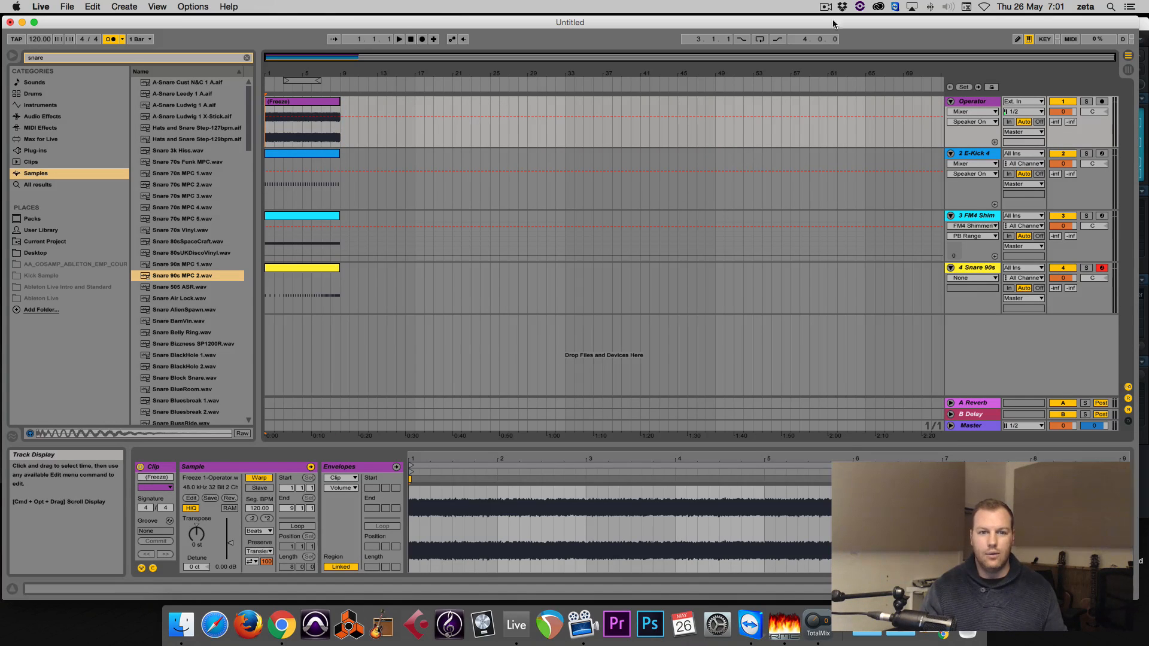
left_click(825, 7)
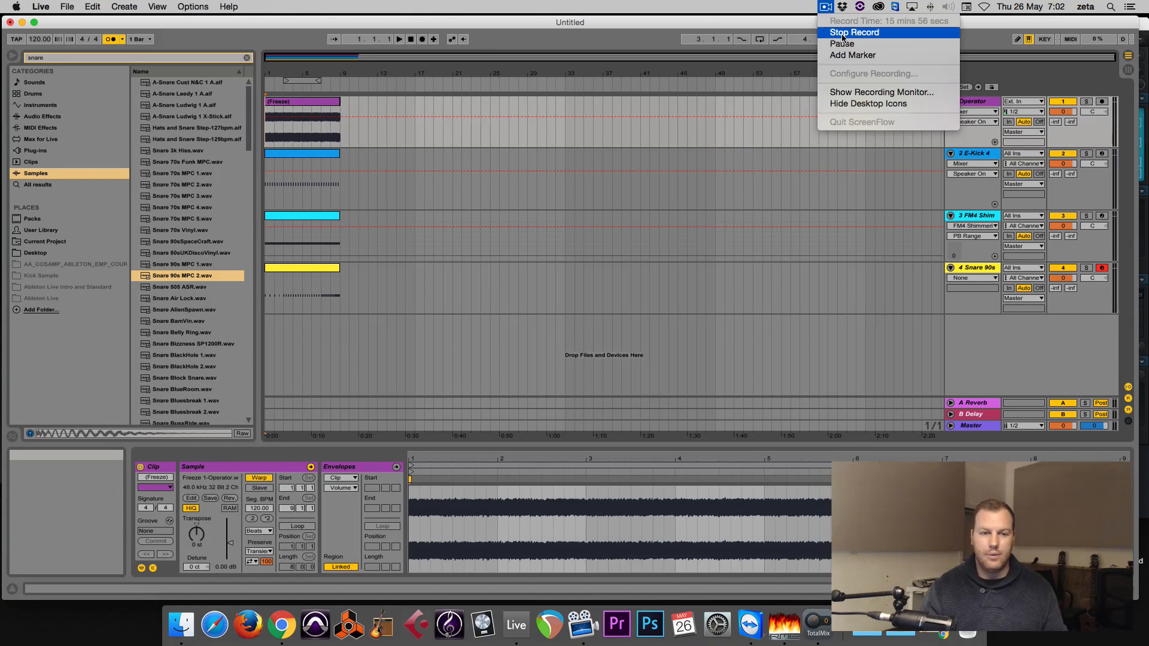